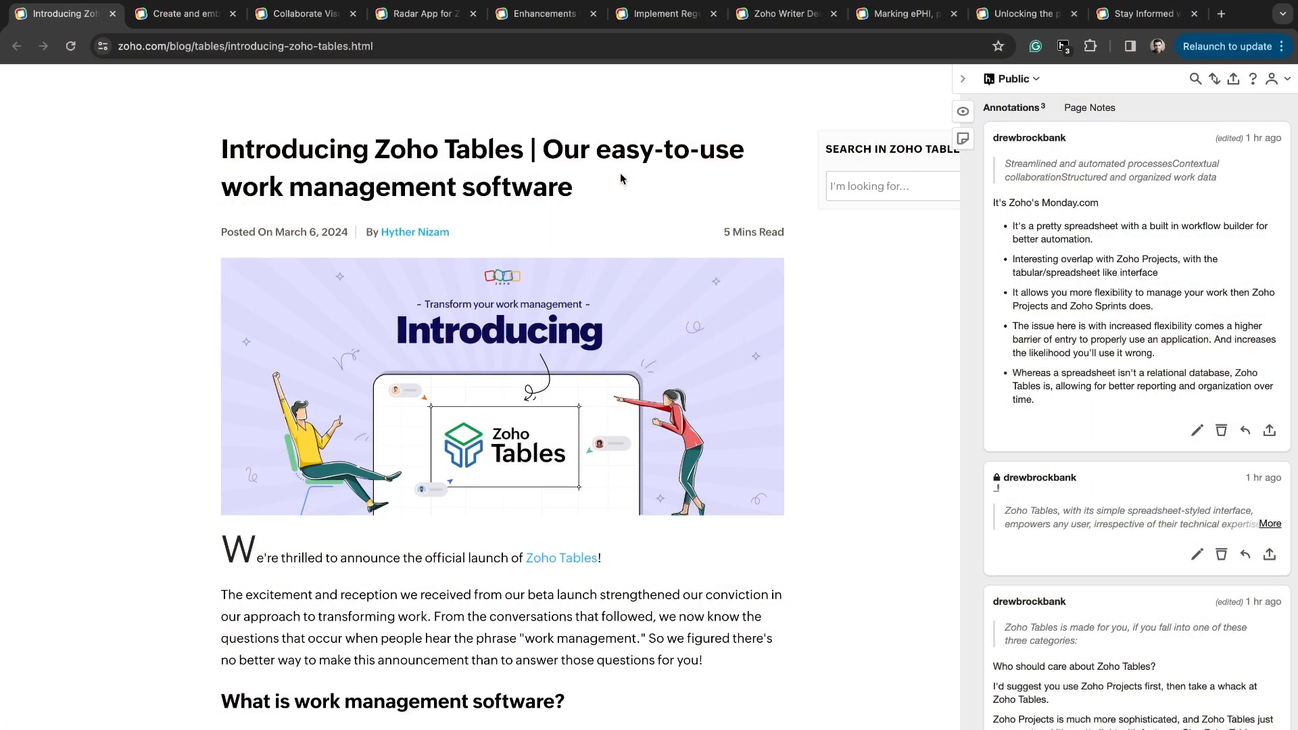
# Read down through the opening sections of the Zoho Tables announcement post.
pyautogui.scroll(-3)
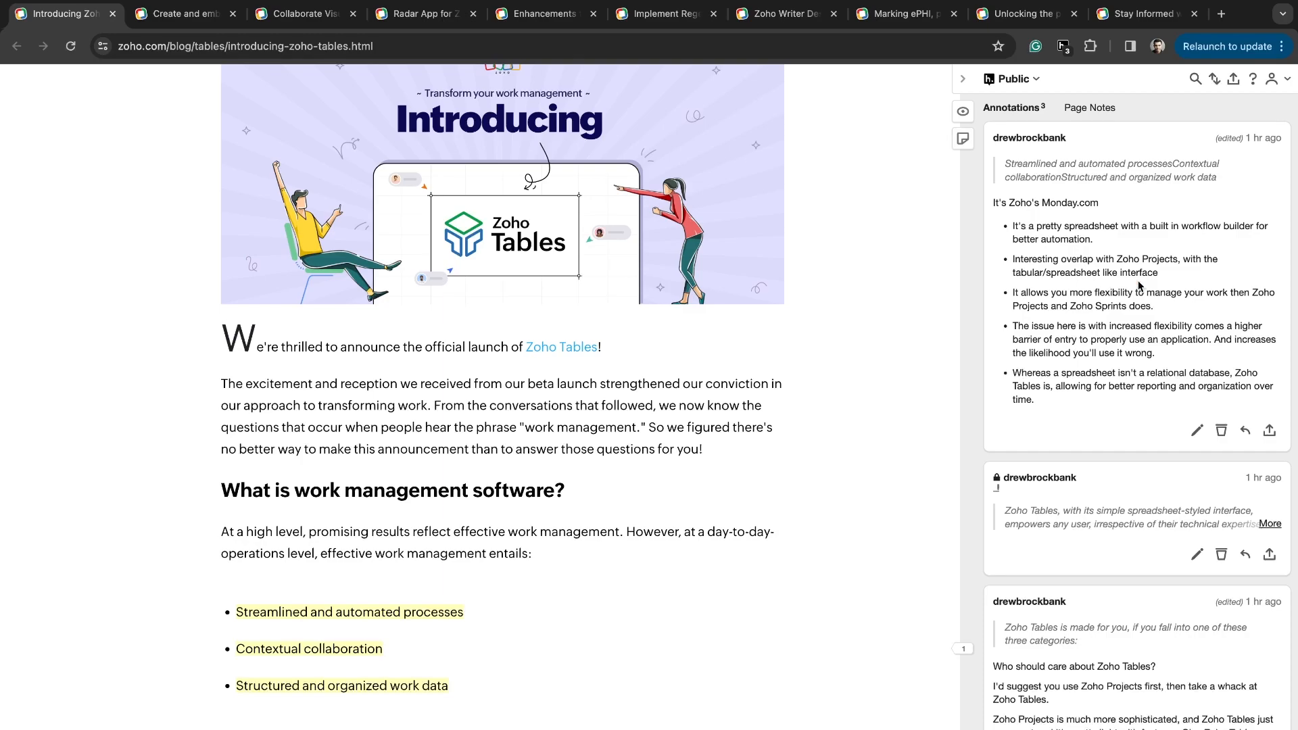
pyautogui.scroll(-3)
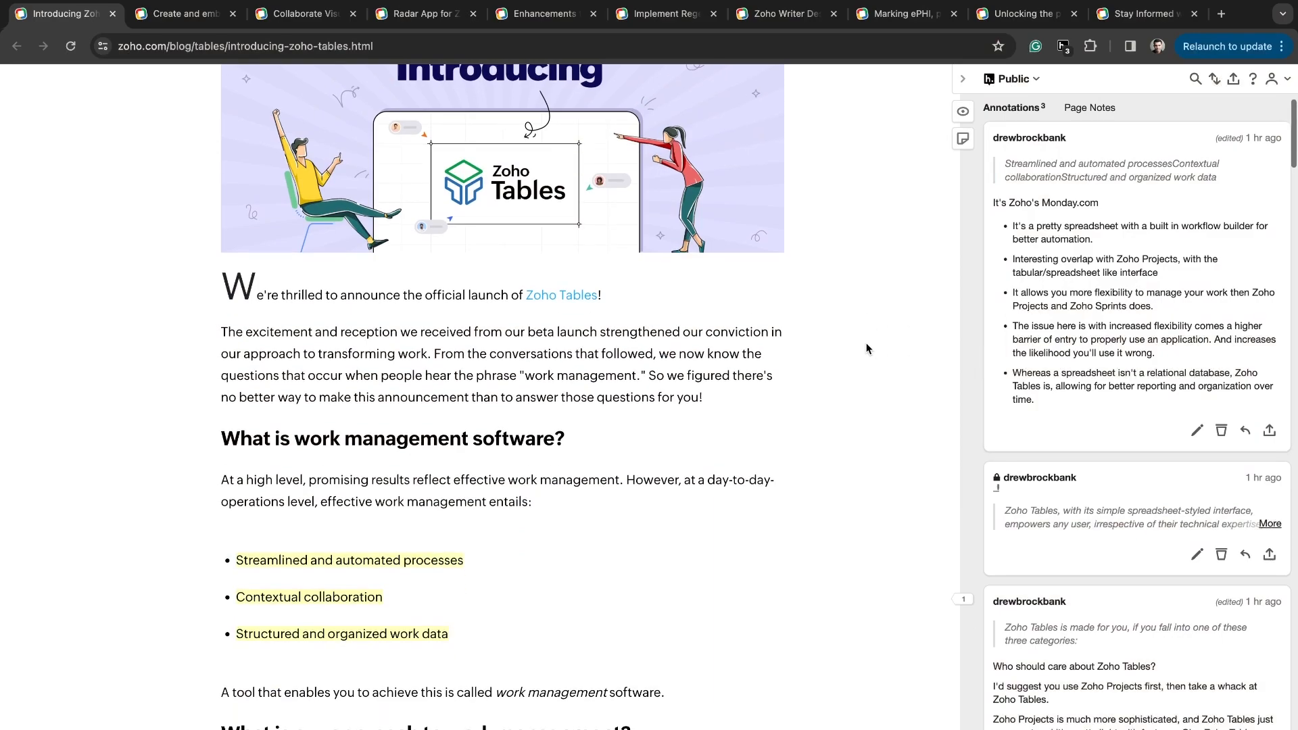
pyautogui.scroll(-3)
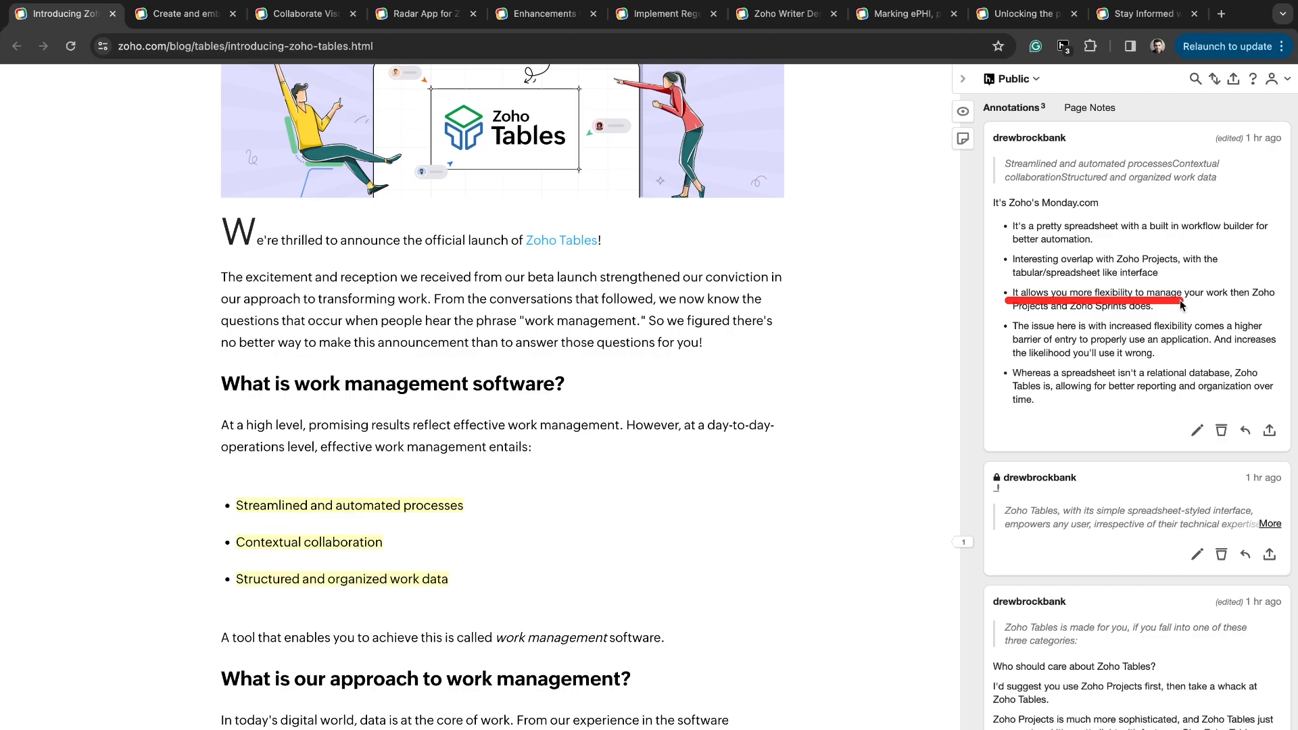
pyautogui.scroll(-3)
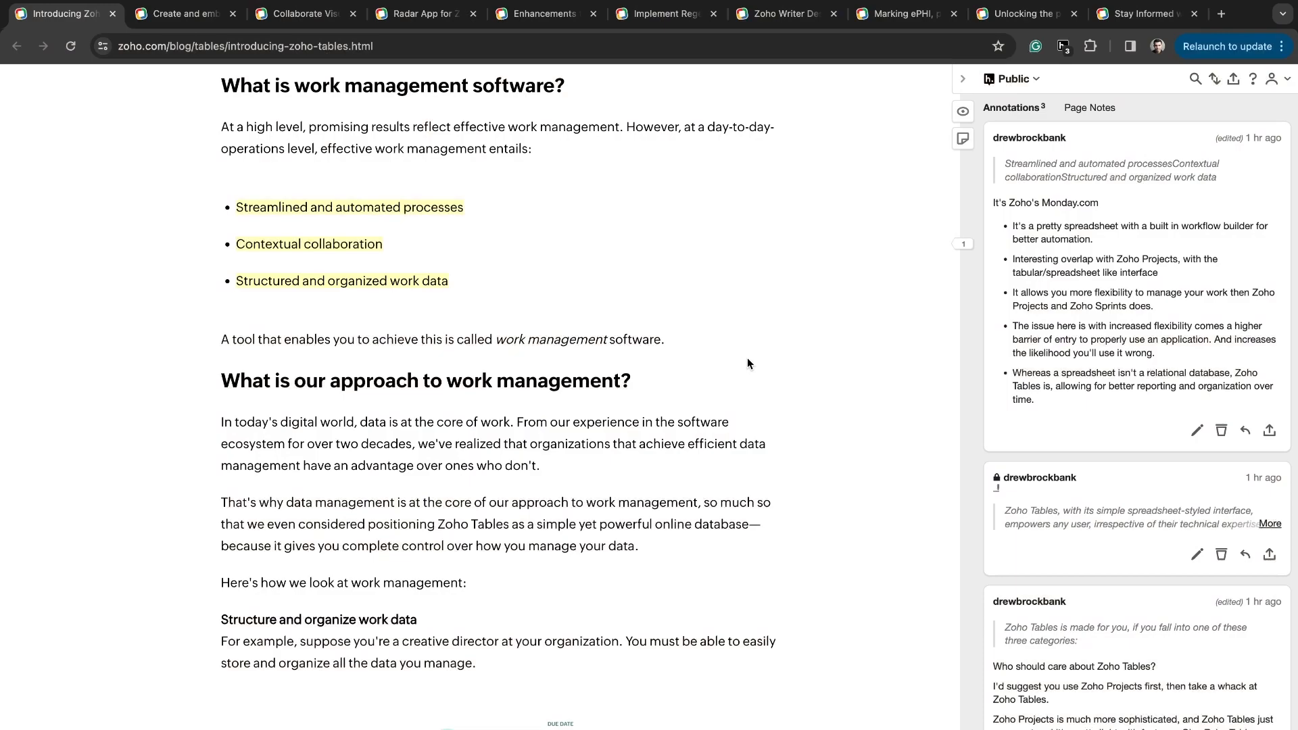
pyautogui.moveTo(865, 342)
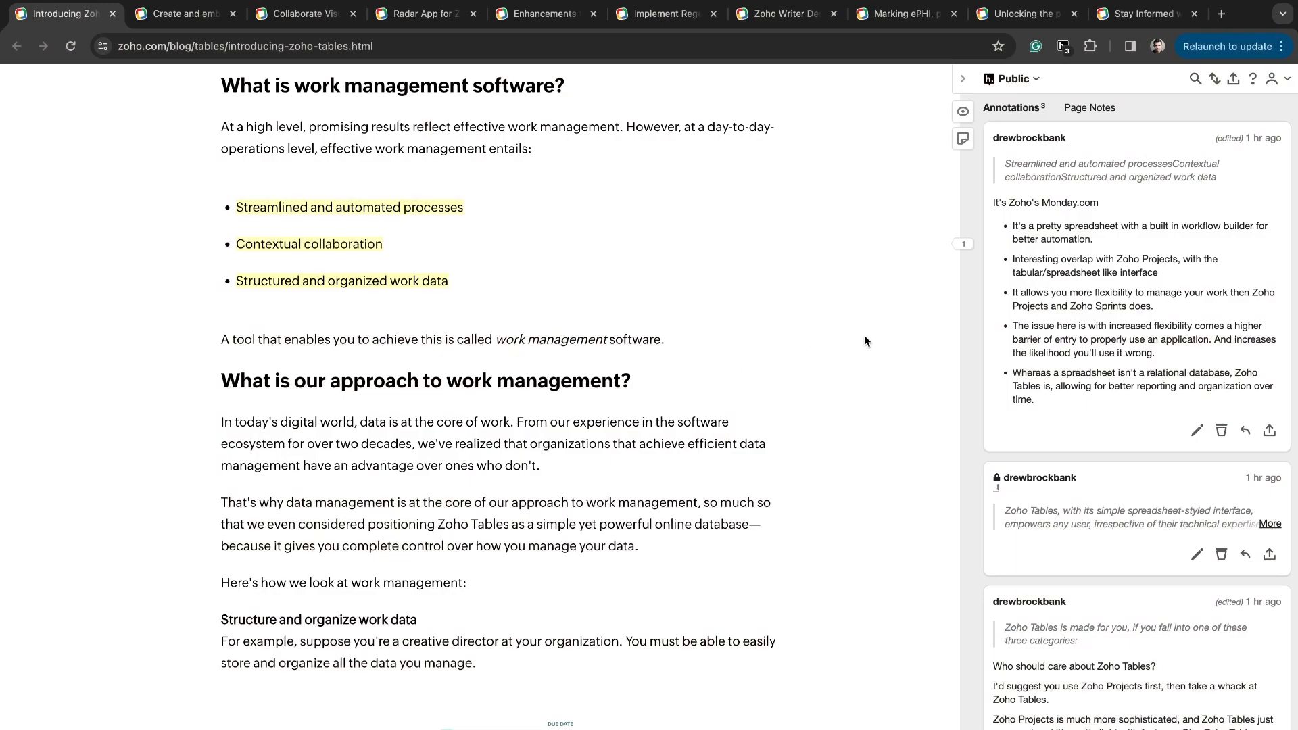
pyautogui.moveTo(968, 357)
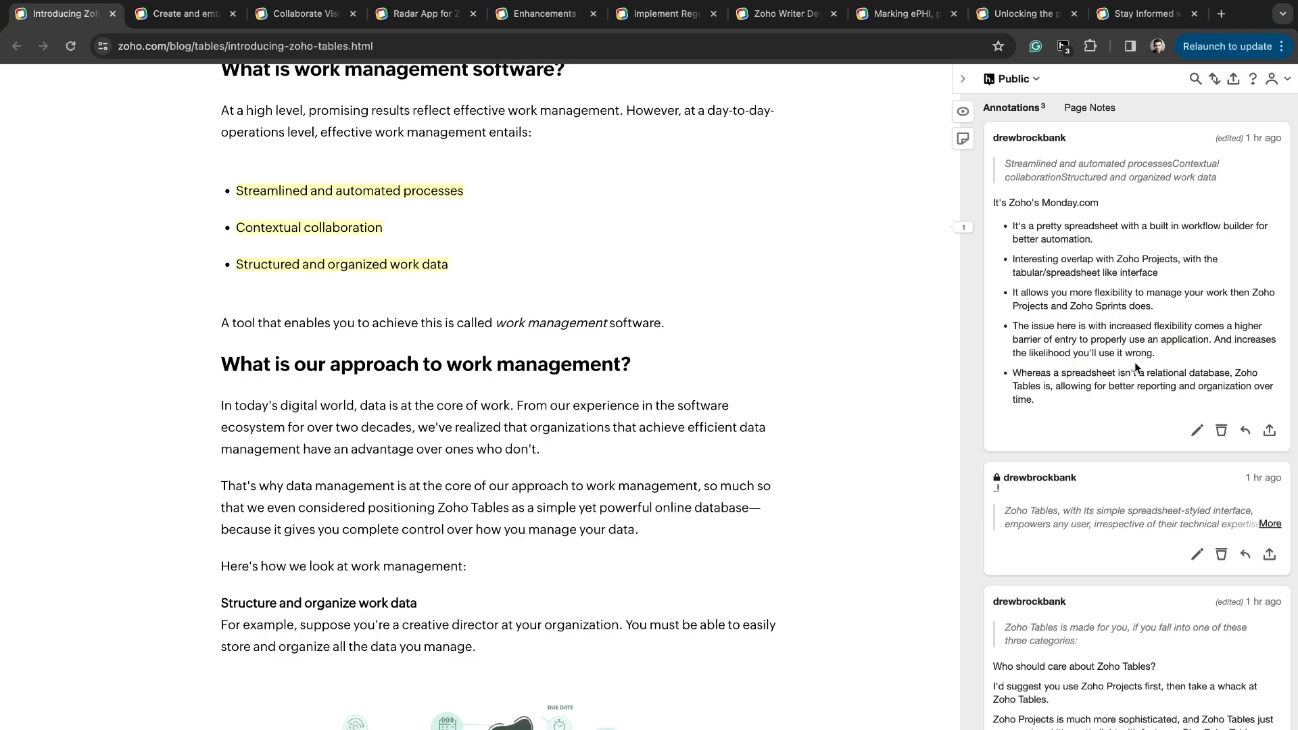
pyautogui.scroll(-3)
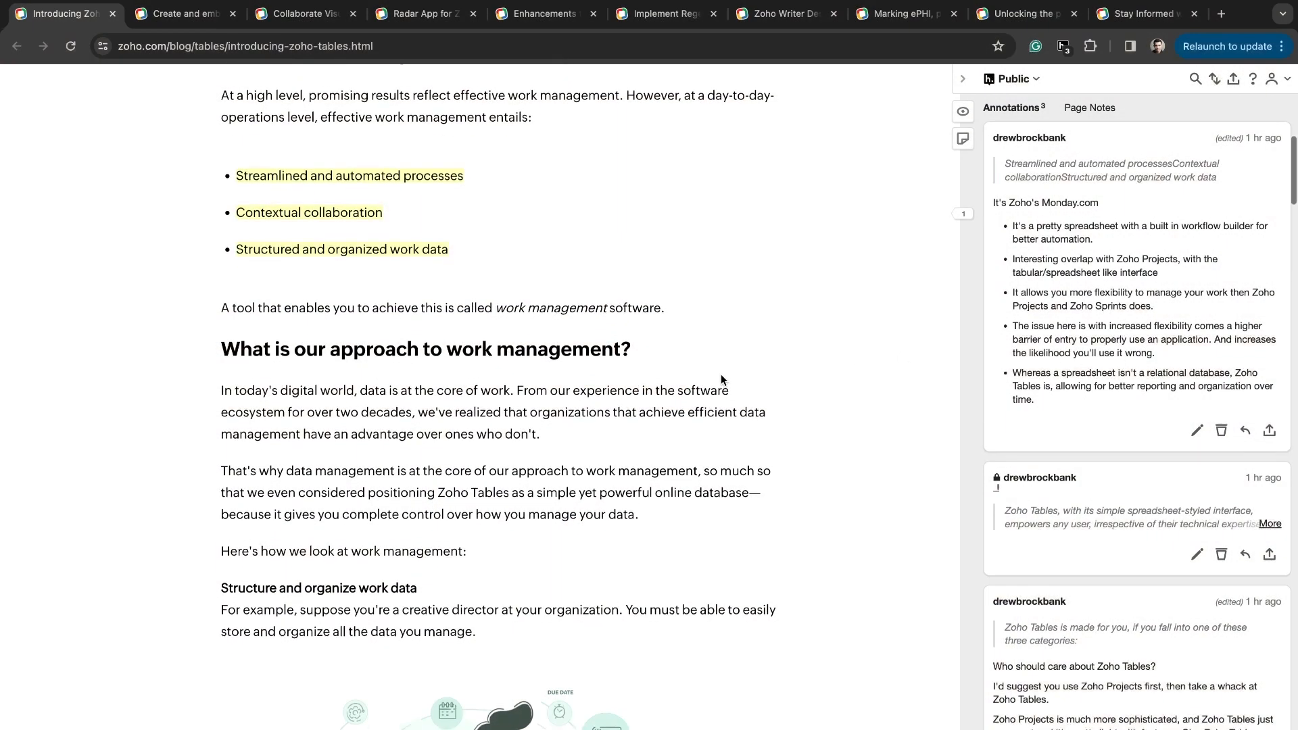
pyautogui.scroll(-3)
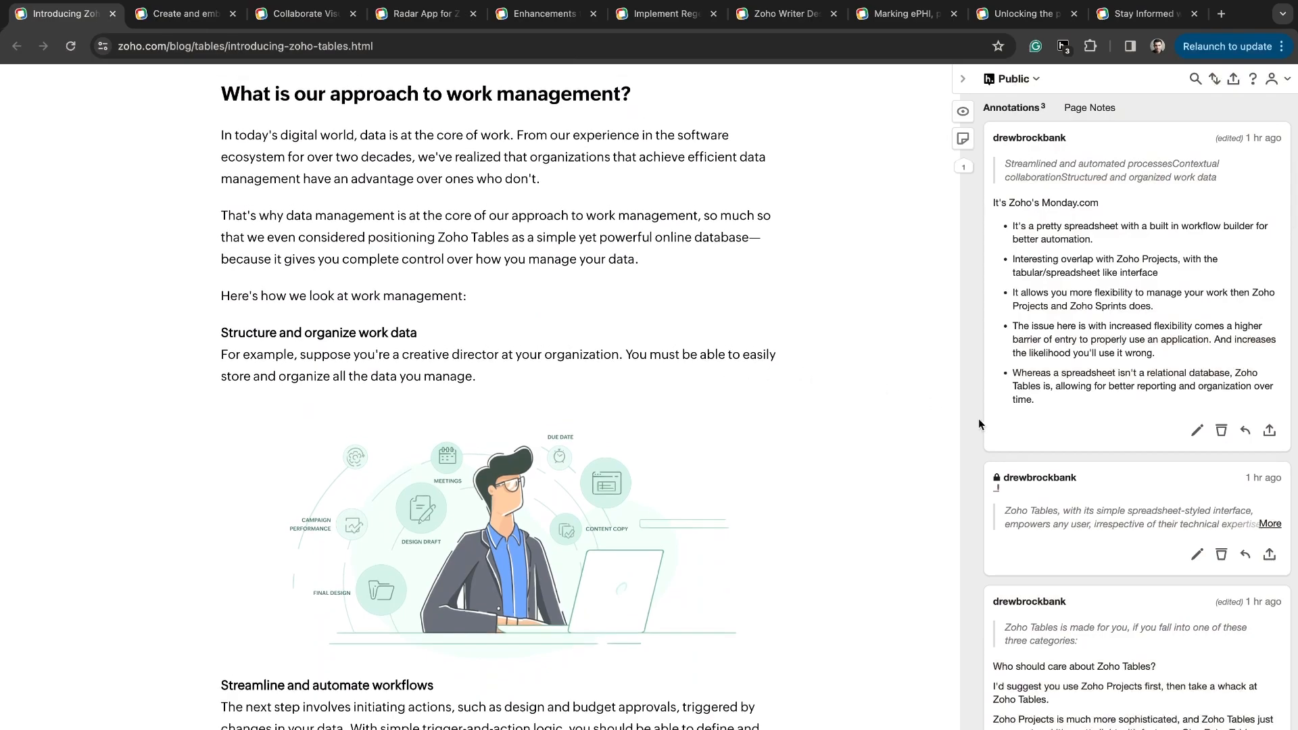
pyautogui.scroll(-3)
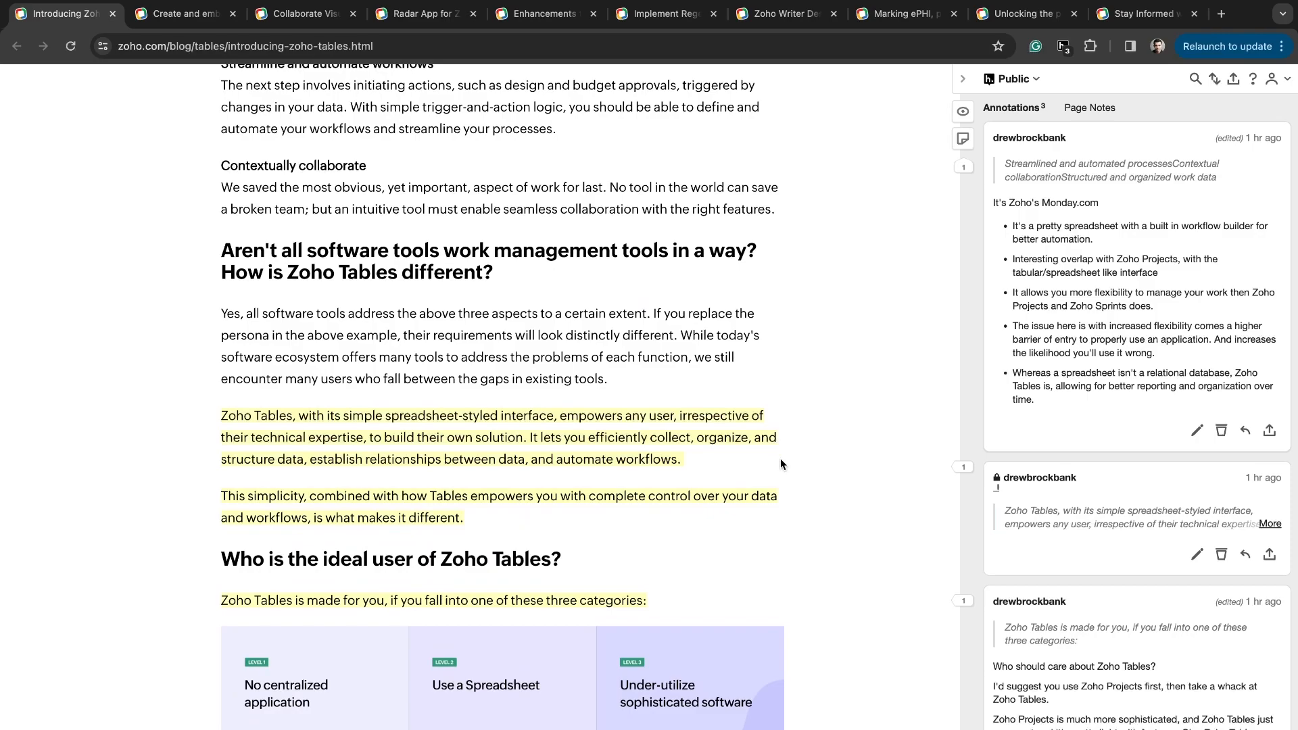
pyautogui.scroll(-3)
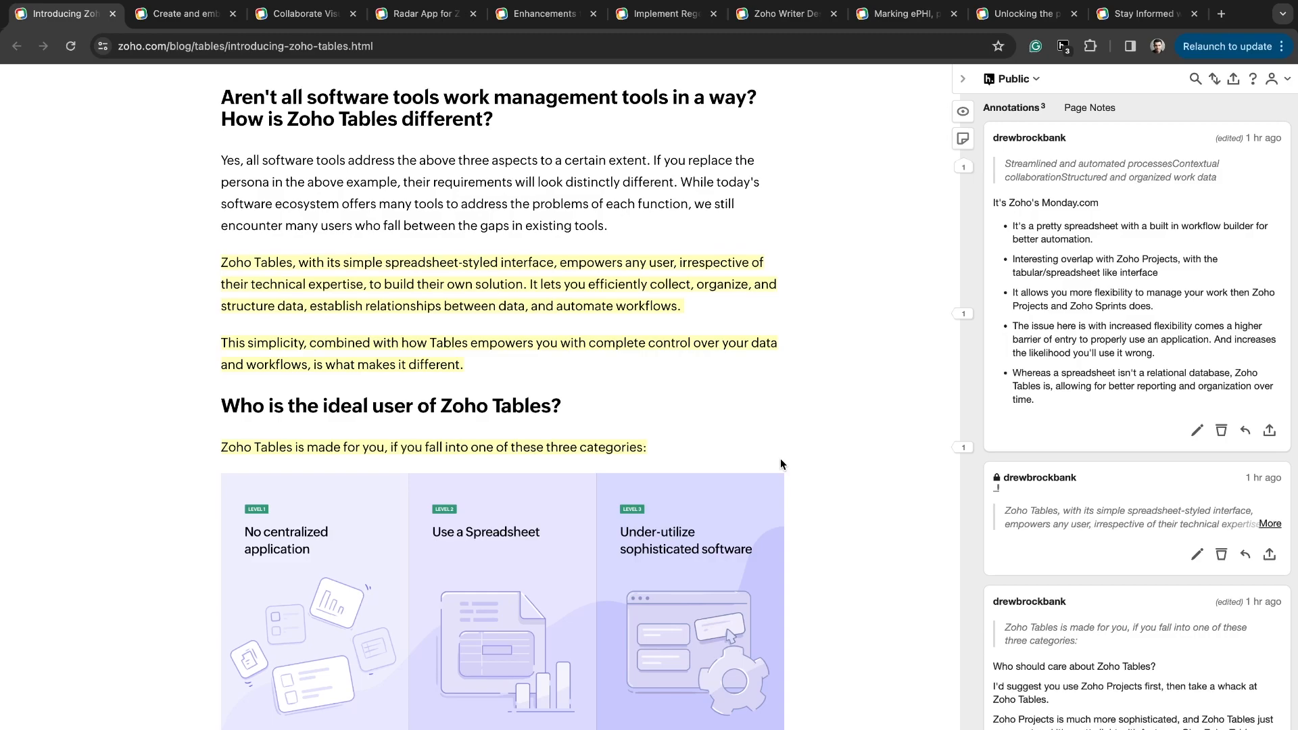
pyautogui.scroll(-3)
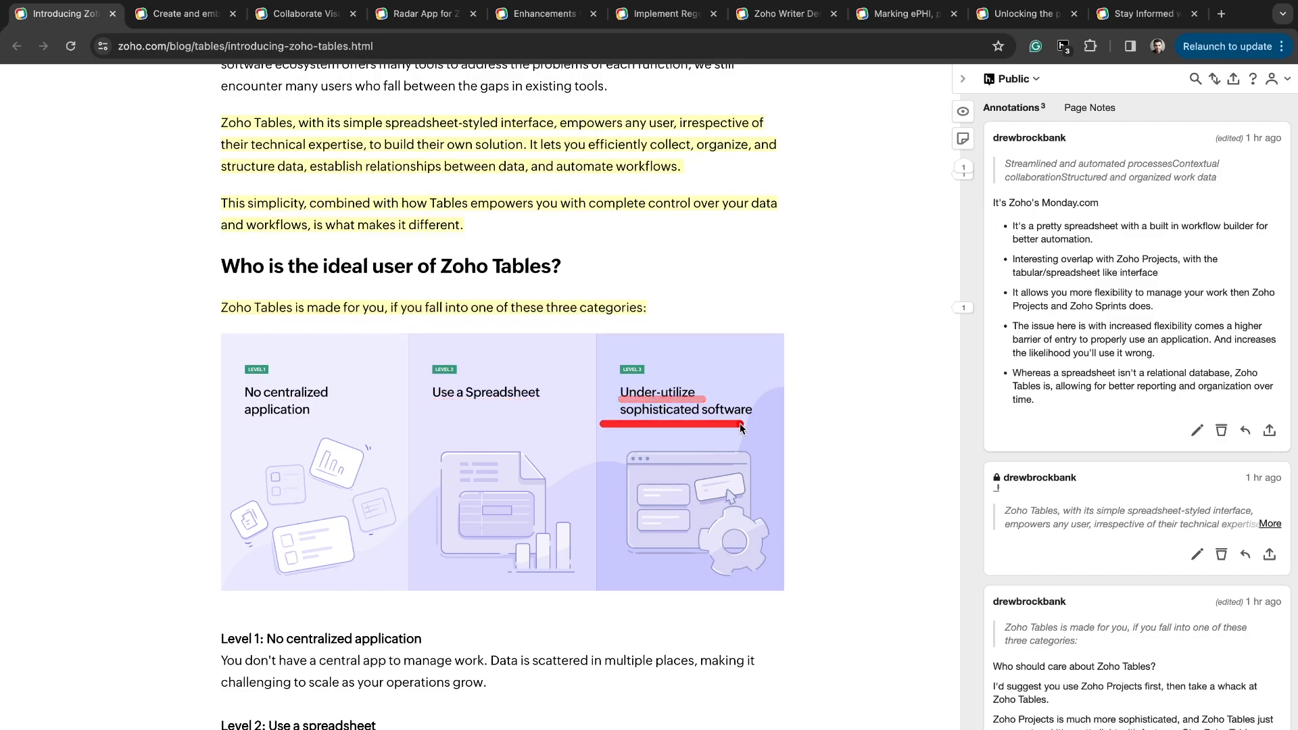
pyautogui.scroll(-3)
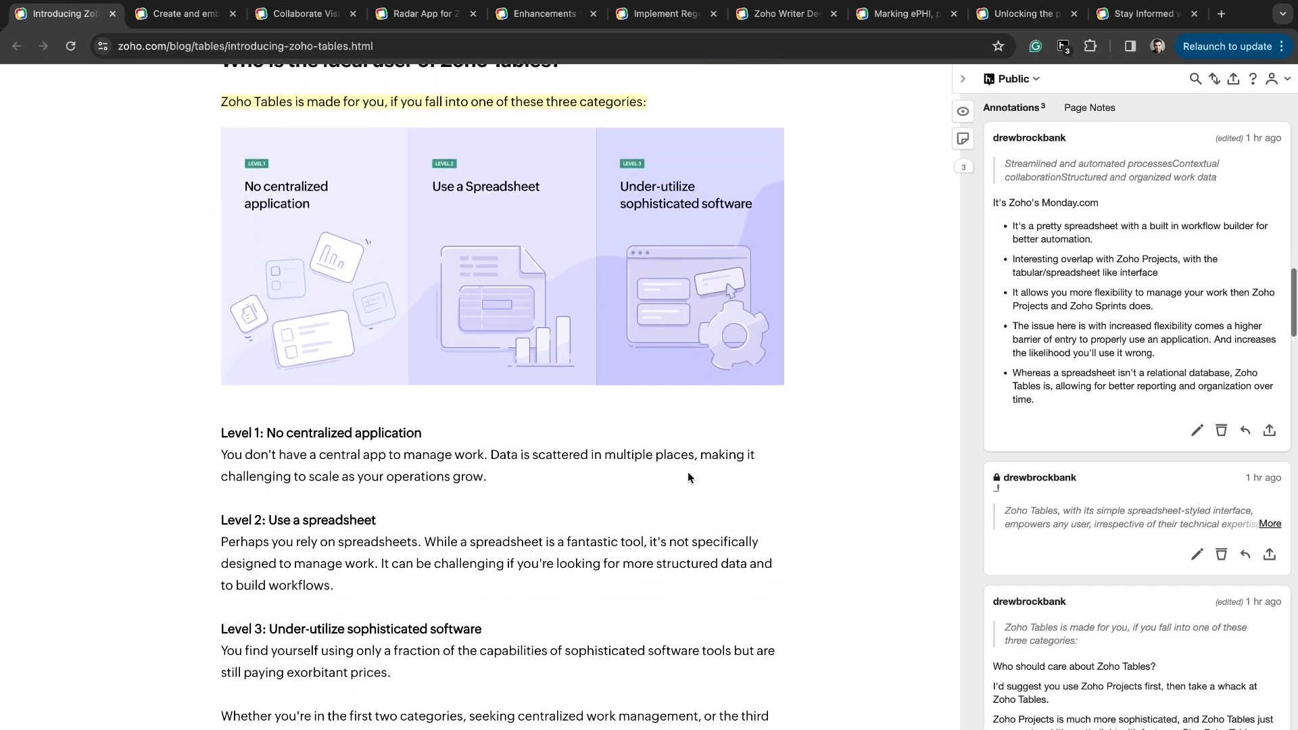
pyautogui.scroll(-3)
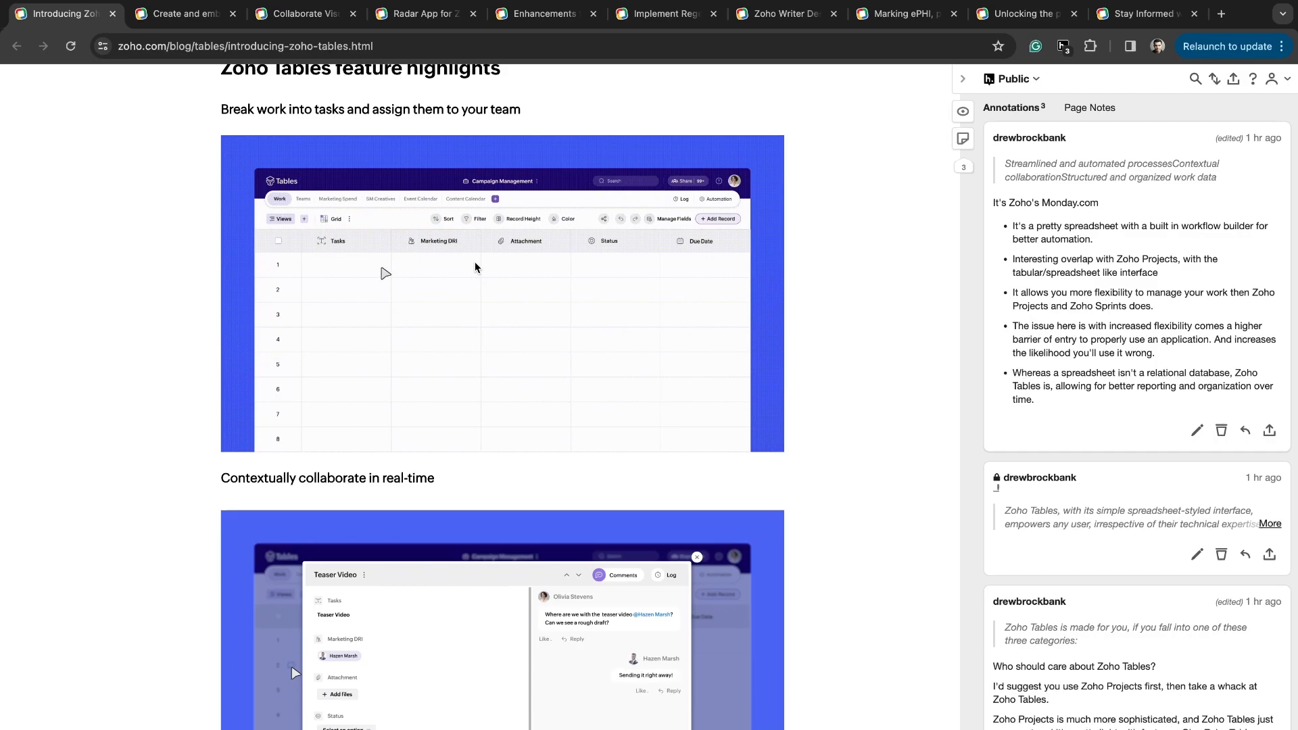
pyautogui.scroll(-3)
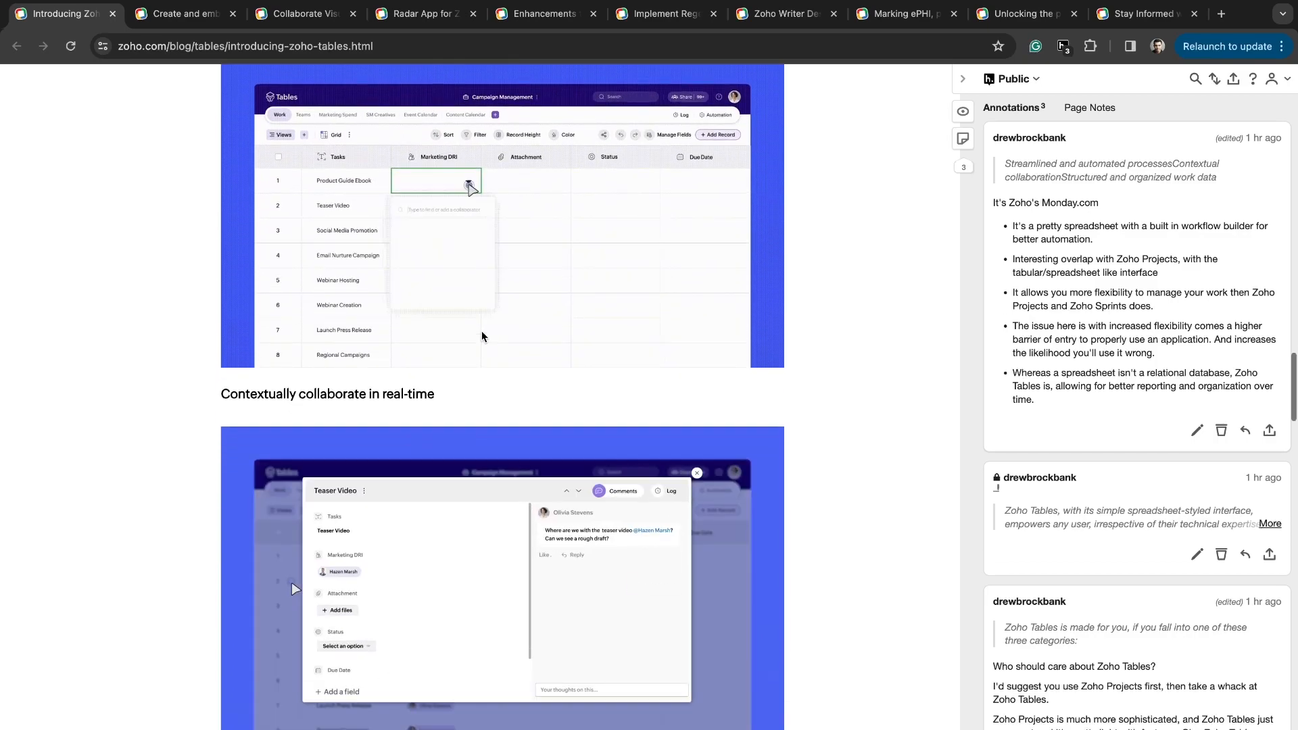
# Select an element near the top of the page and continue reading down the post.
pyautogui.click(469, 180)
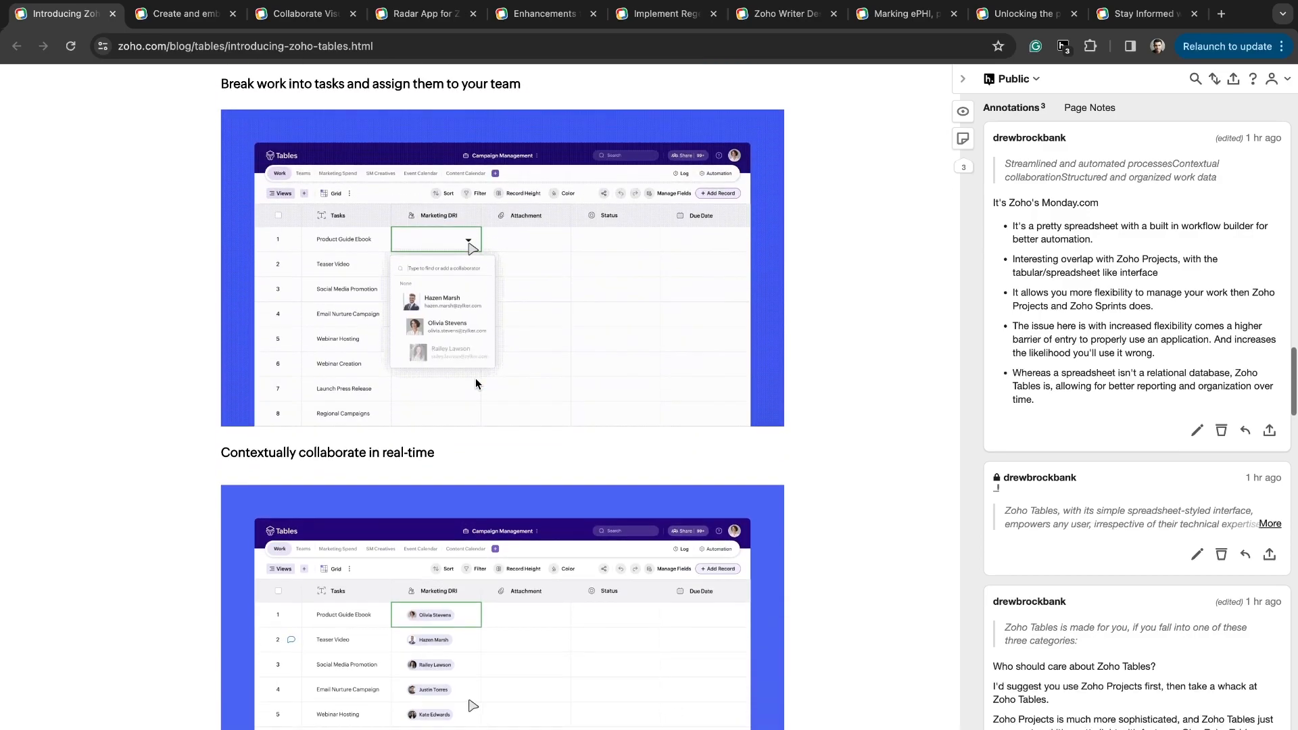
pyautogui.scroll(3)
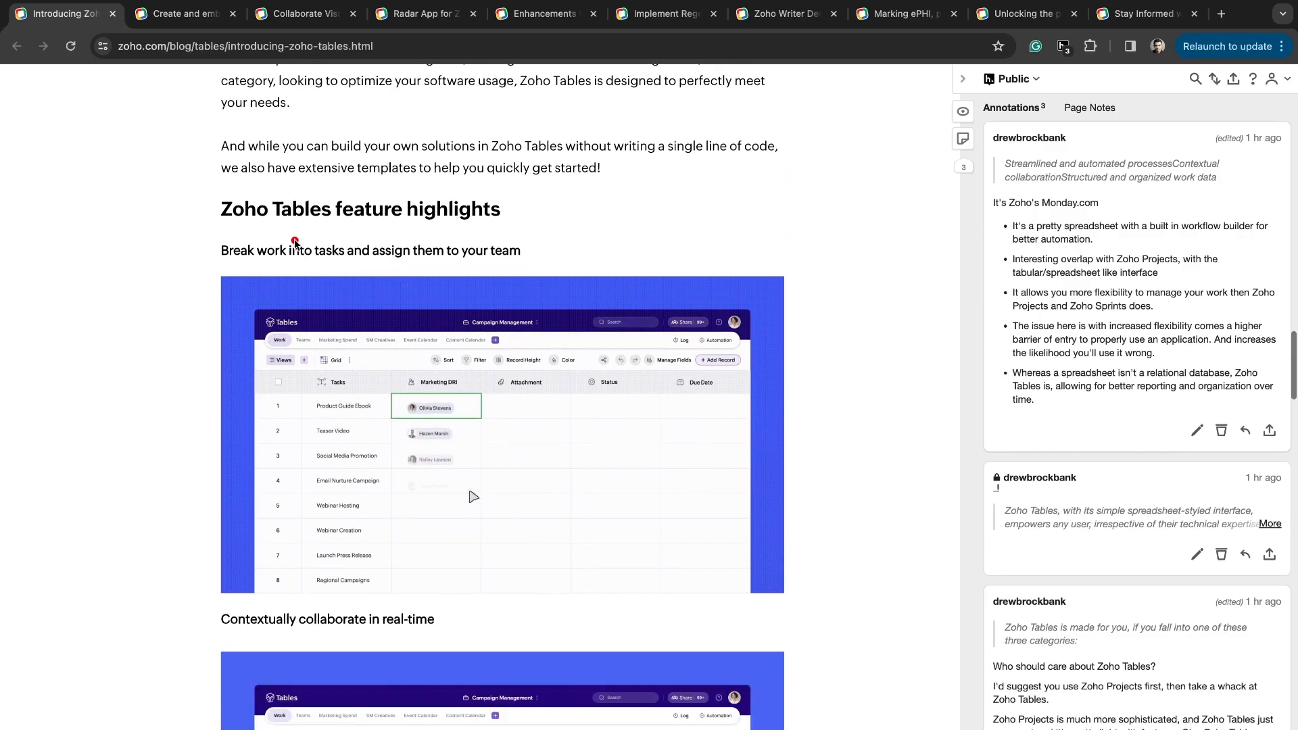
pyautogui.scroll(-3)
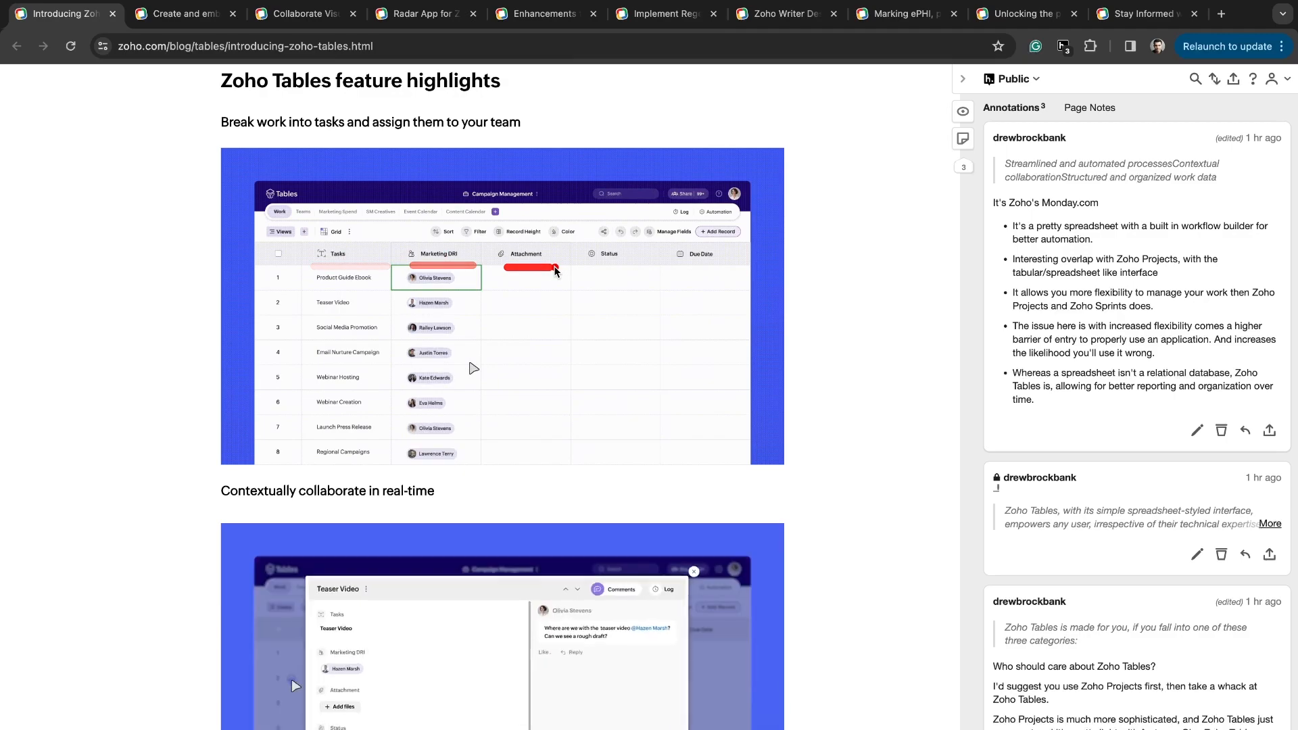
pyautogui.scroll(-3)
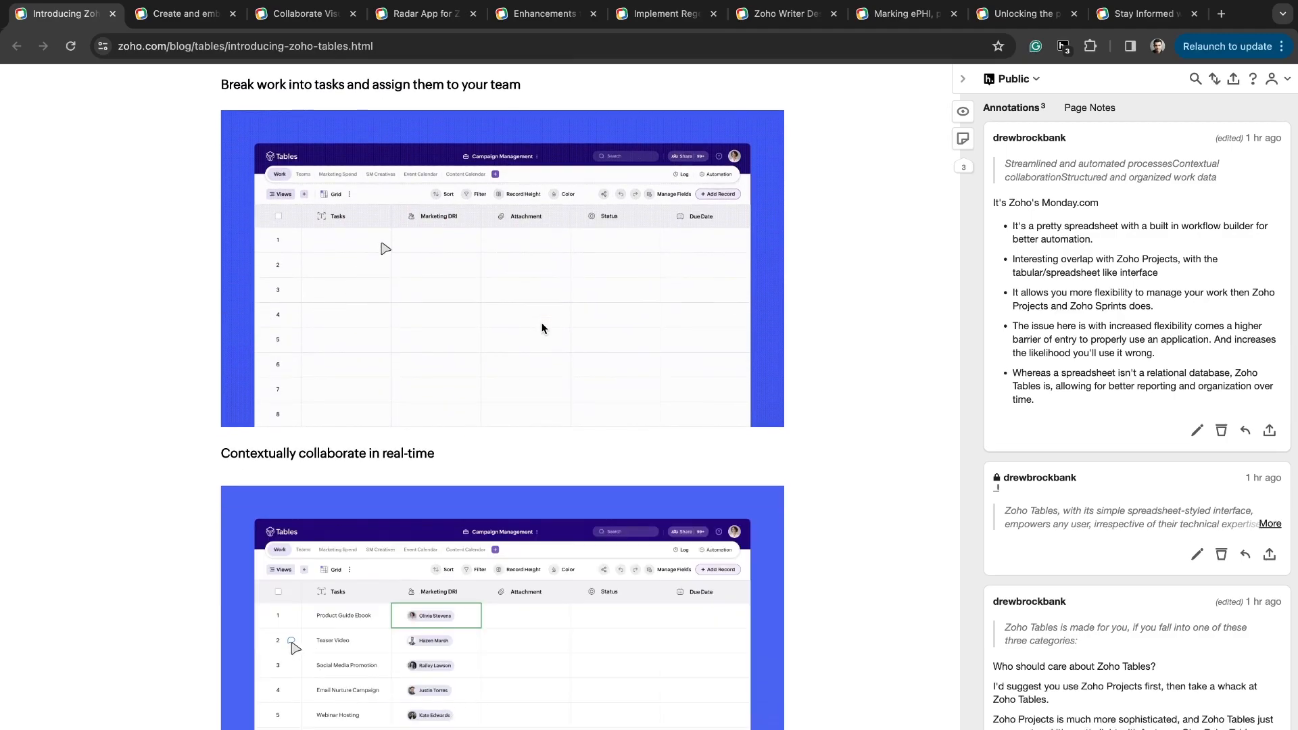
pyautogui.scroll(-3)
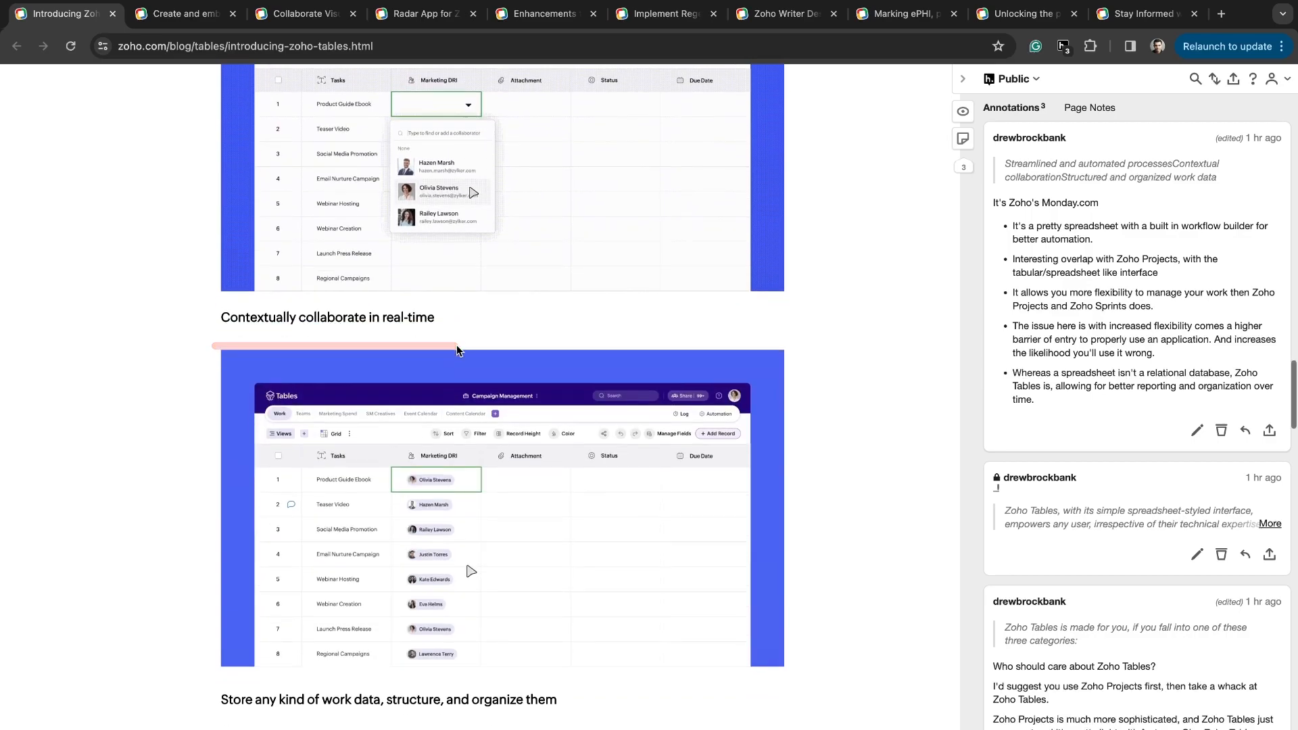
pyautogui.scroll(-3)
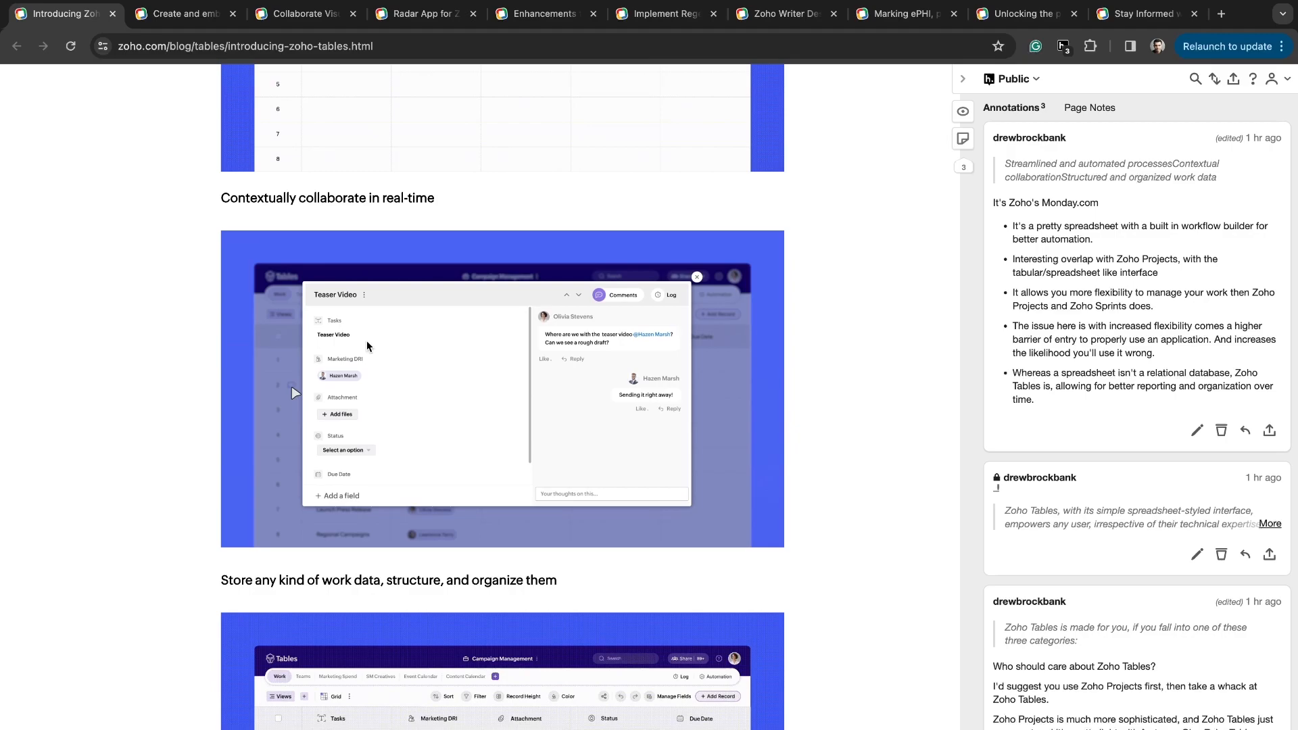
pyautogui.scroll(-3)
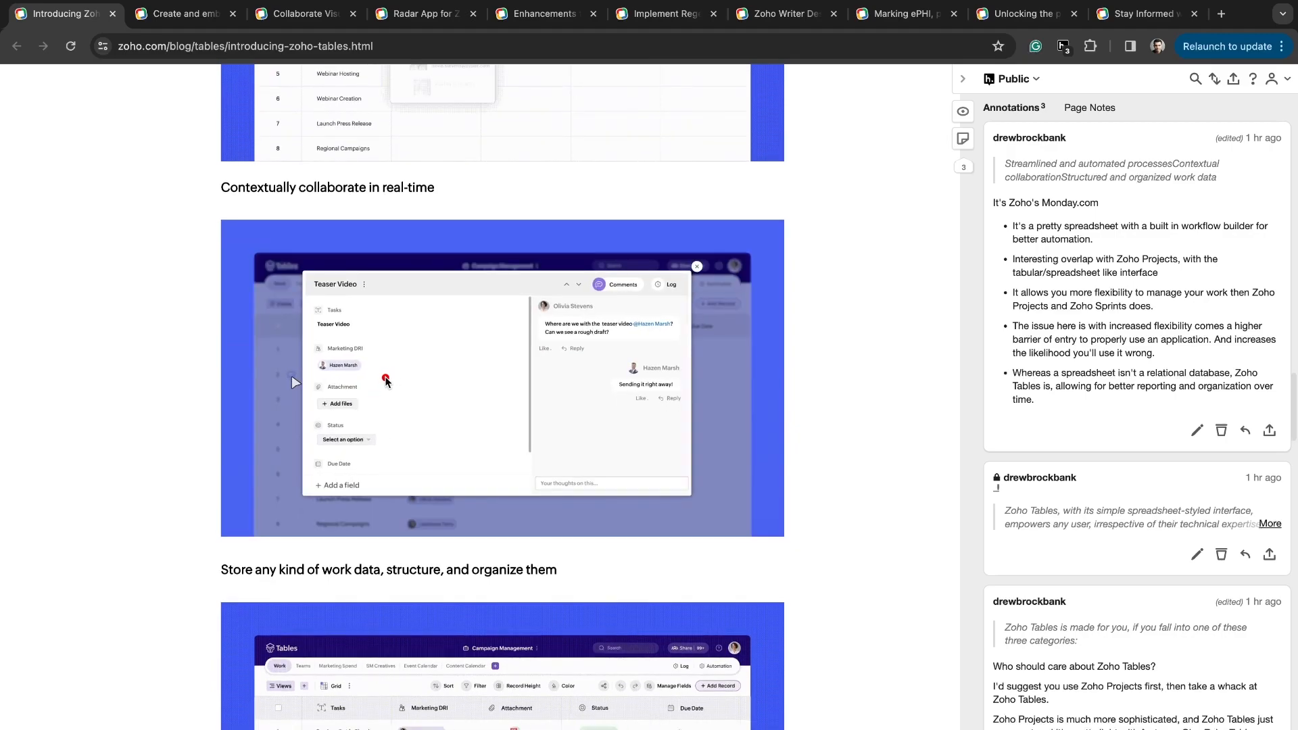
pyautogui.scroll(-3)
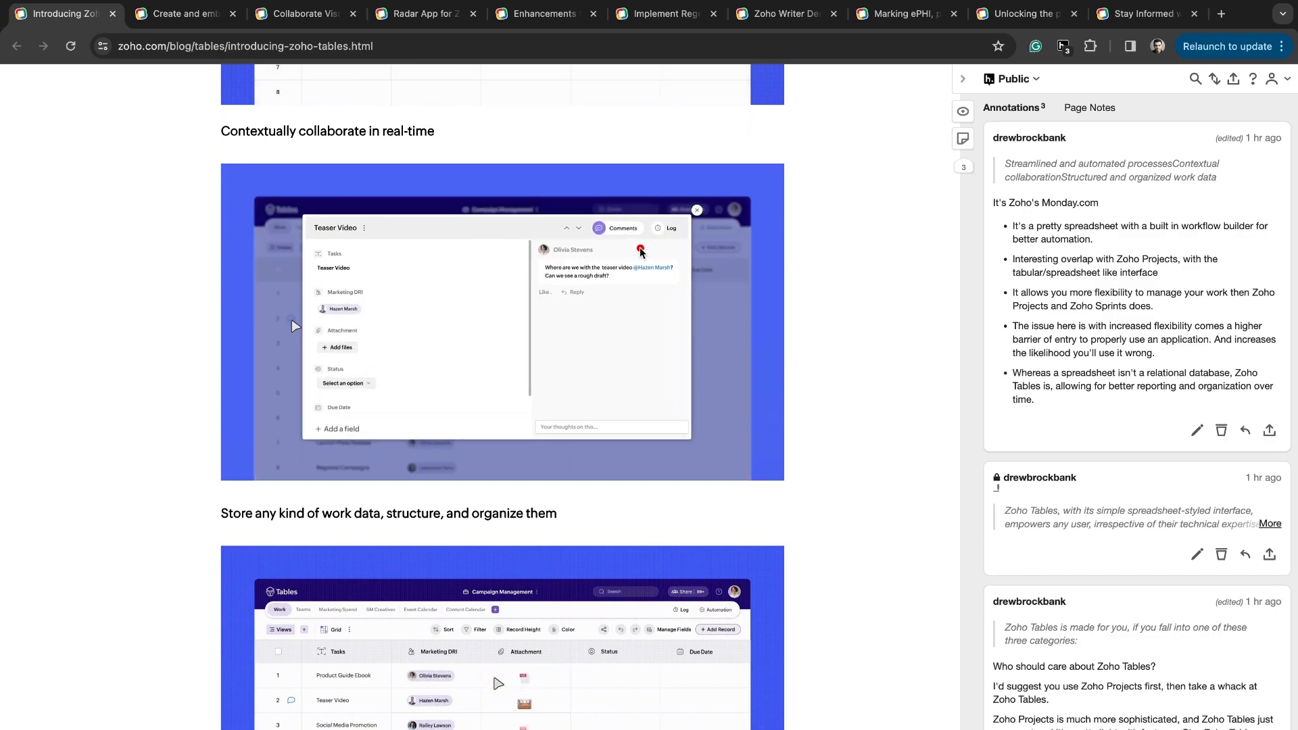
pyautogui.scroll(-3)
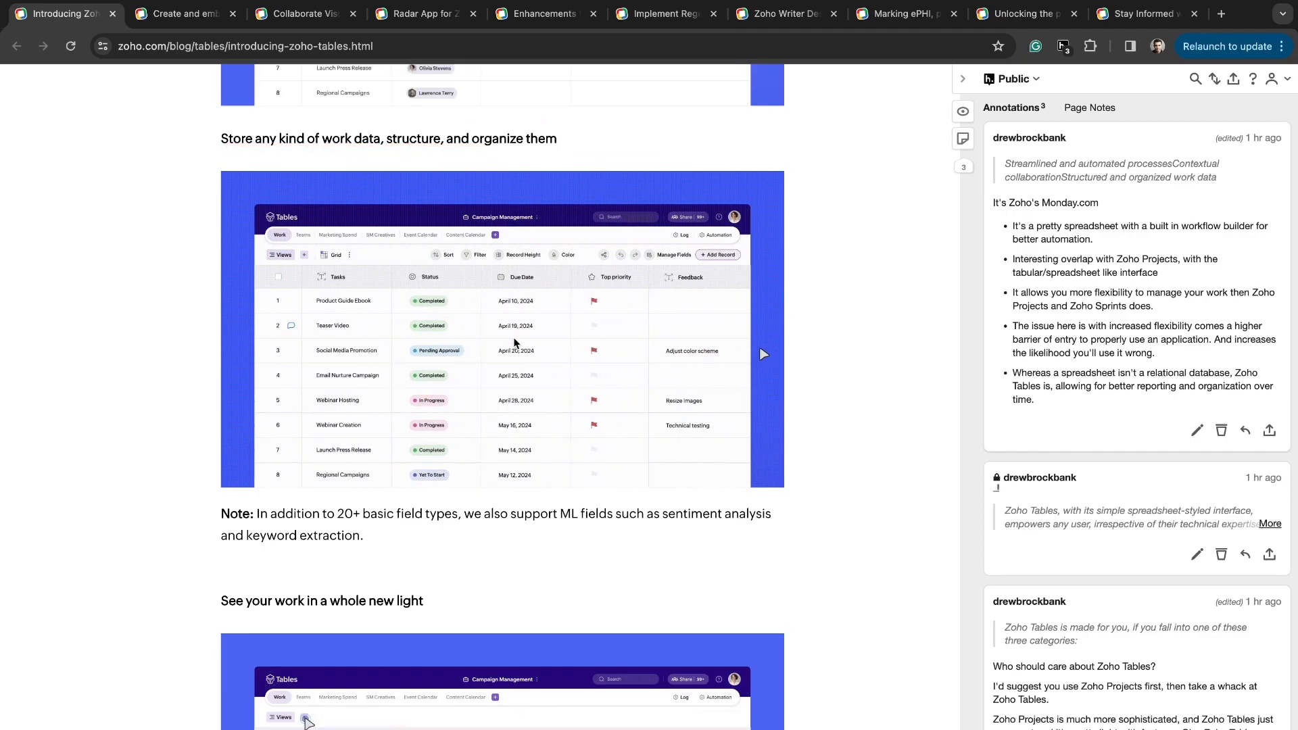
pyautogui.scroll(-3)
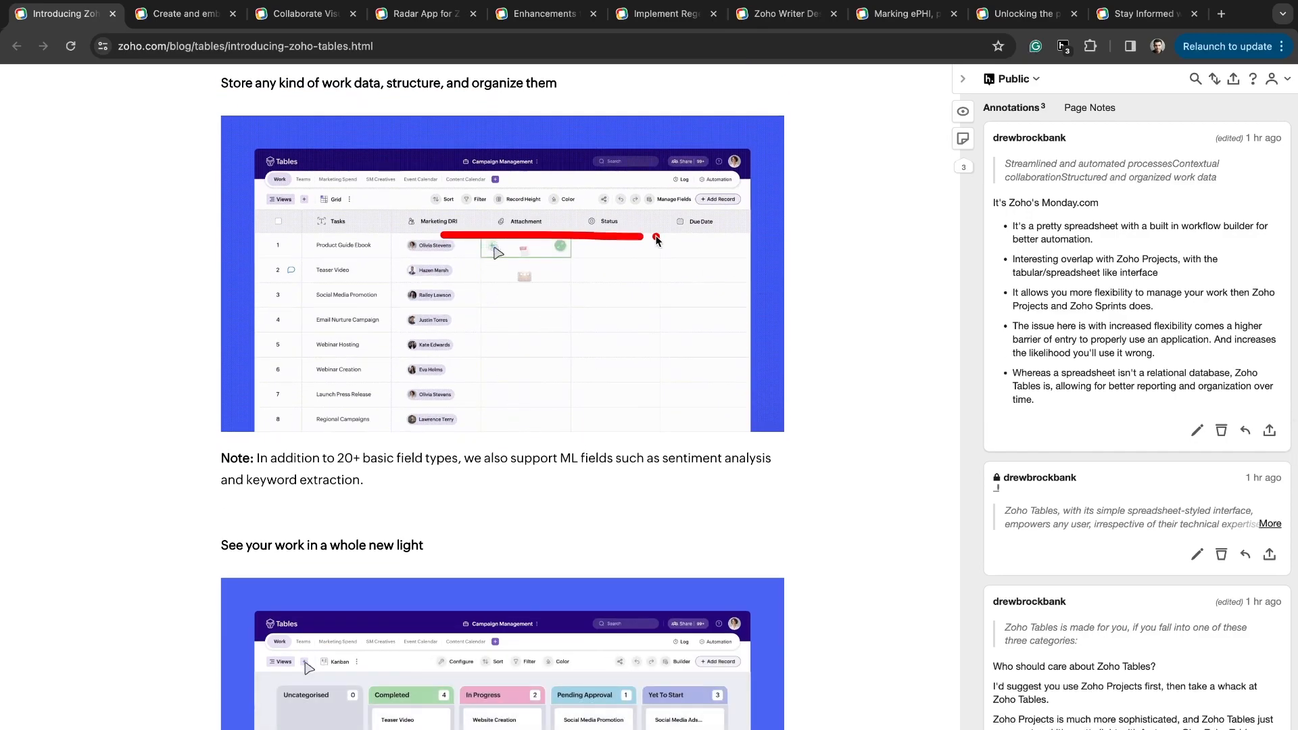
pyautogui.scroll(-3)
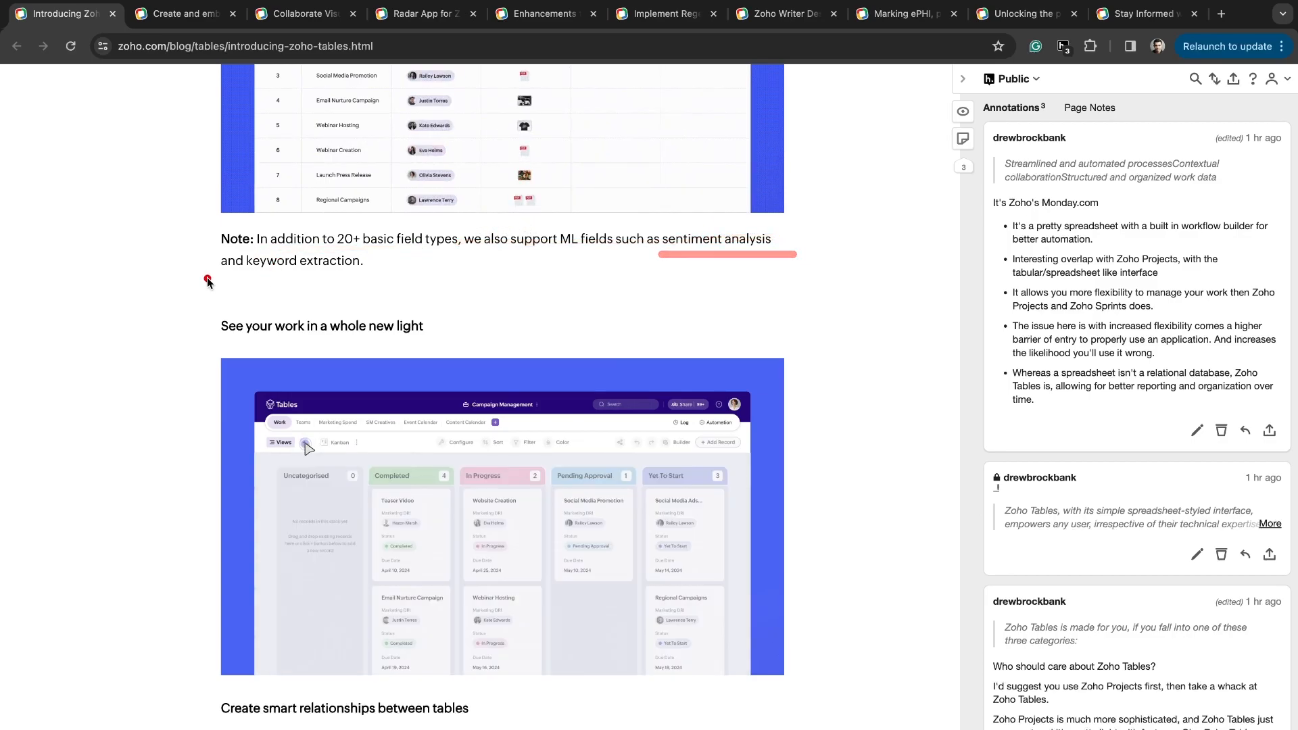
pyautogui.scroll(-3)
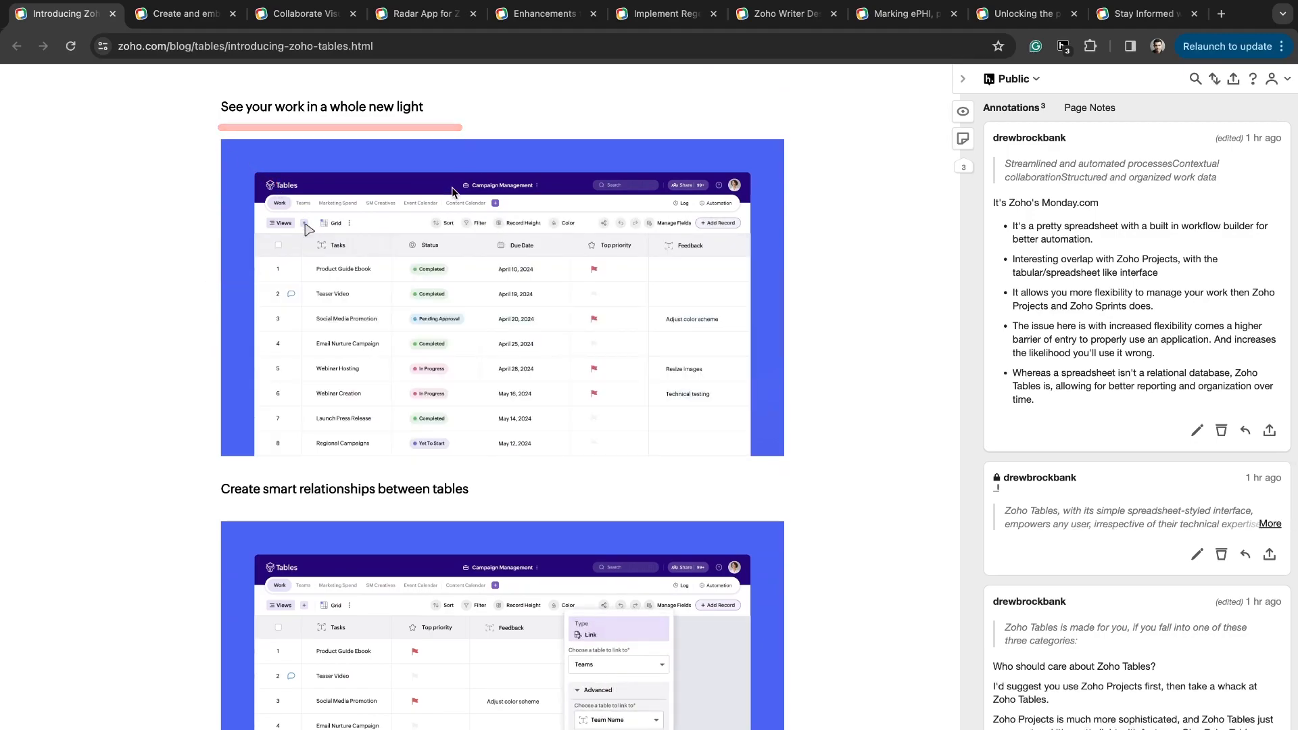
# Select another page element and read on to the pricing link near the end.
pyautogui.click(341, 223)
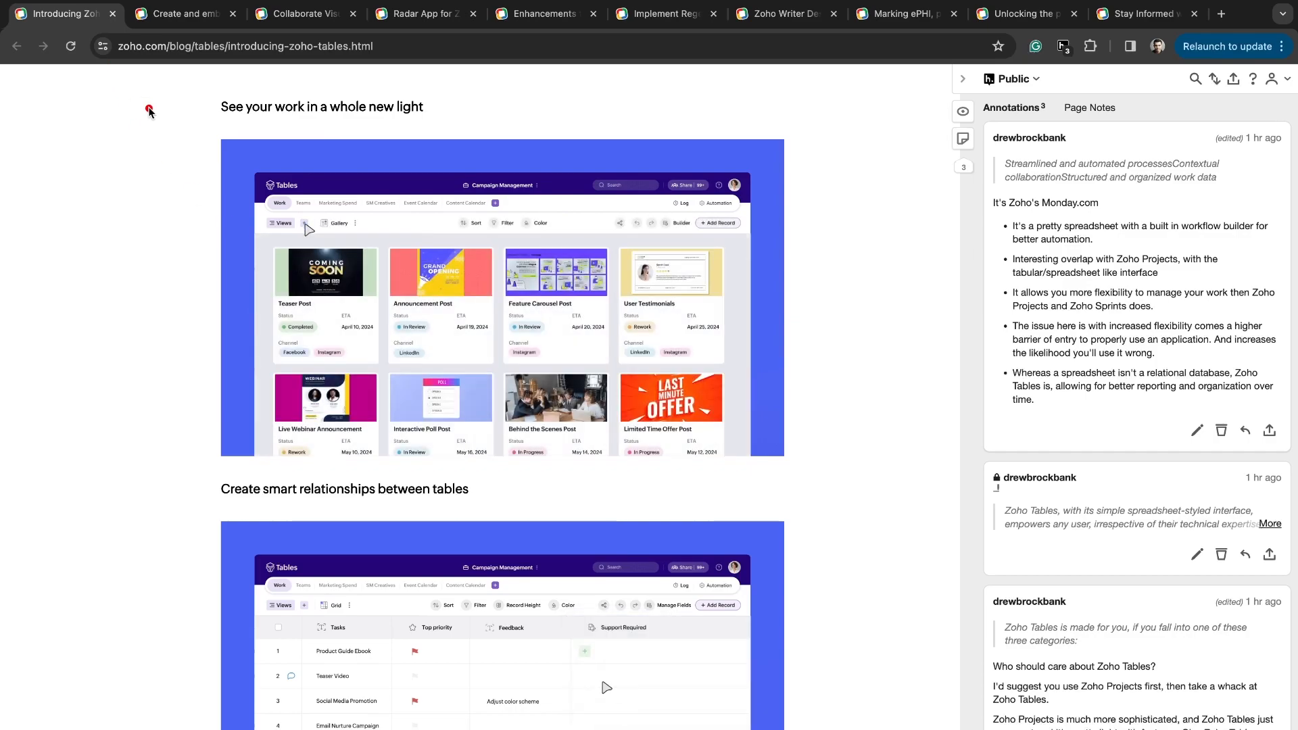
pyautogui.scroll(-3)
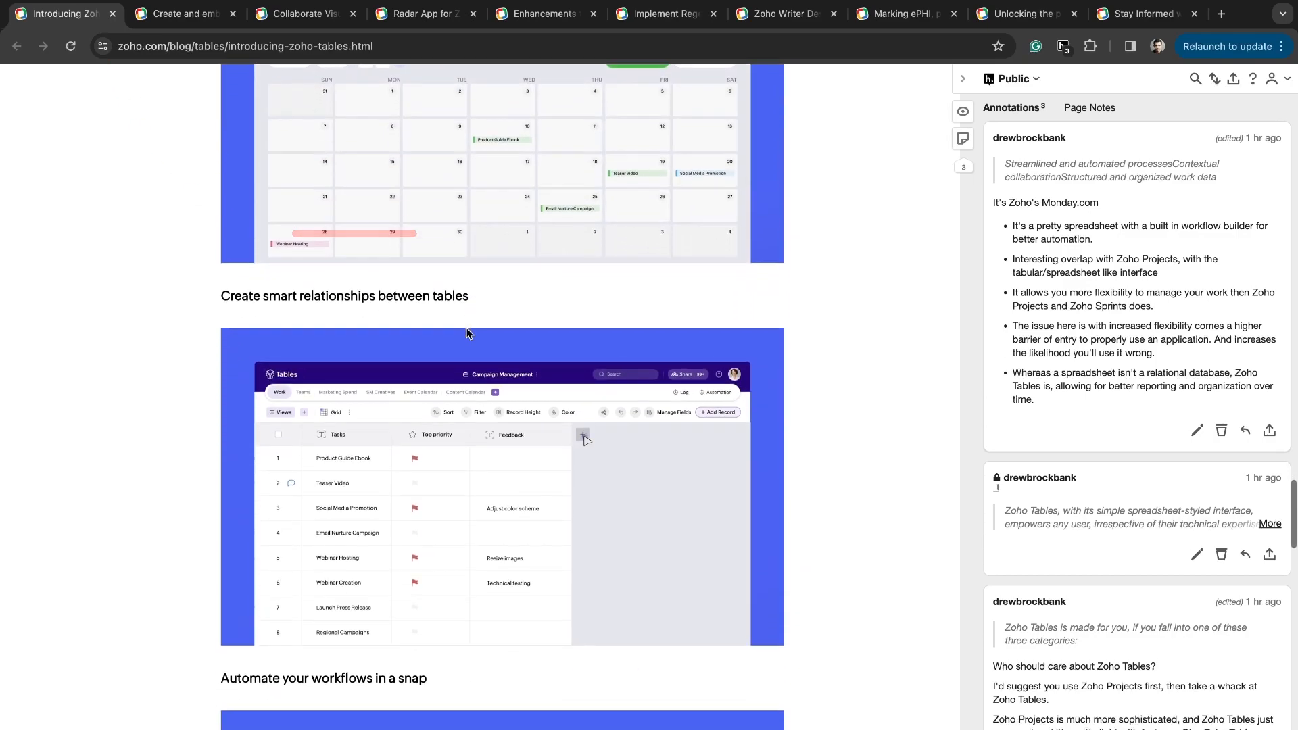
pyautogui.scroll(-3)
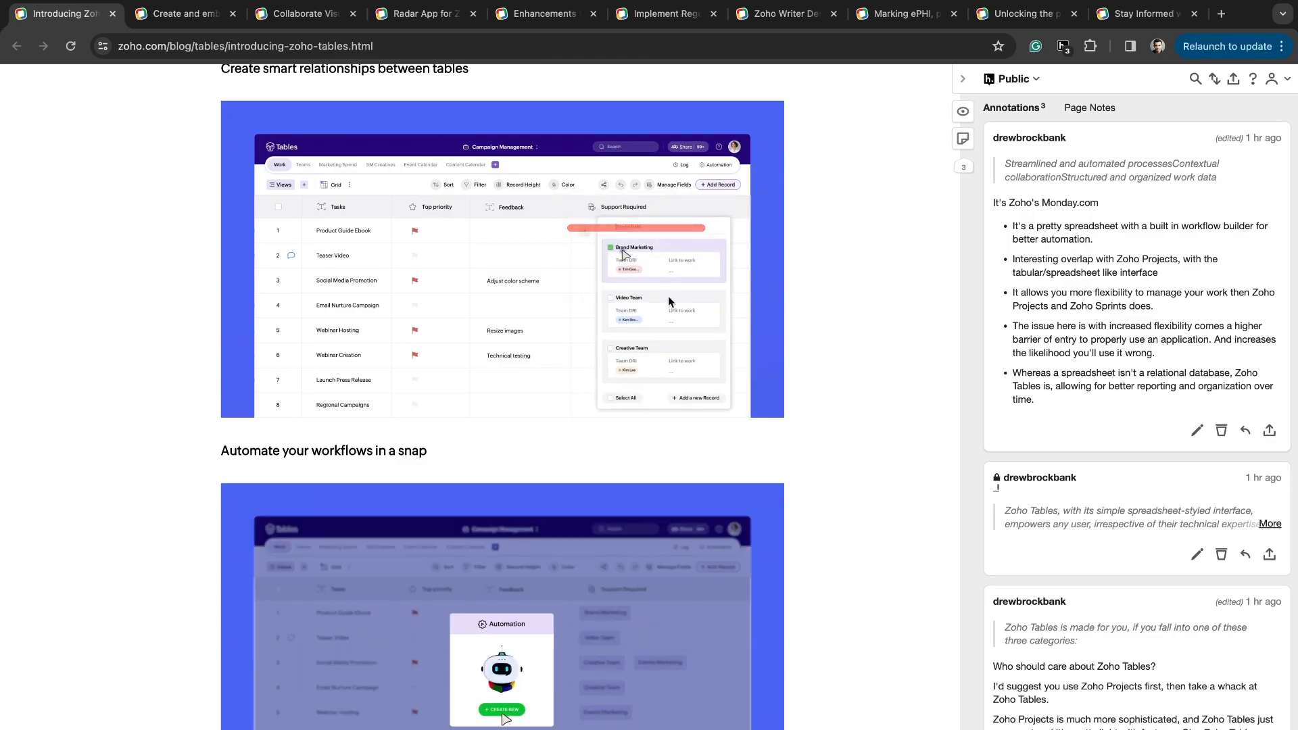
pyautogui.scroll(-3)
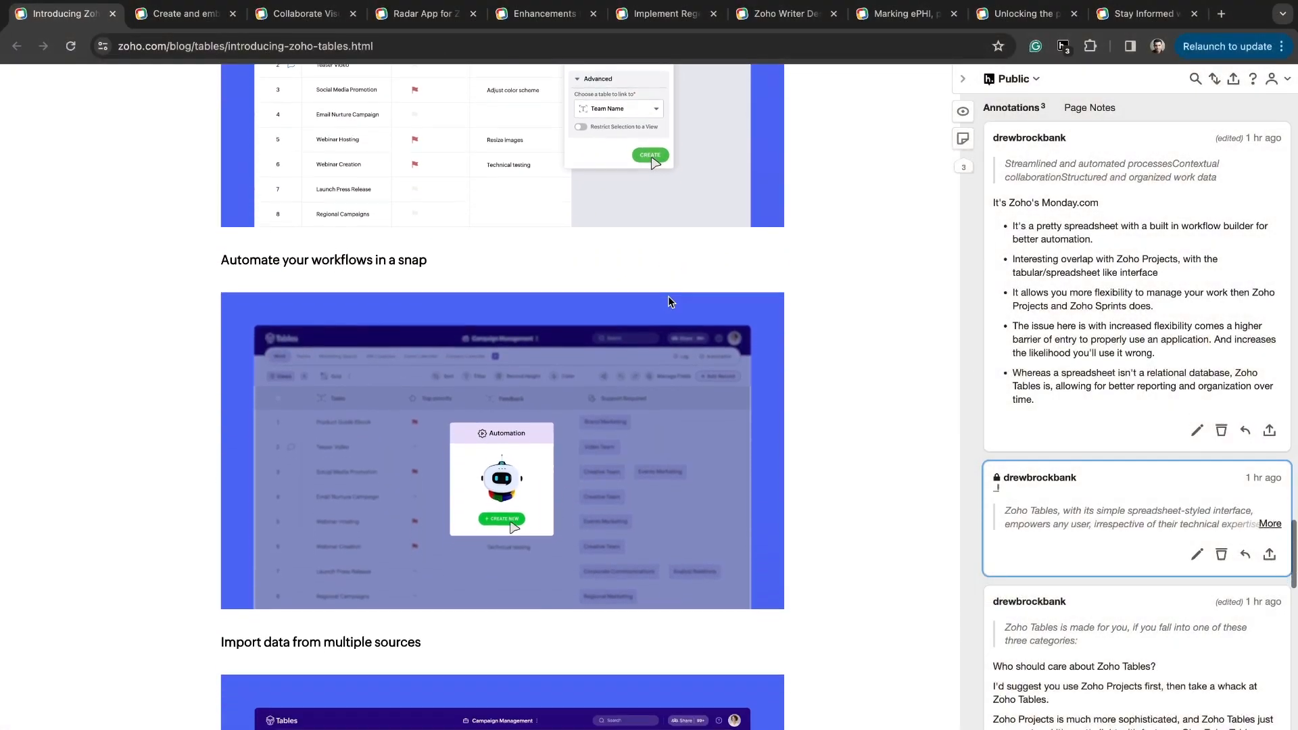
pyautogui.scroll(-3)
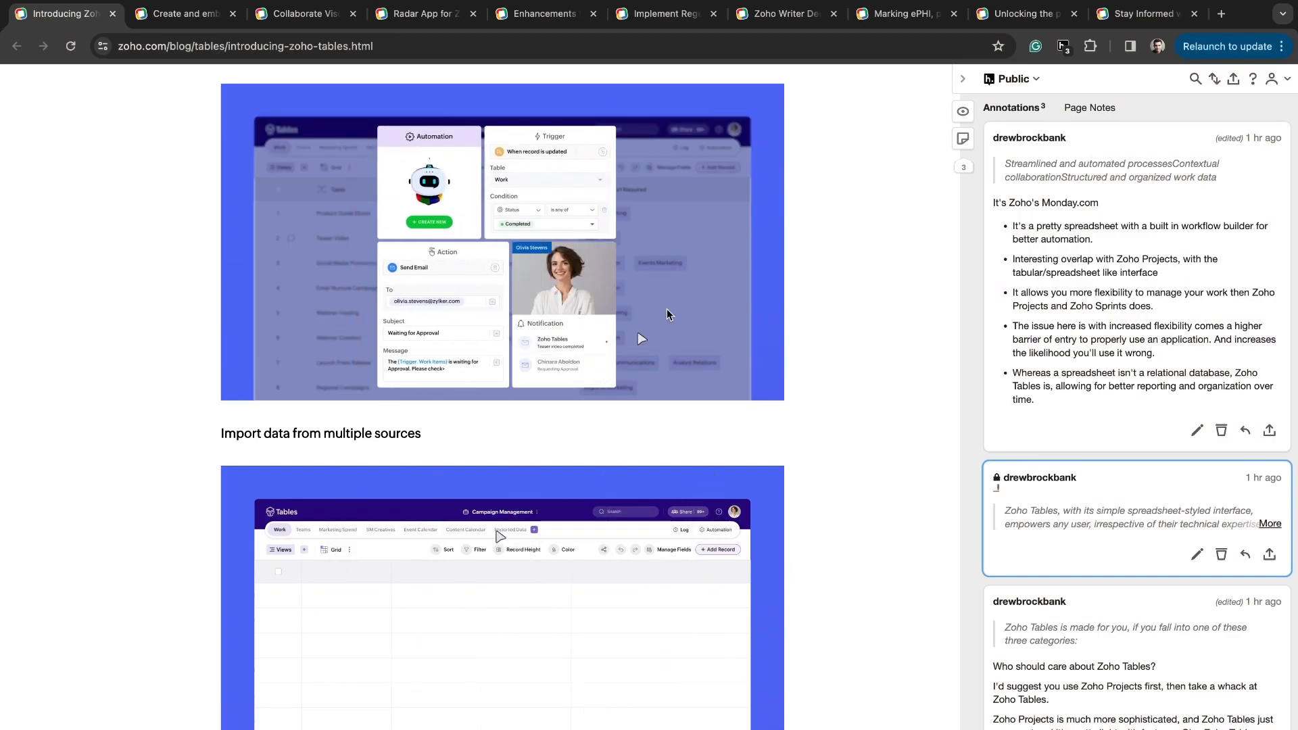
pyautogui.scroll(-3)
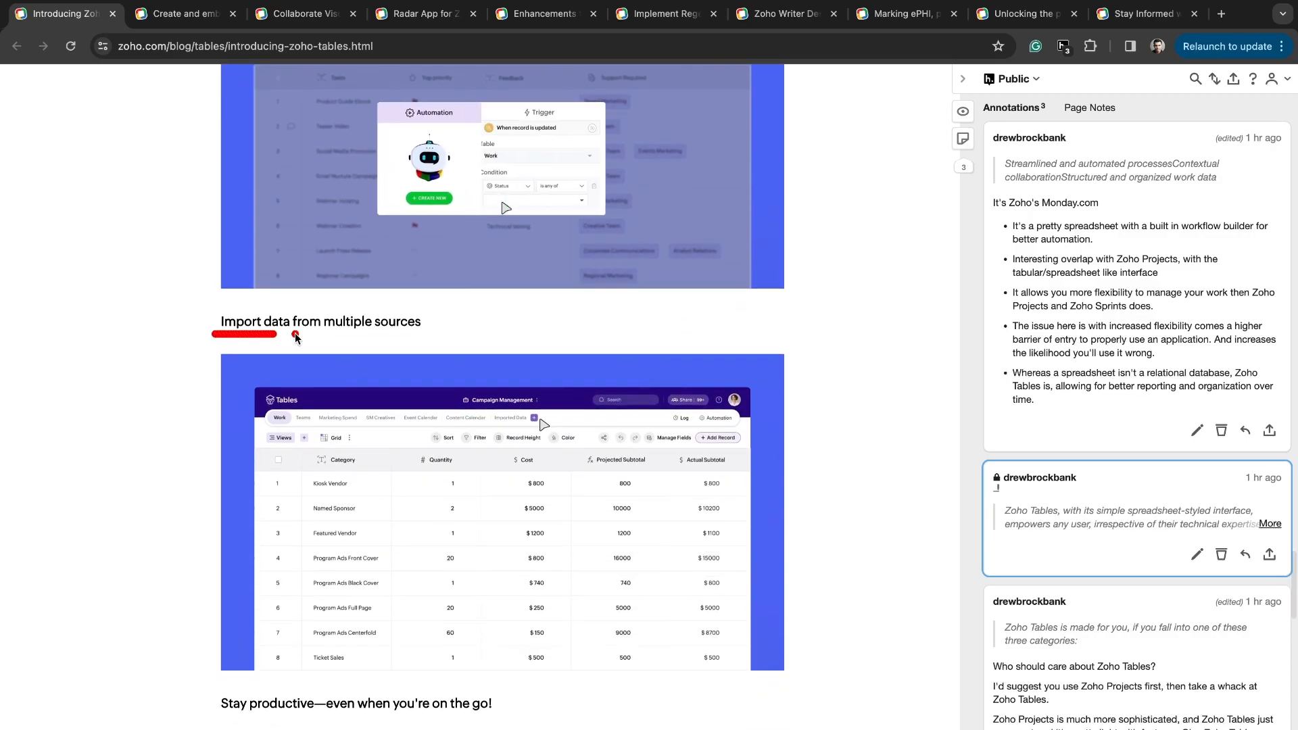
pyautogui.scroll(-3)
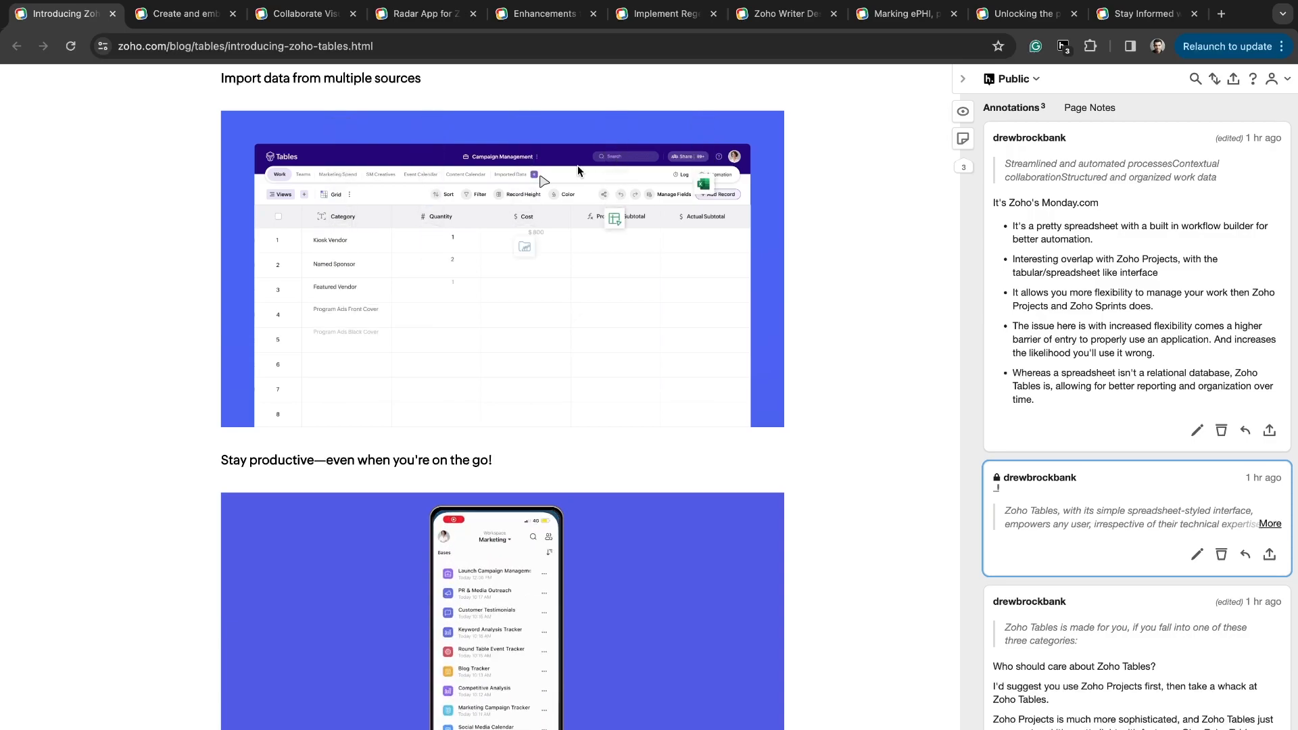
pyautogui.scroll(-3)
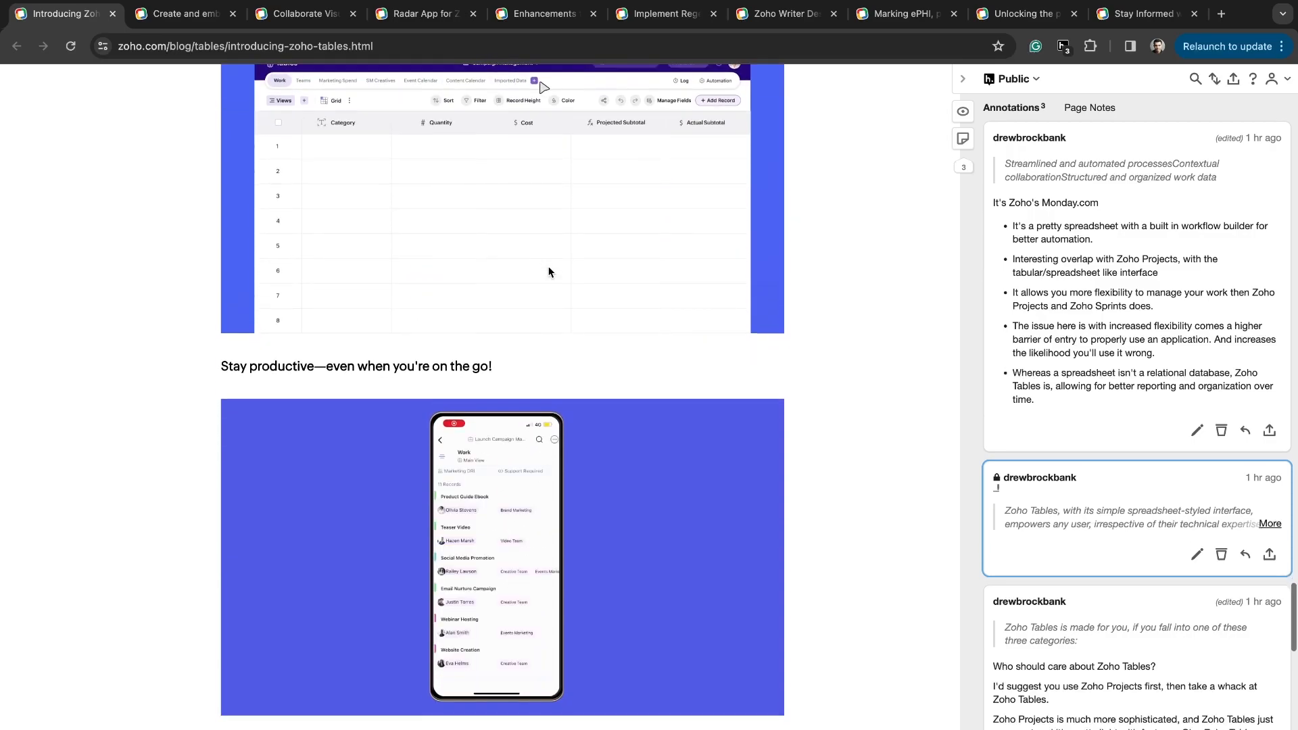
pyautogui.scroll(-3)
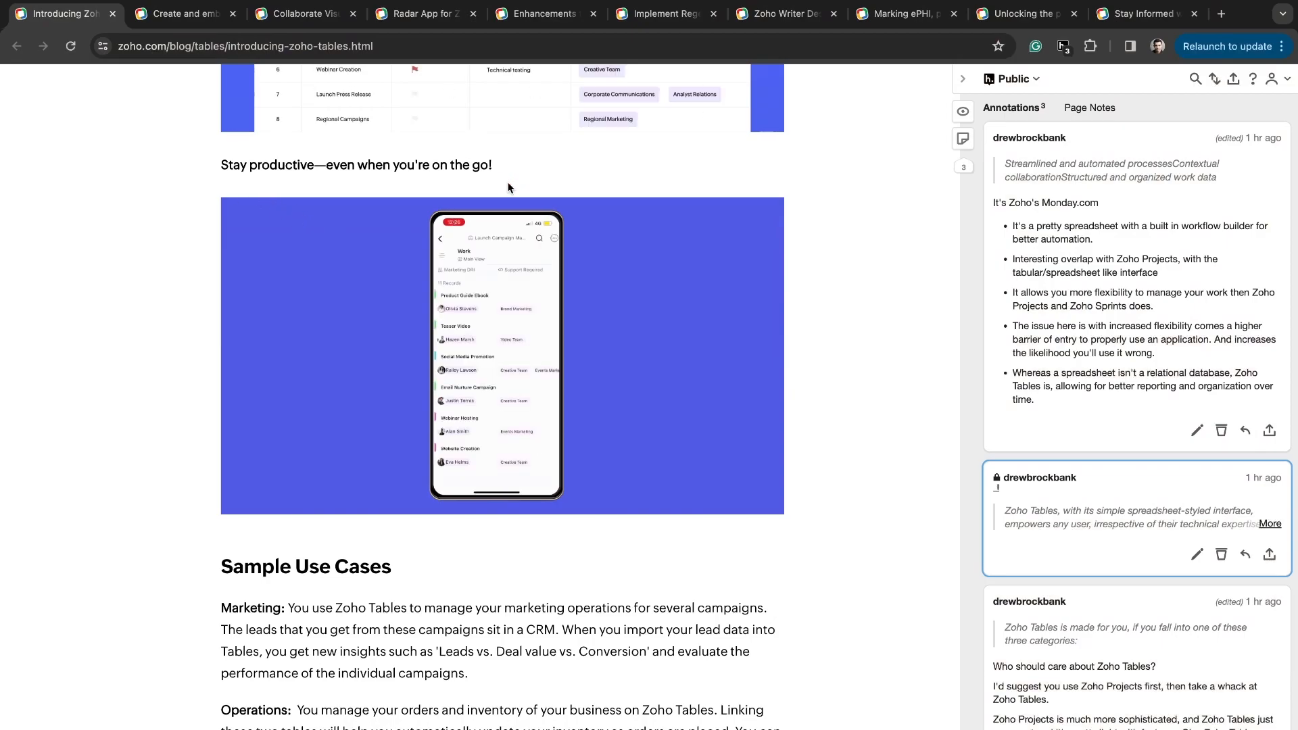
pyautogui.scroll(-3)
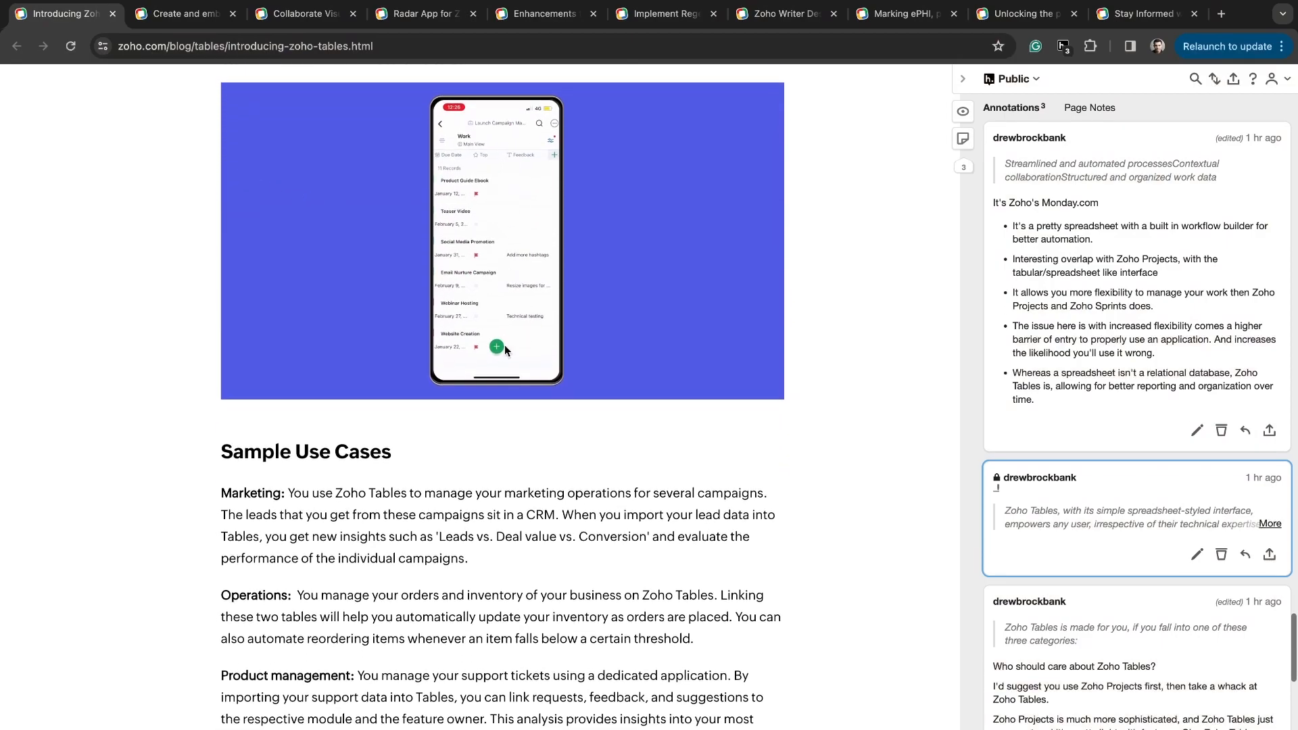
pyautogui.scroll(-3)
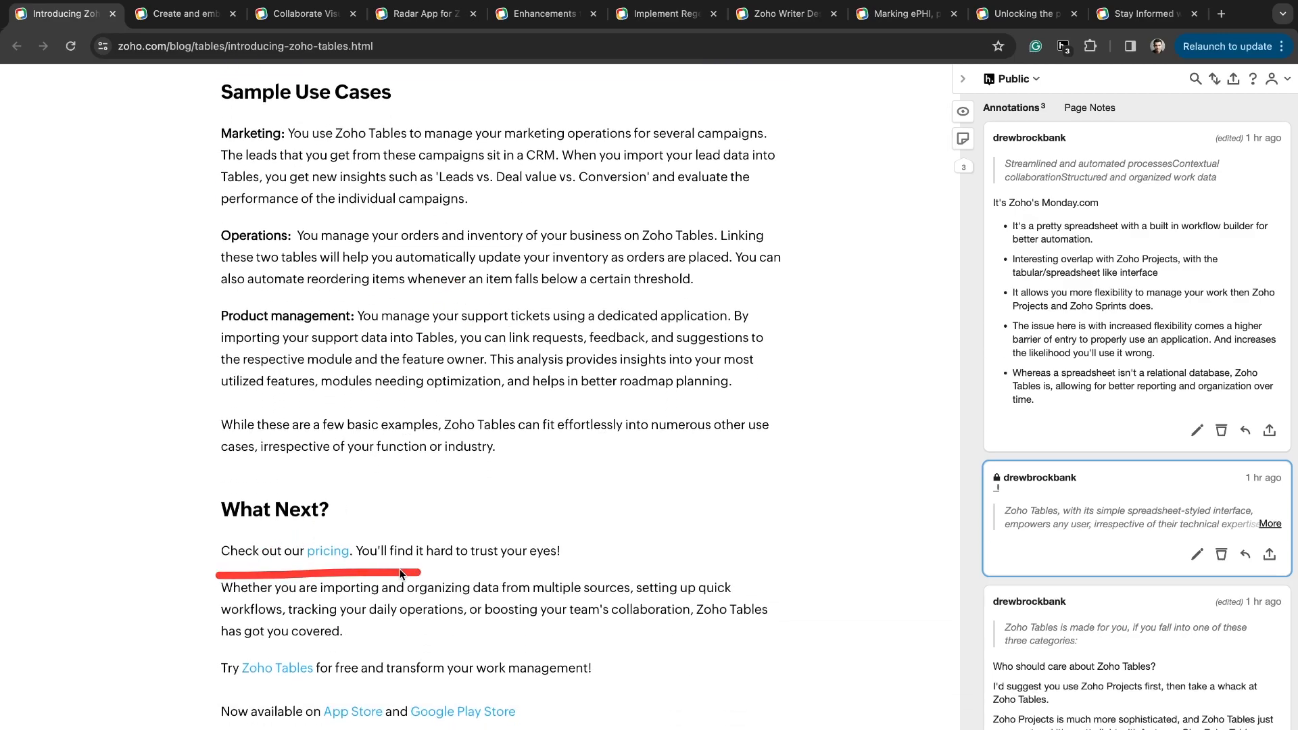
# View the Zoho Tables pricing page and switch the plans from yearly to monthly prices.
pyautogui.click(327, 550)
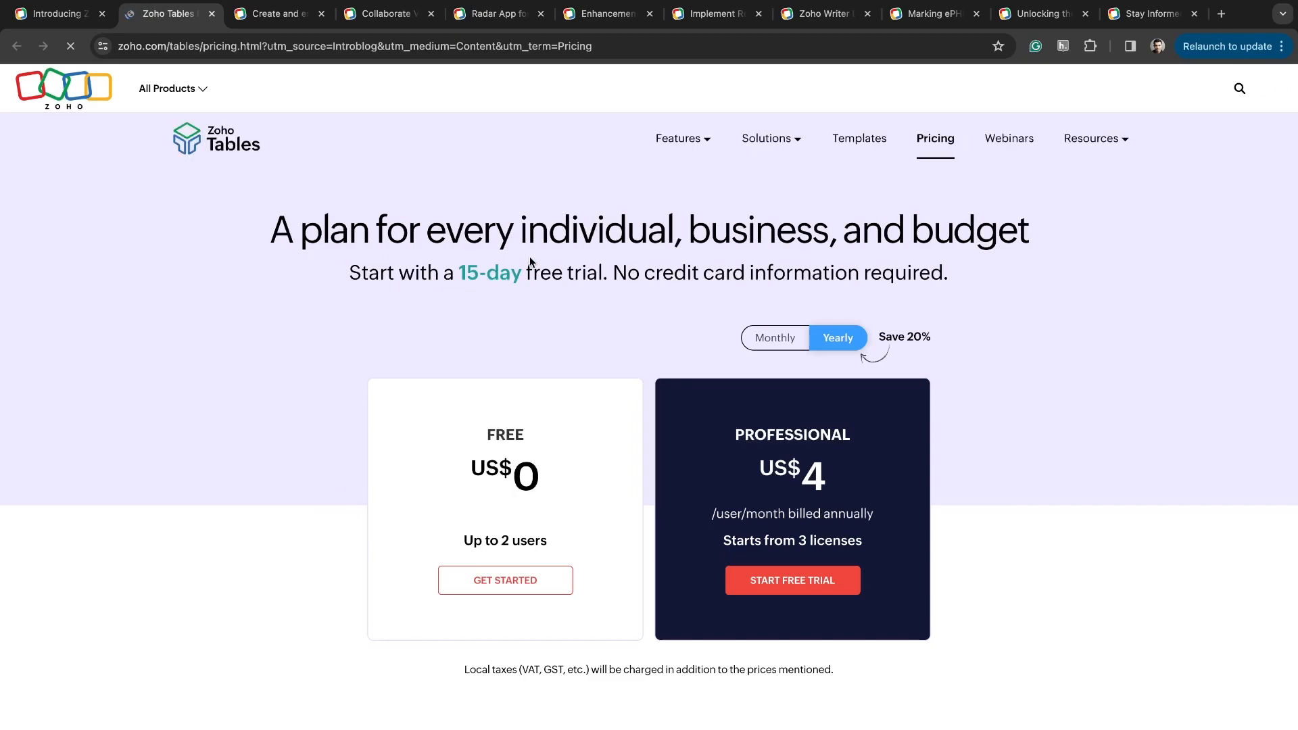
pyautogui.scroll(-3)
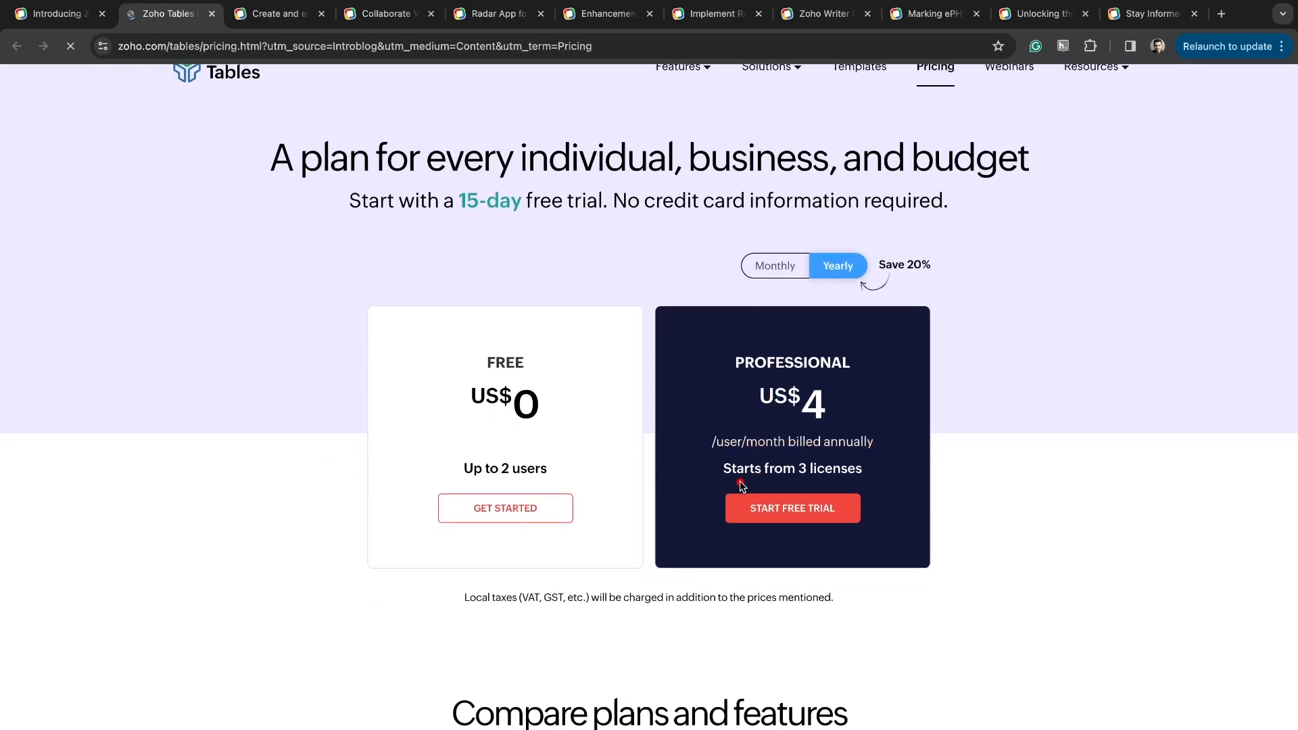
pyautogui.moveTo(891, 485)
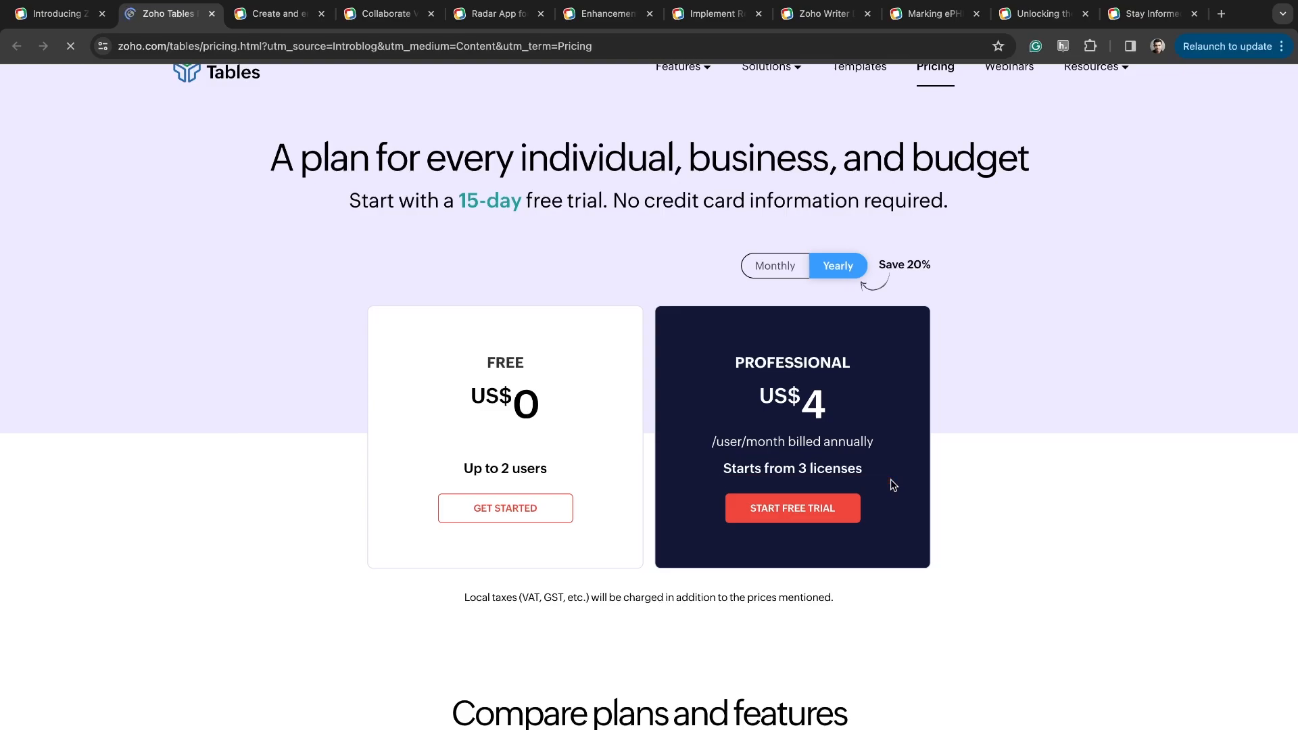
pyautogui.click(774, 267)
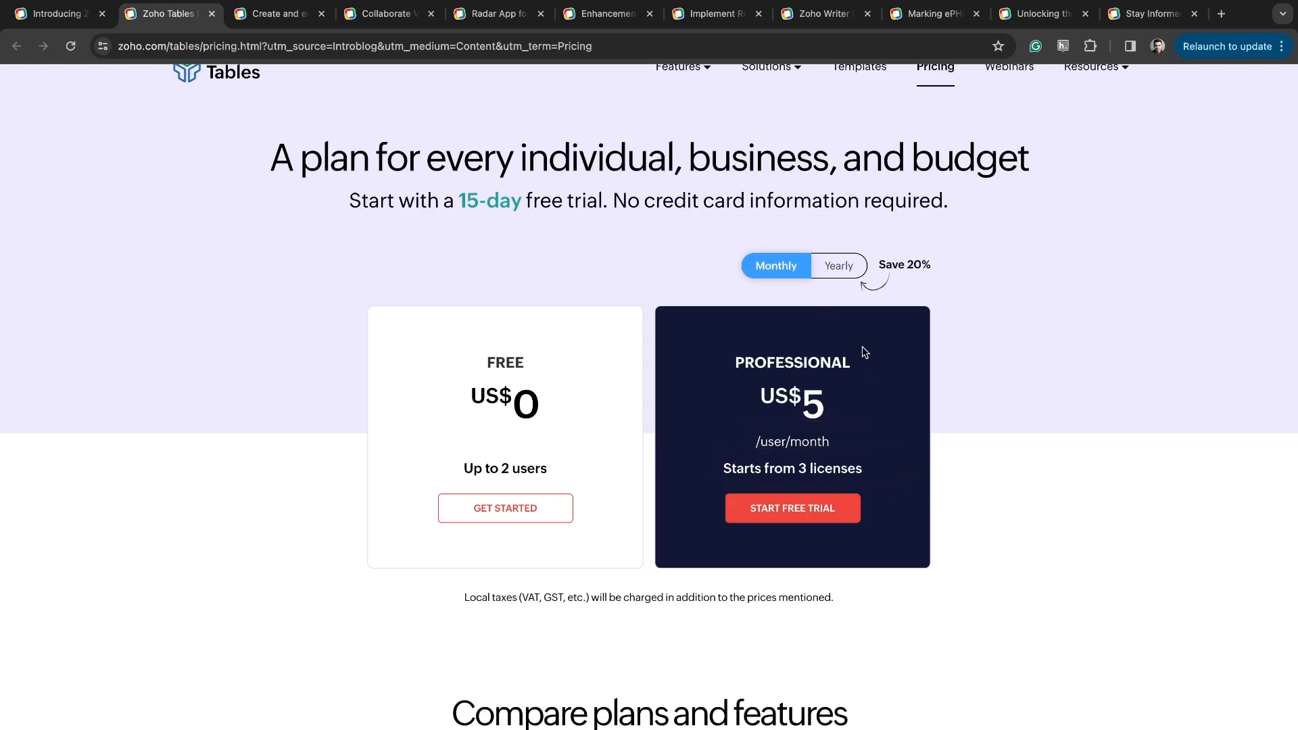
# Return to the Zoho Tables blog post, then bring up the Kiosk Studio announcement.
pyautogui.click(54, 14)
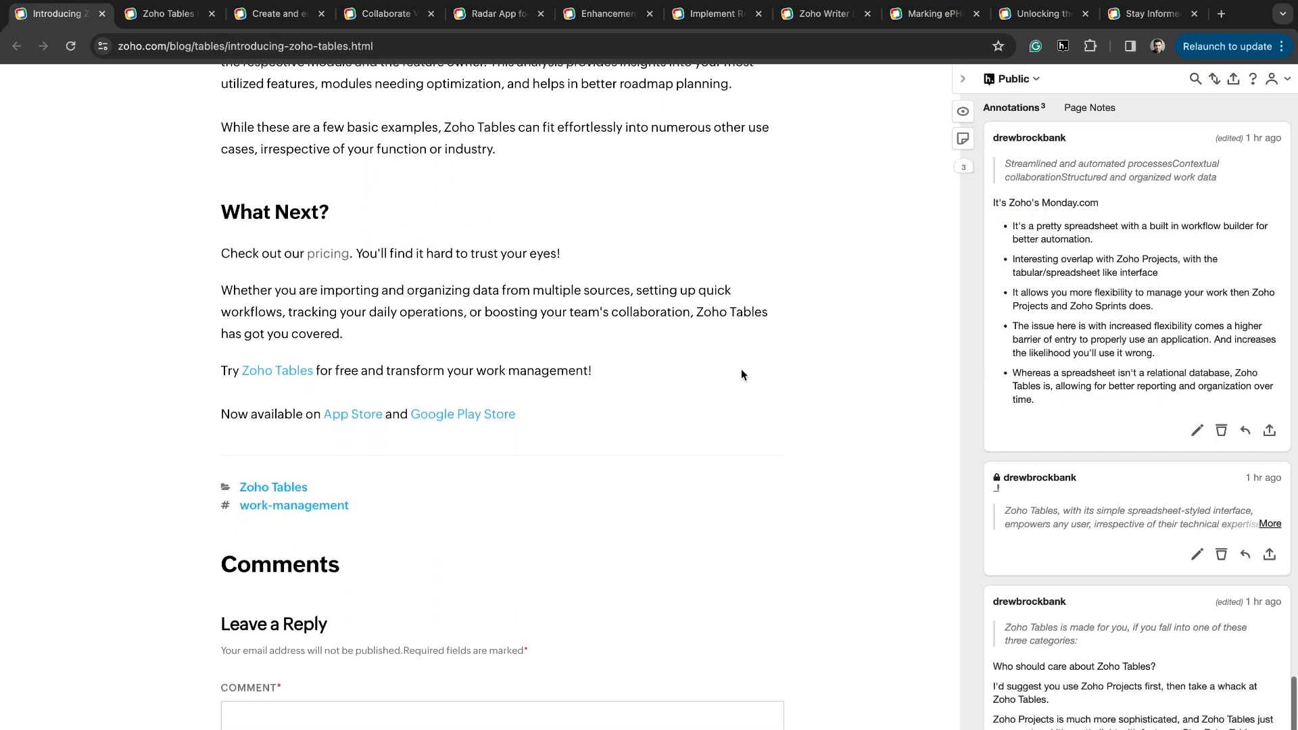
pyautogui.scroll(3)
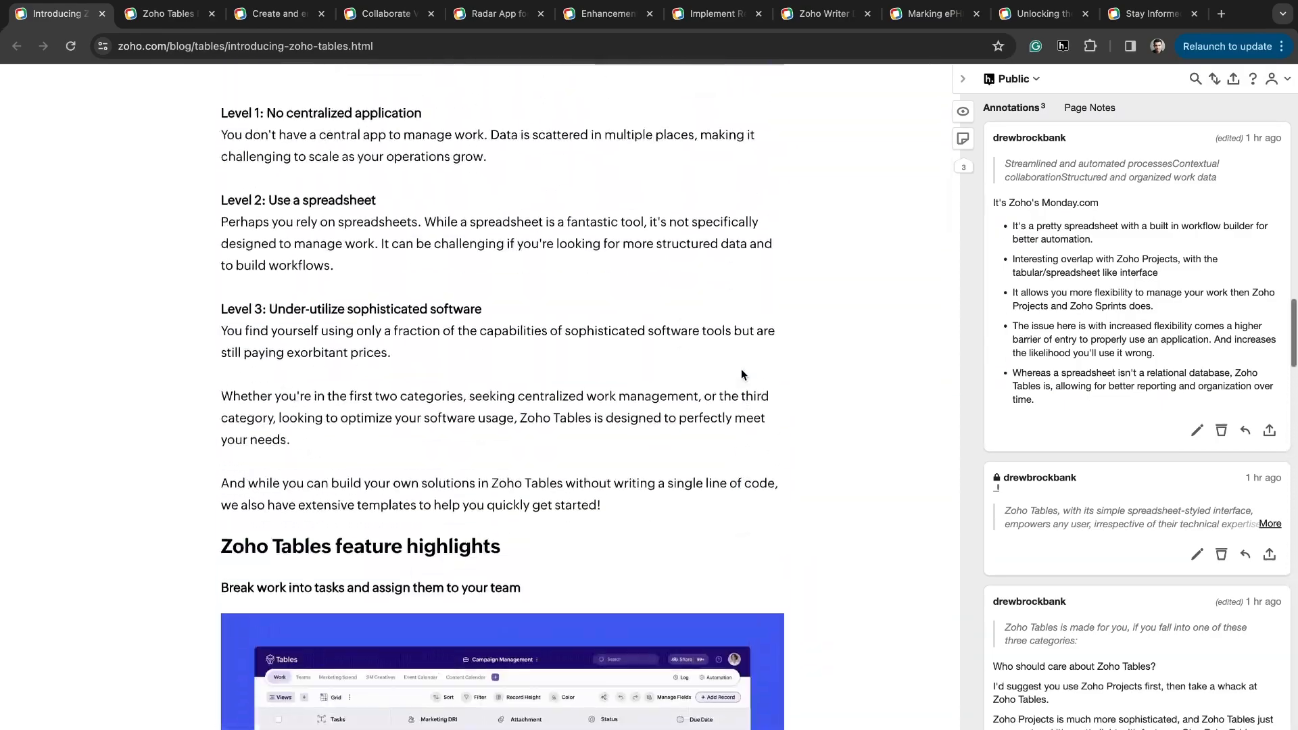
pyautogui.scroll(3)
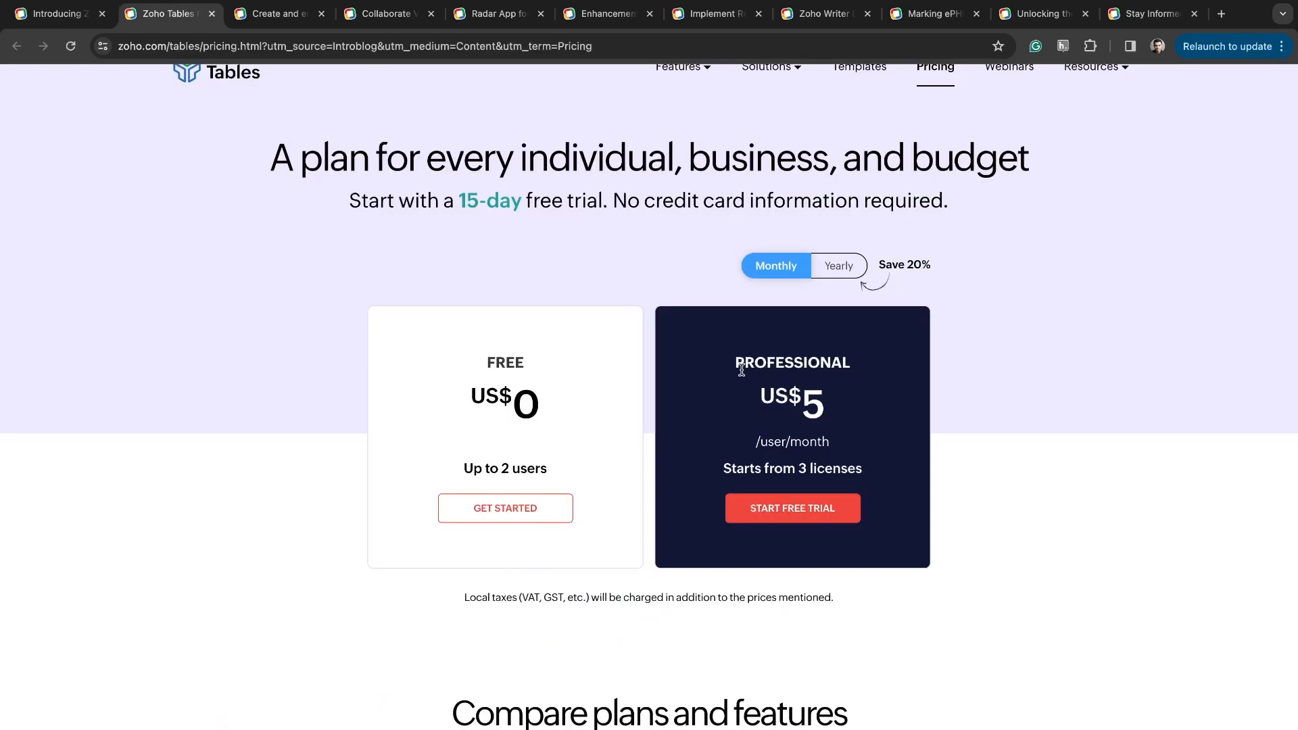
pyautogui.click(277, 13)
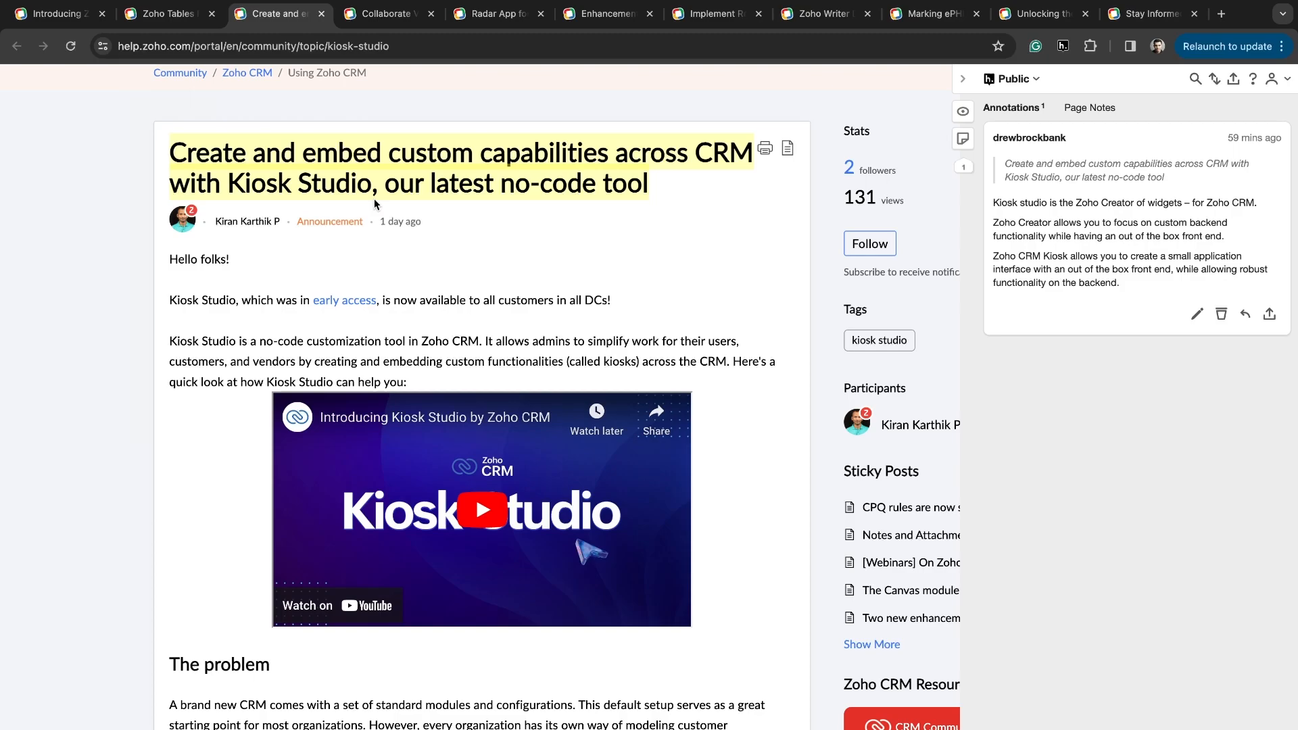
pyautogui.moveTo(199, 161)
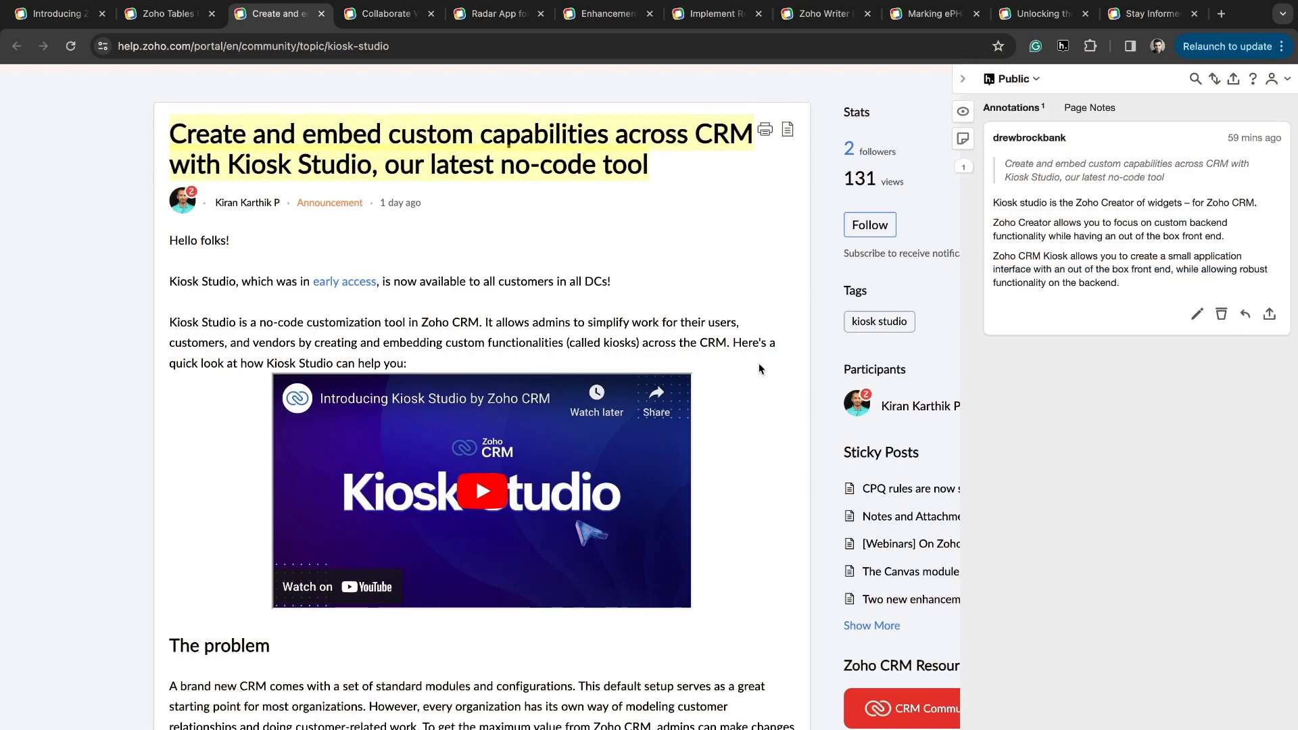
pyautogui.scroll(-3)
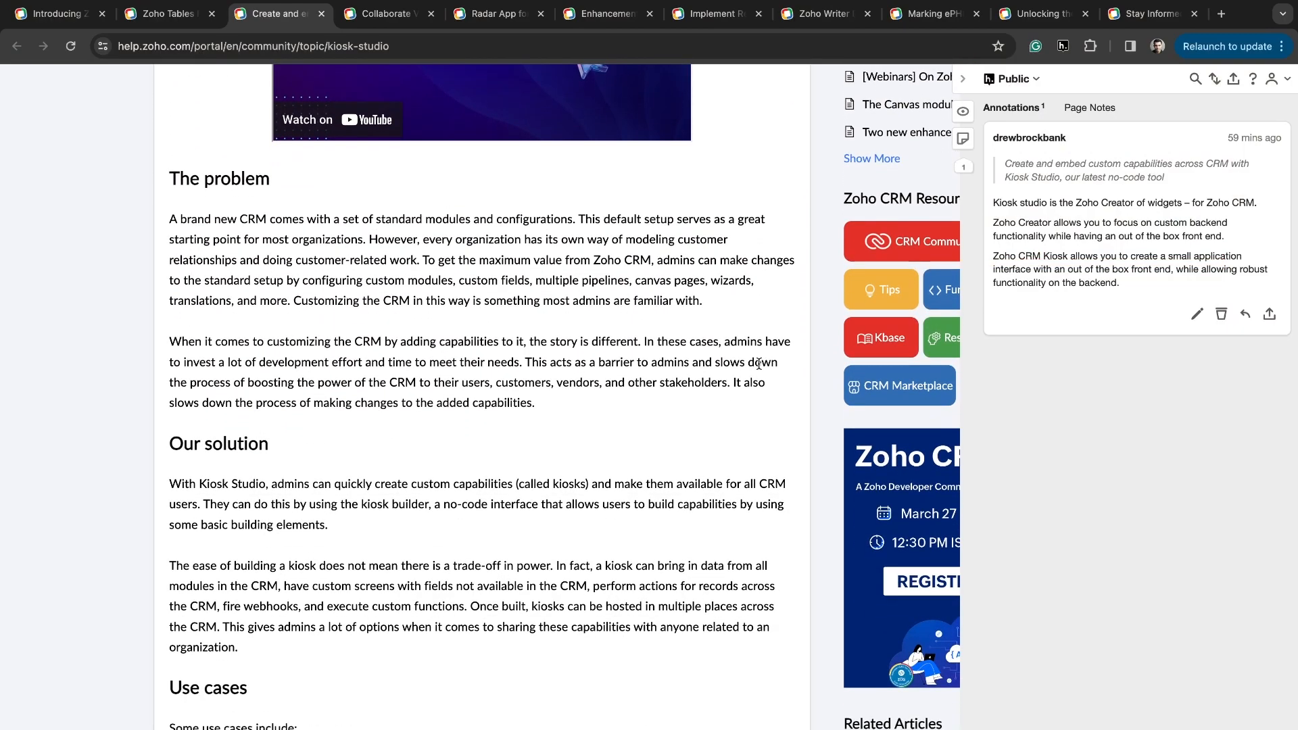
pyautogui.scroll(-3)
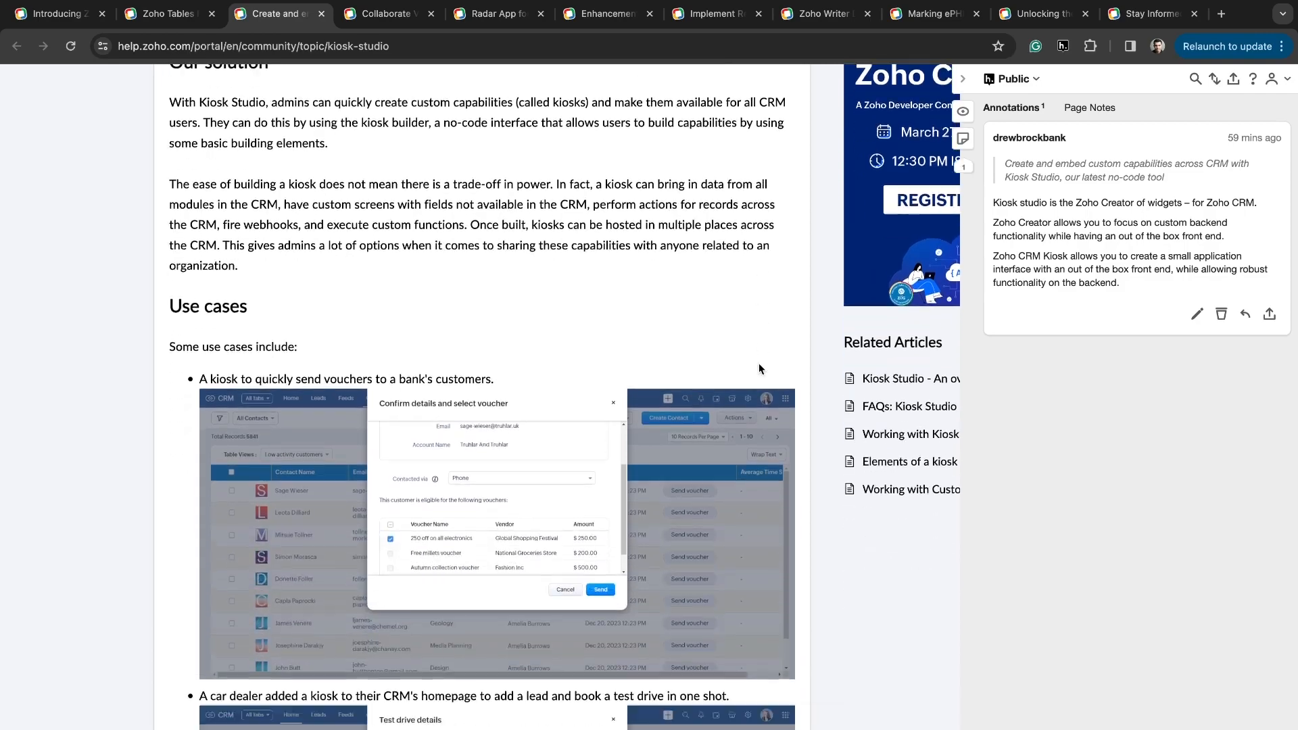
pyautogui.scroll(-3)
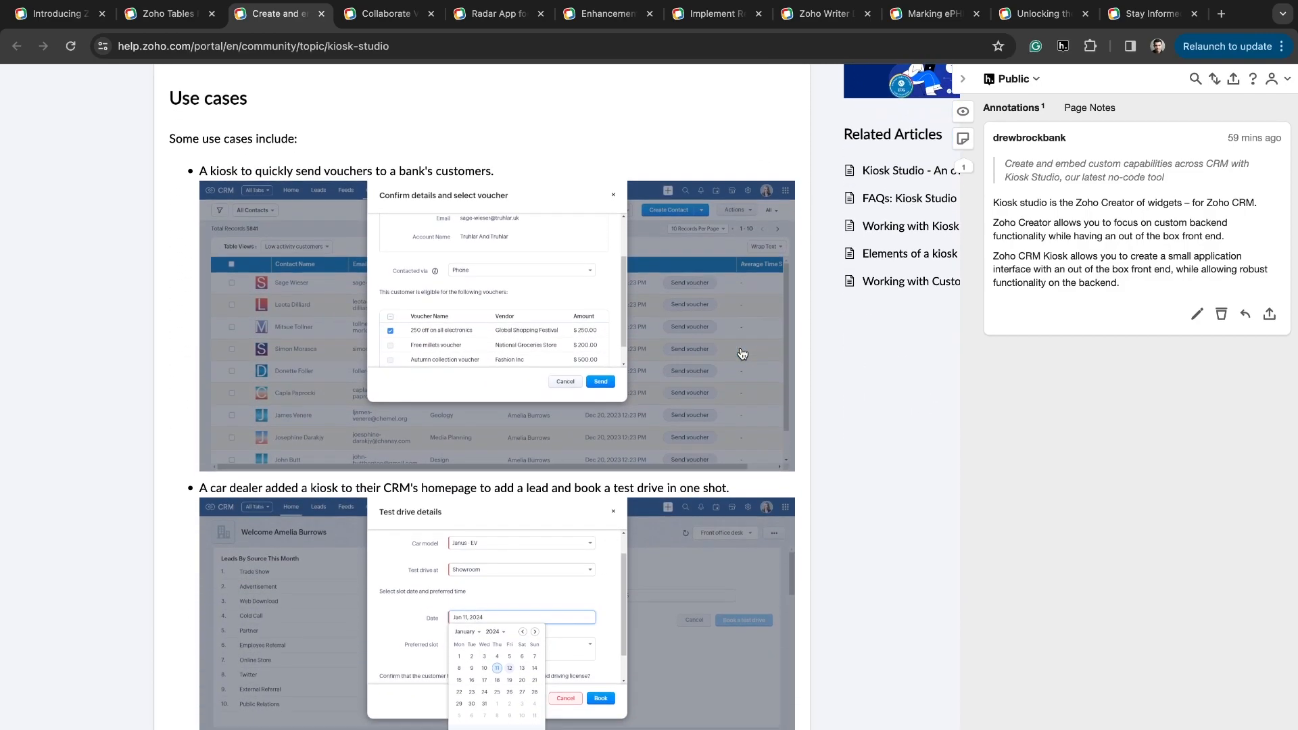
pyautogui.moveTo(545, 258)
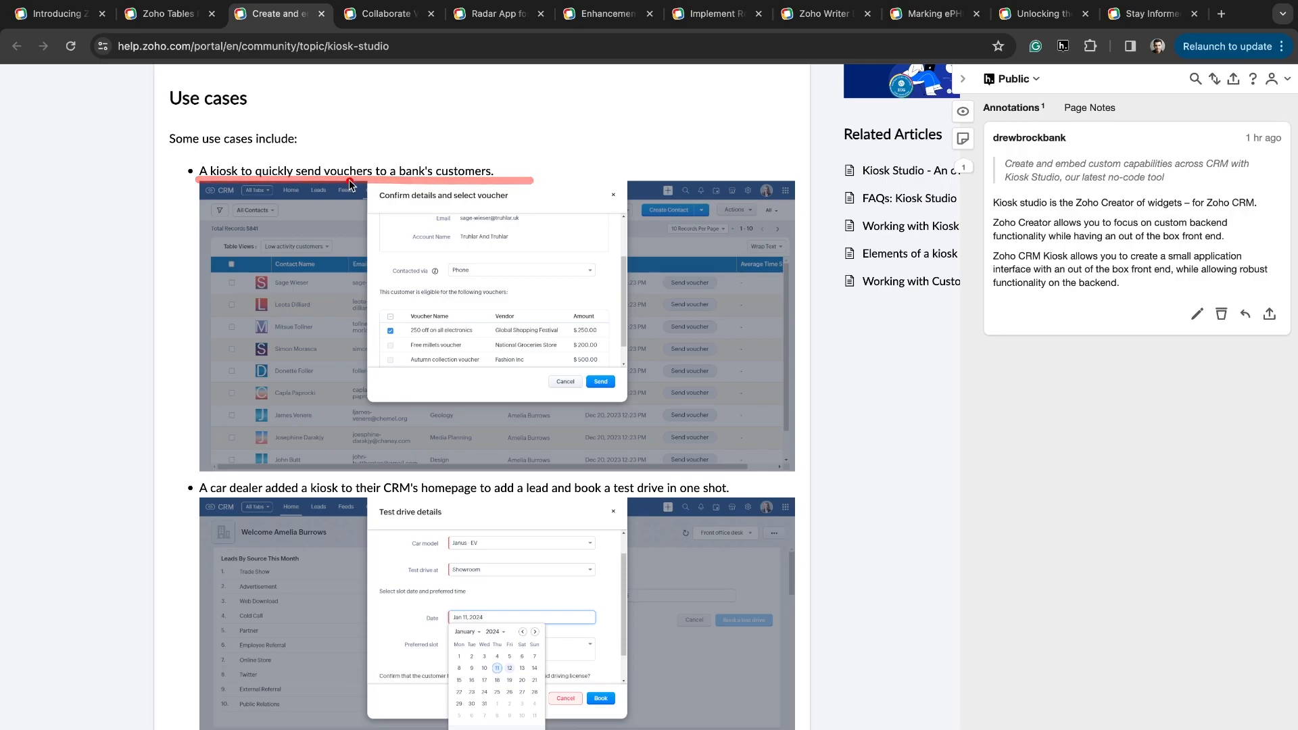
pyautogui.scroll(-3)
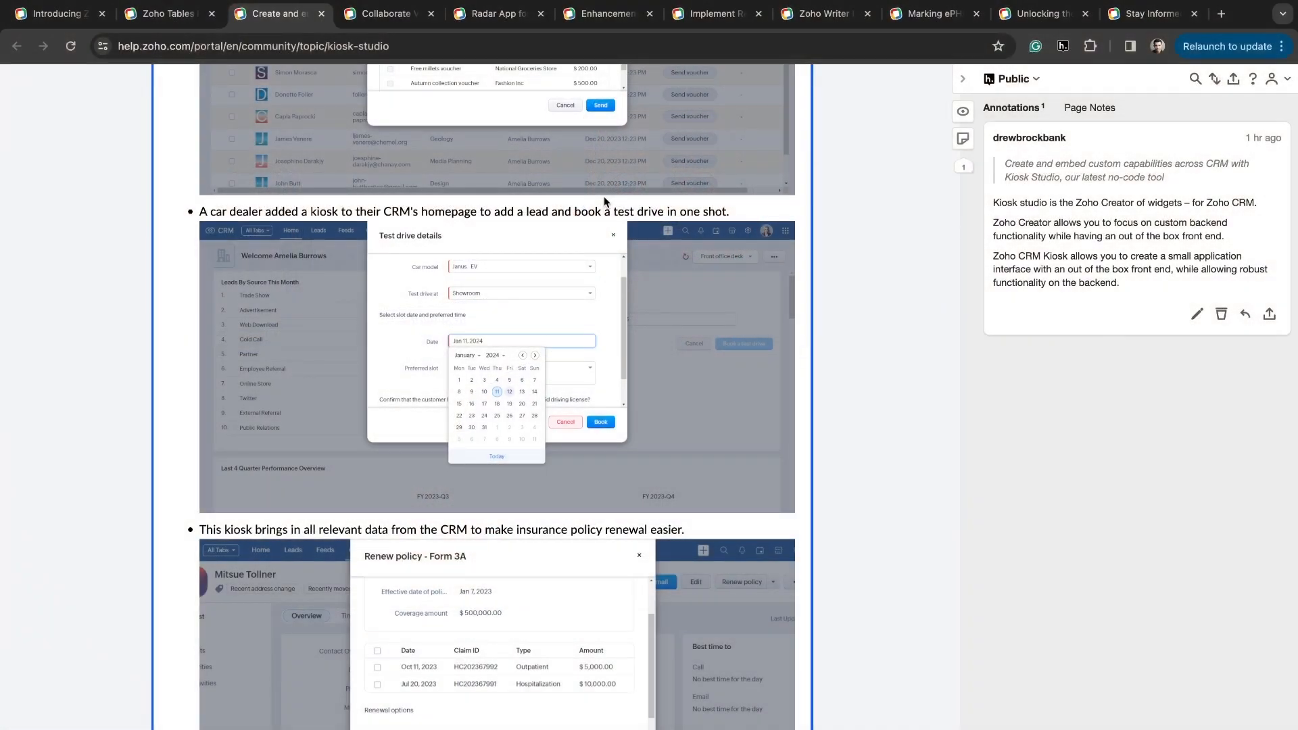
pyautogui.scroll(-3)
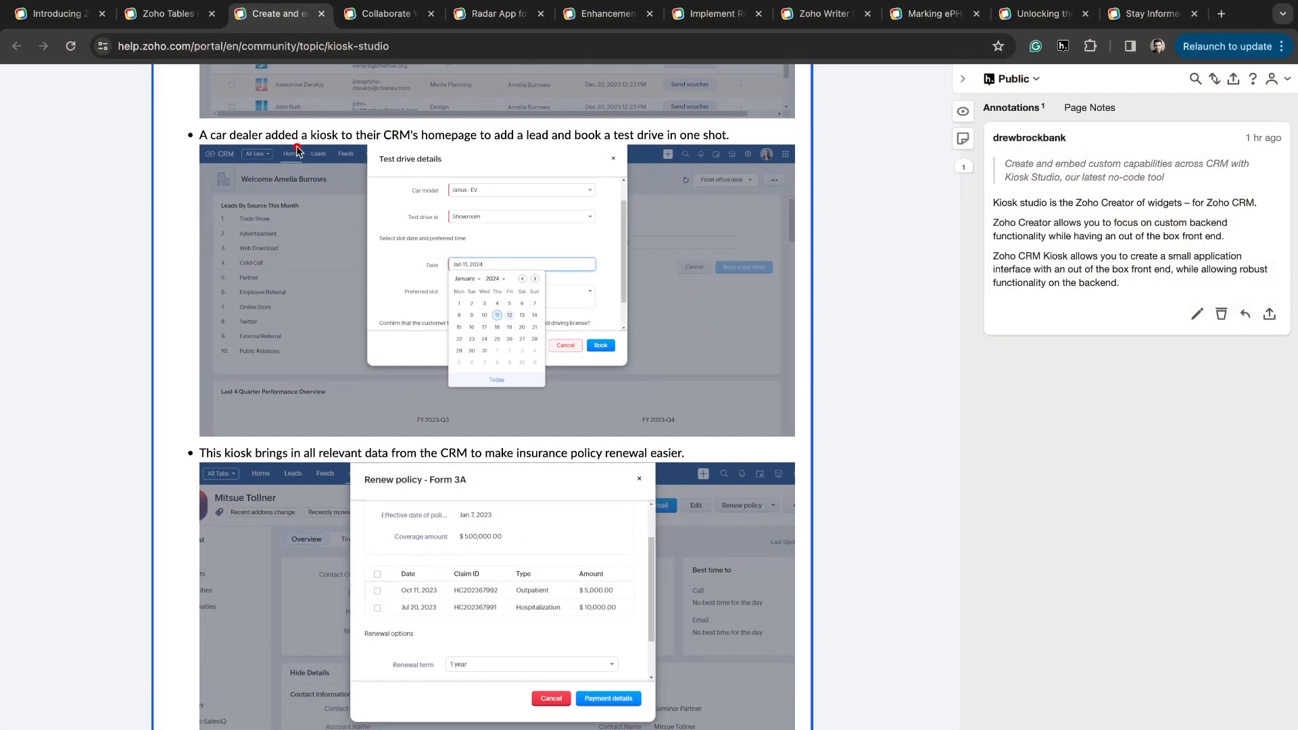
pyautogui.scroll(-3)
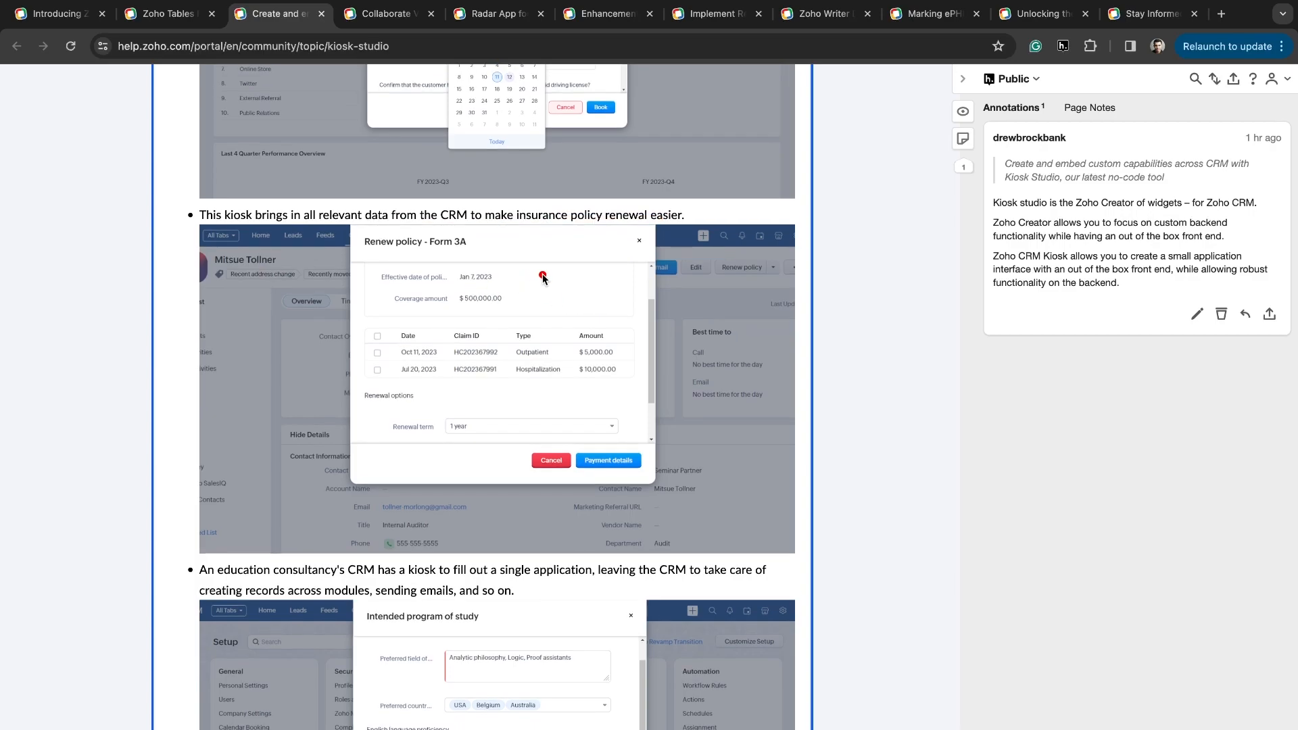
pyautogui.moveTo(646, 269)
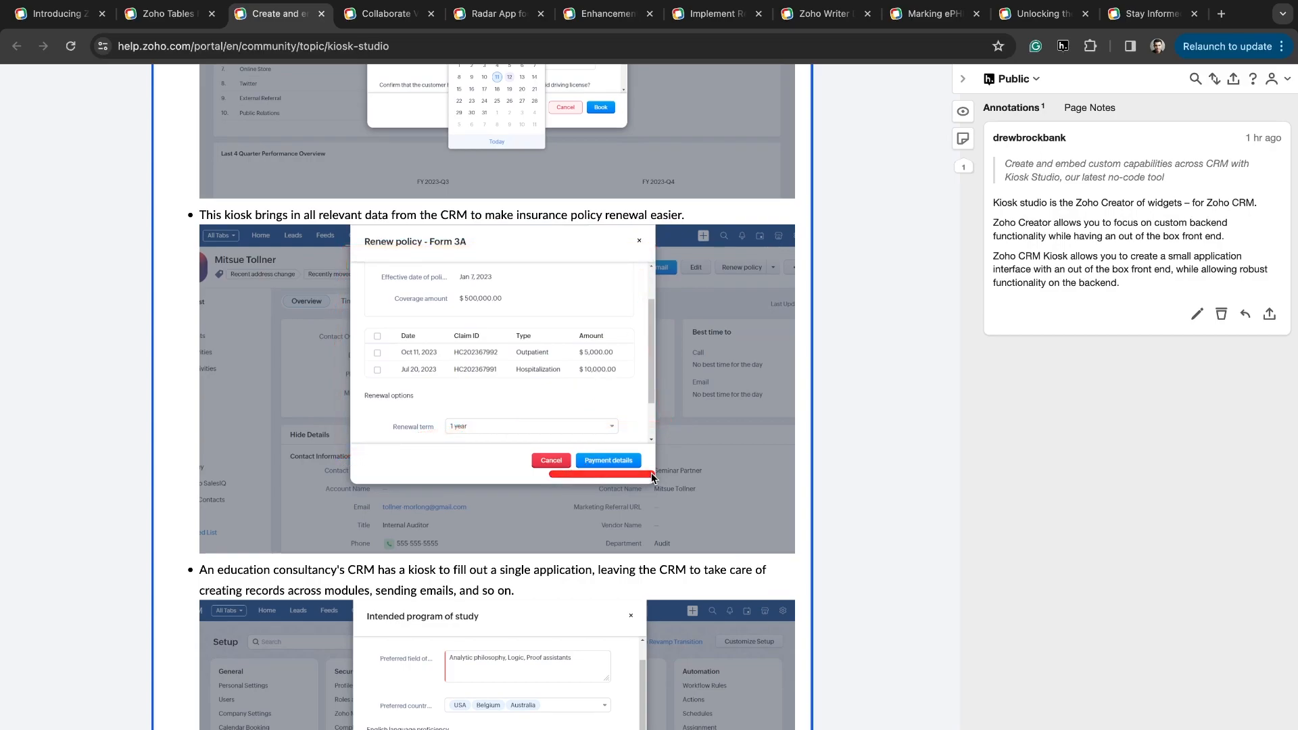
pyautogui.scroll(-3)
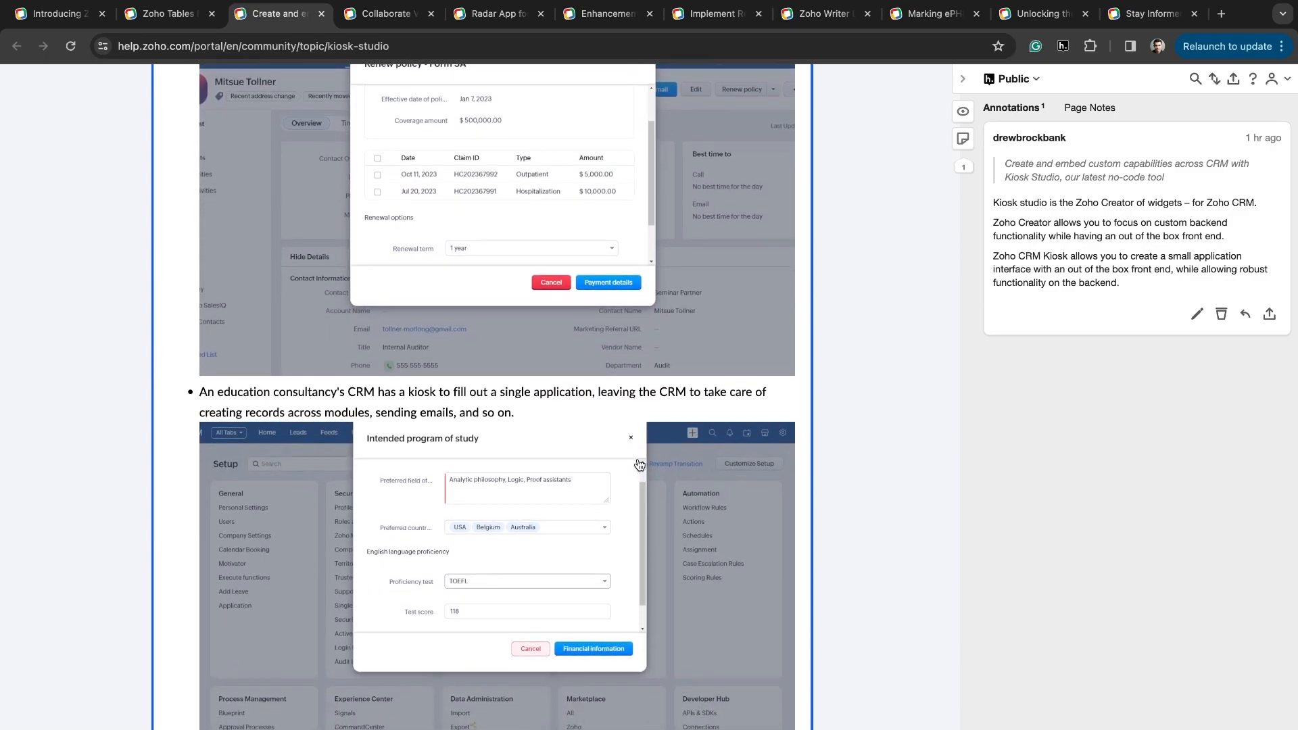
# Read the remaining kiosk examples, then switch to the Whiteboard in Zoho Projects post.
pyautogui.scroll(-3)
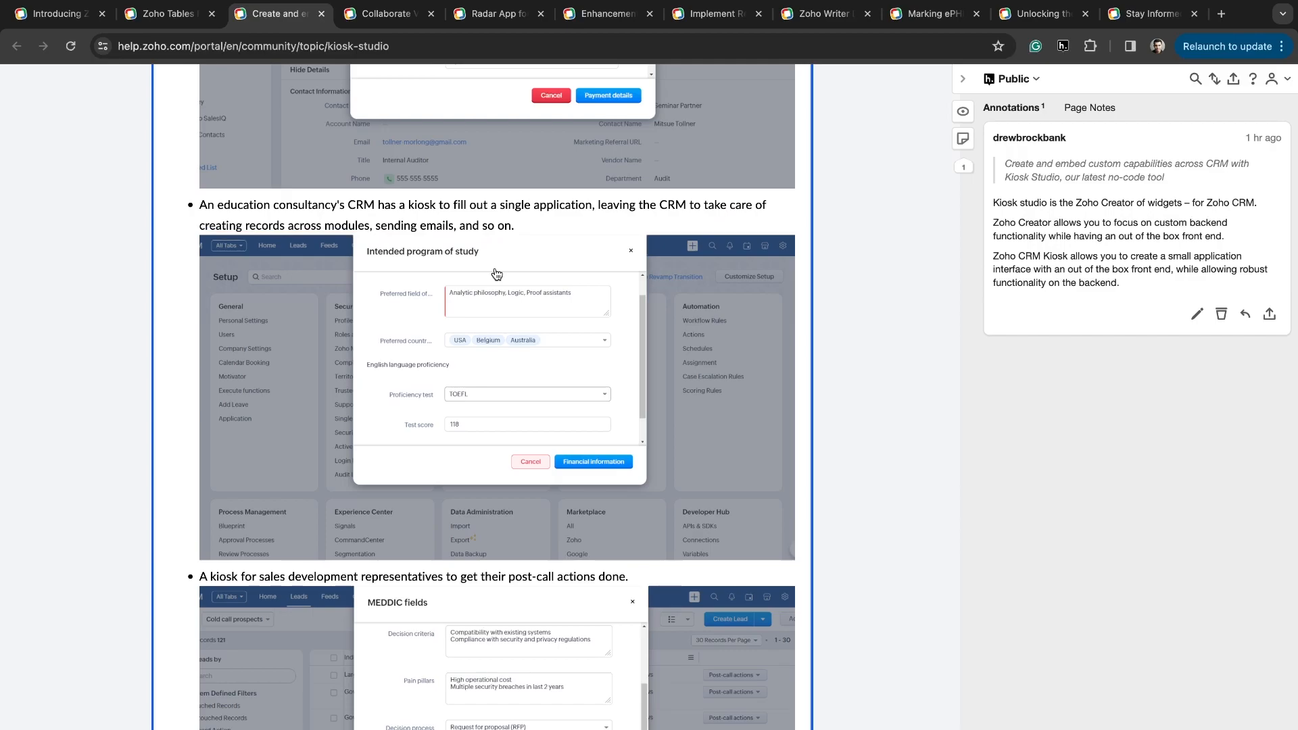
pyautogui.scroll(-3)
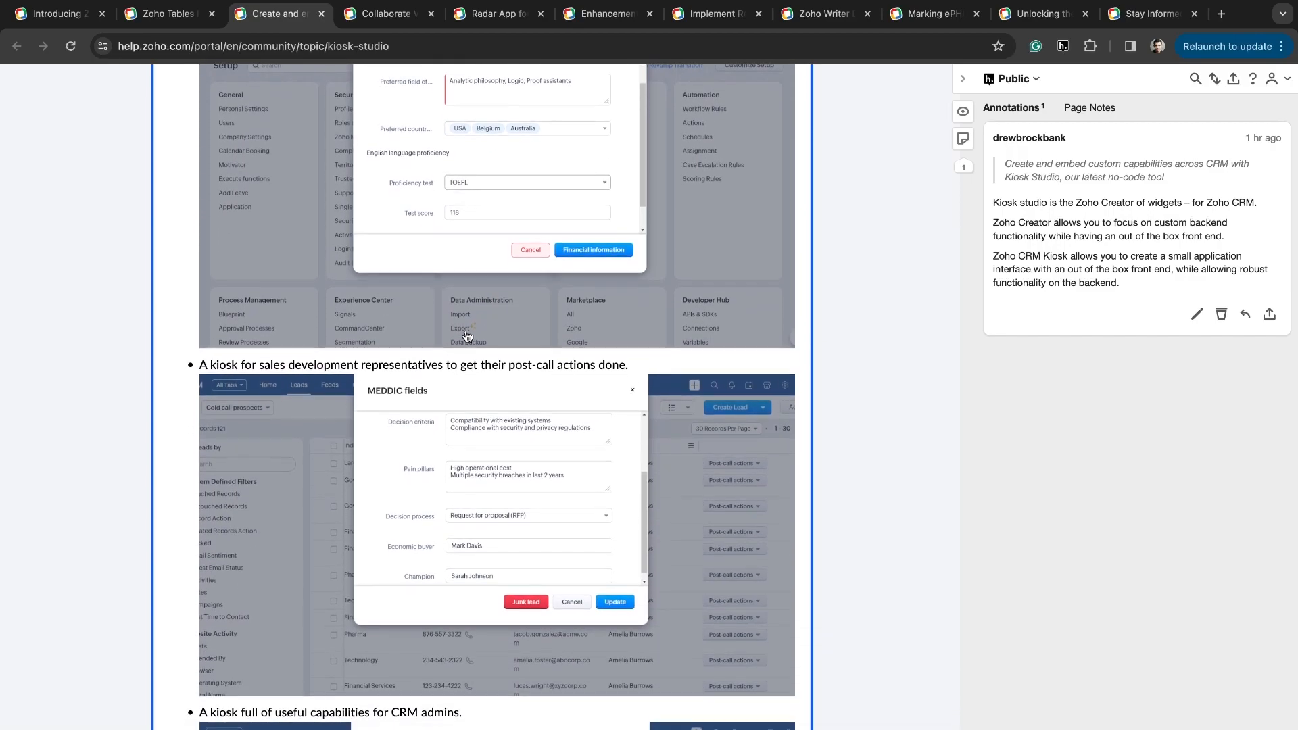
pyautogui.scroll(-3)
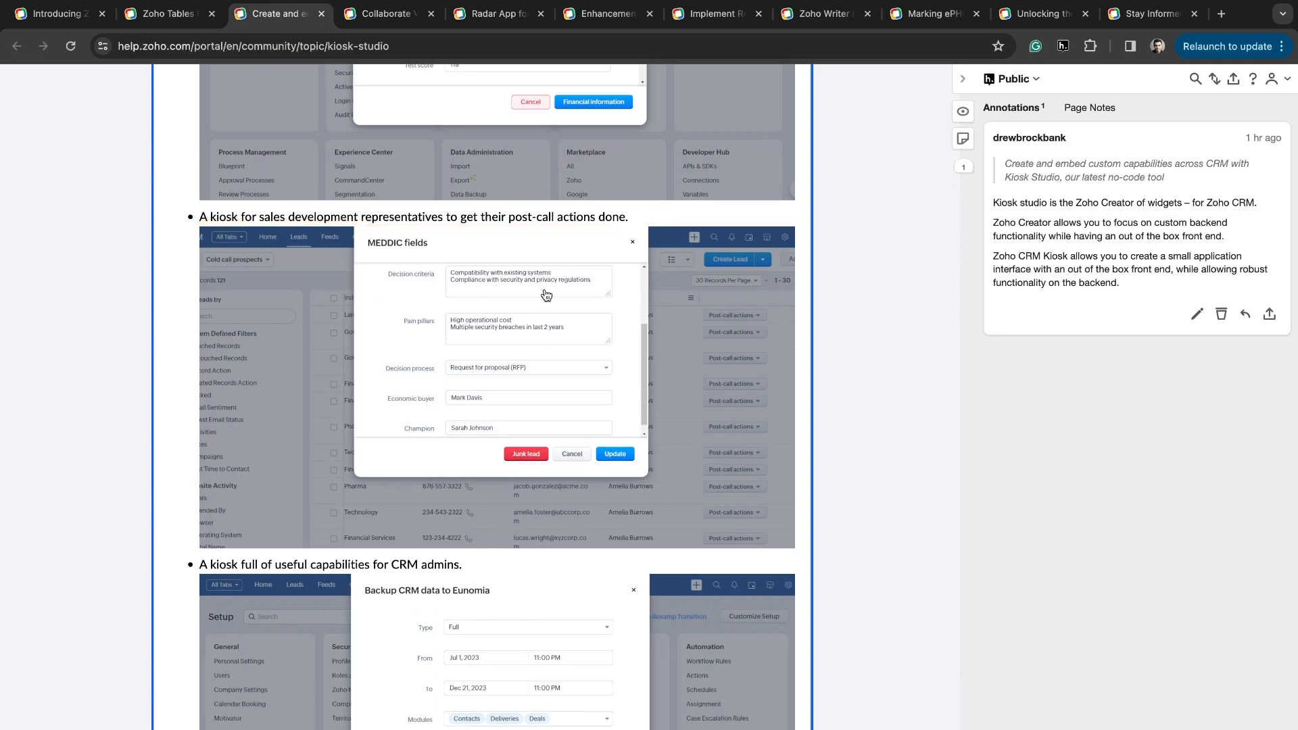
pyautogui.moveTo(483, 375)
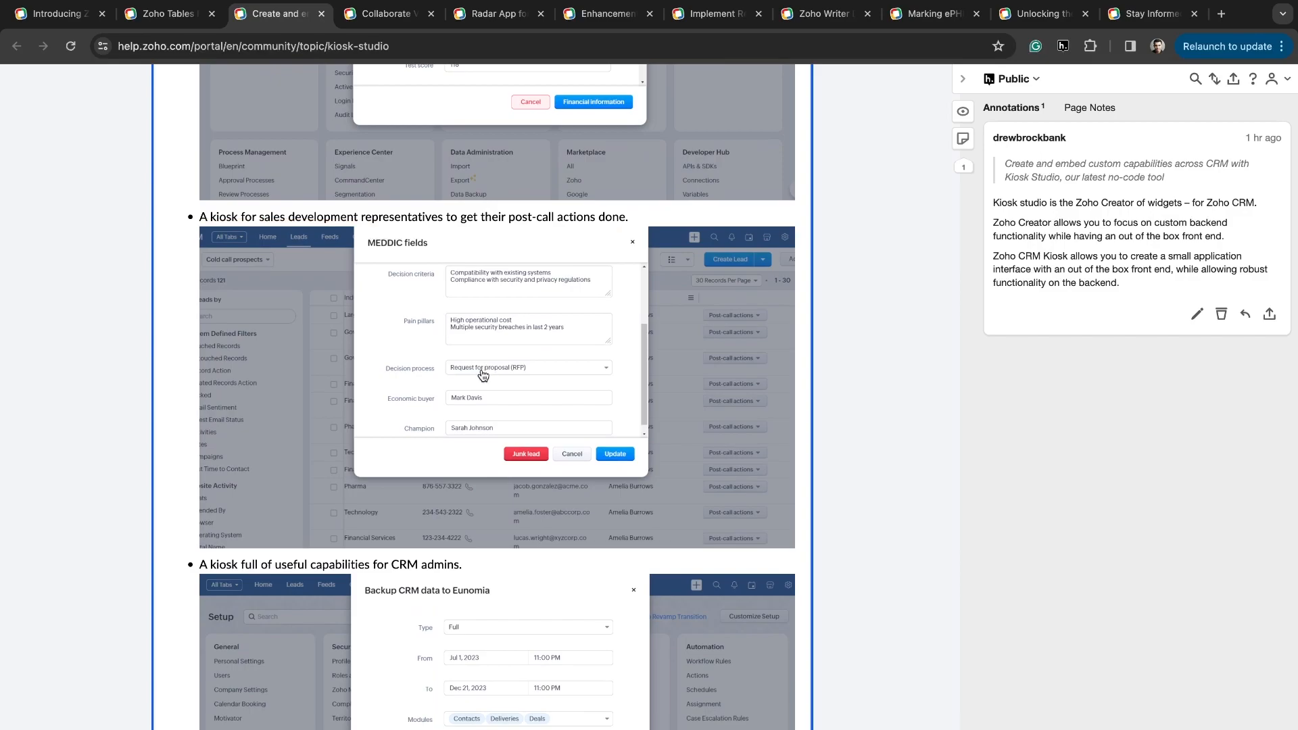
pyautogui.scroll(-3)
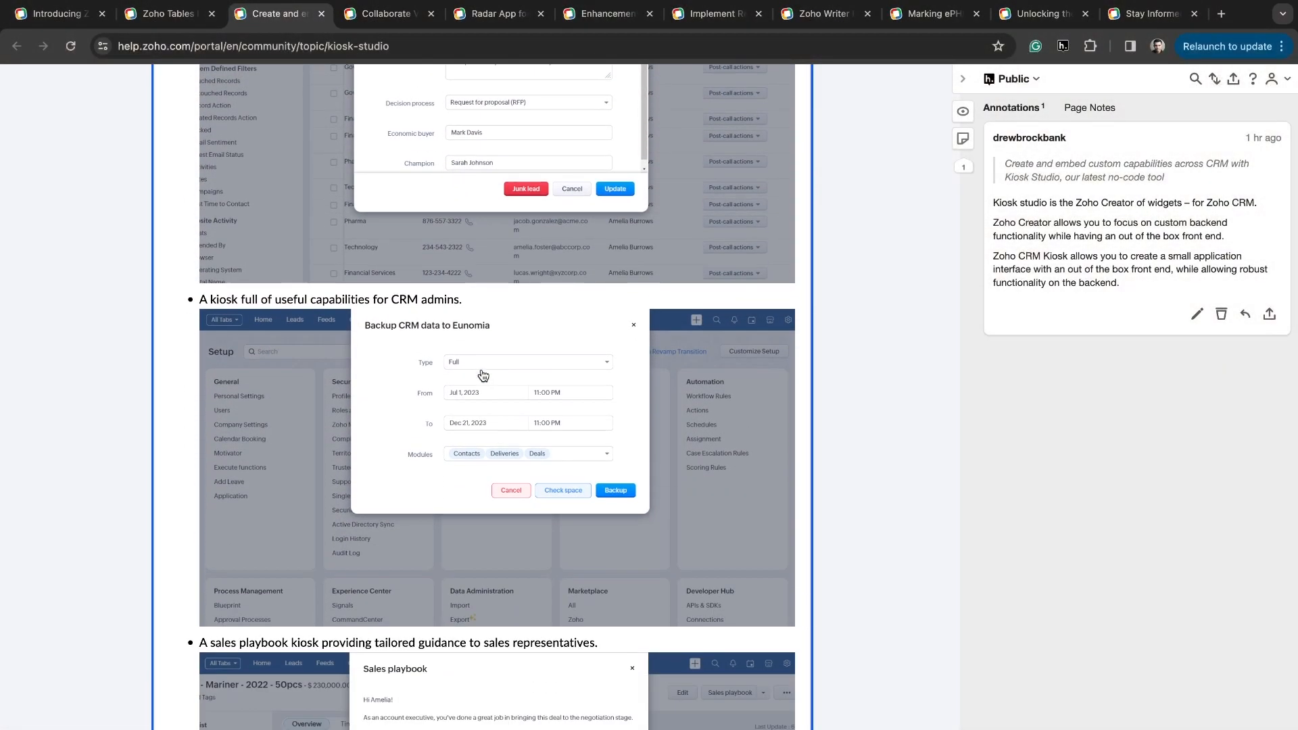
pyautogui.scroll(-3)
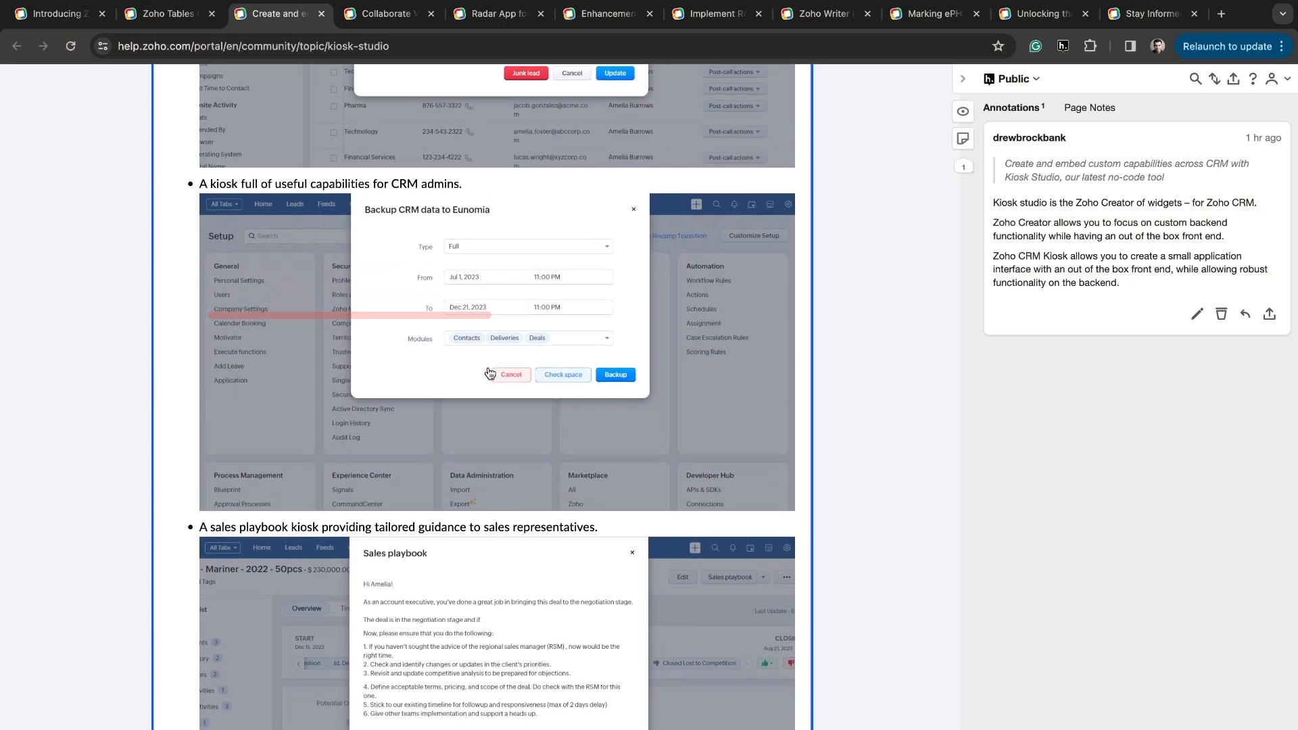
pyautogui.scroll(-3)
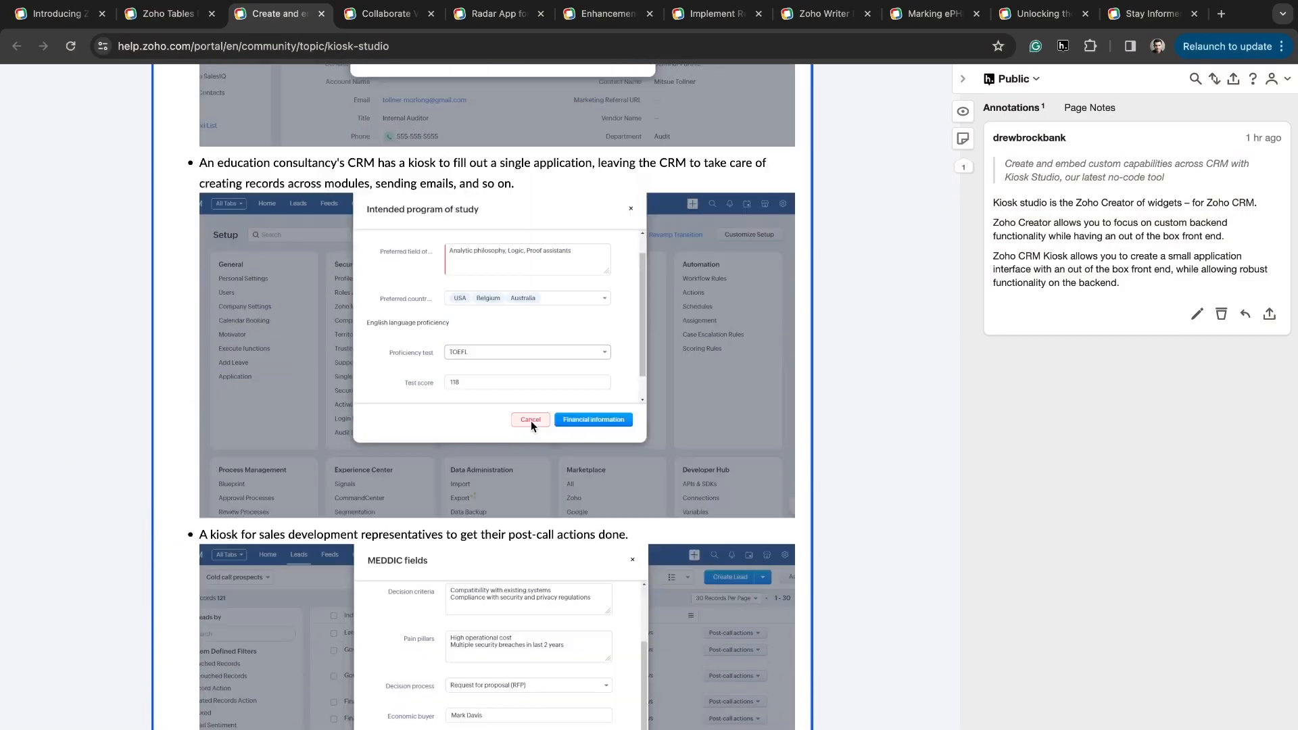
pyautogui.click(385, 13)
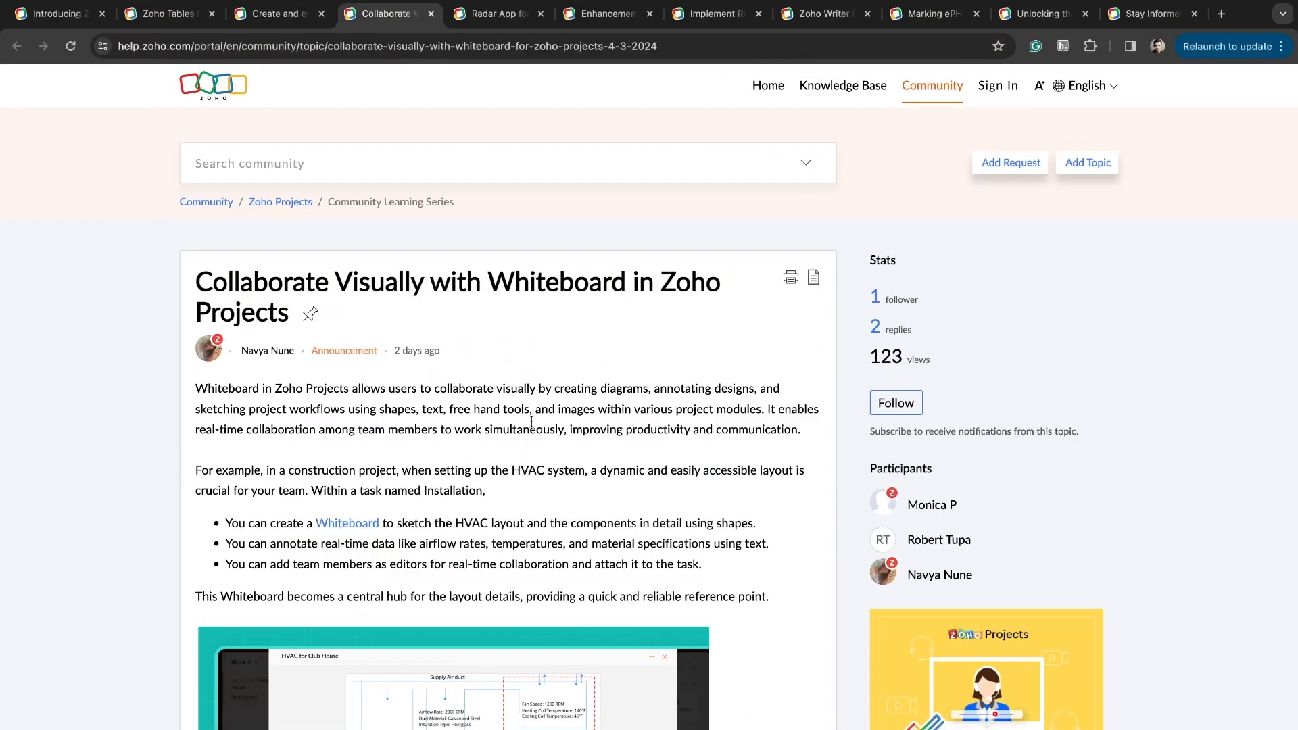
# Scroll through the Whiteboard screenshots, then switch to the Radar App for Zoho Desk post.
pyautogui.scroll(-3)
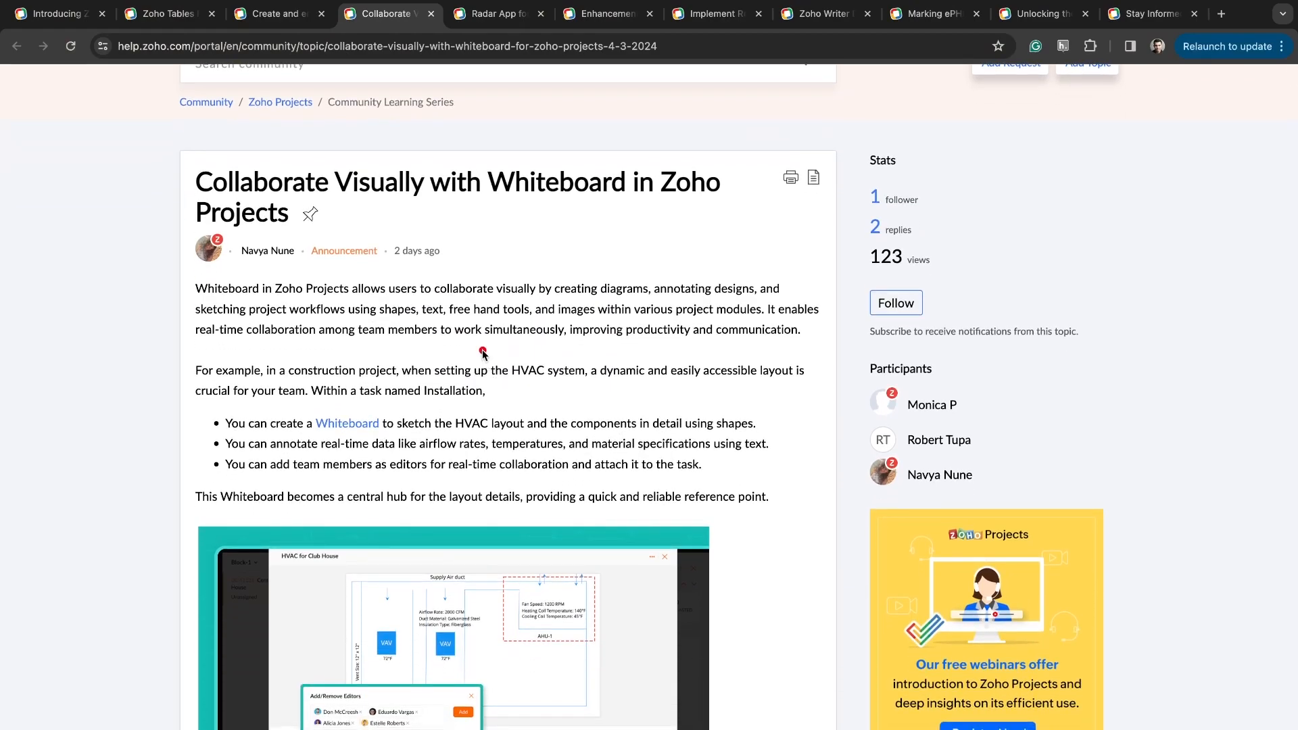
pyautogui.scroll(-3)
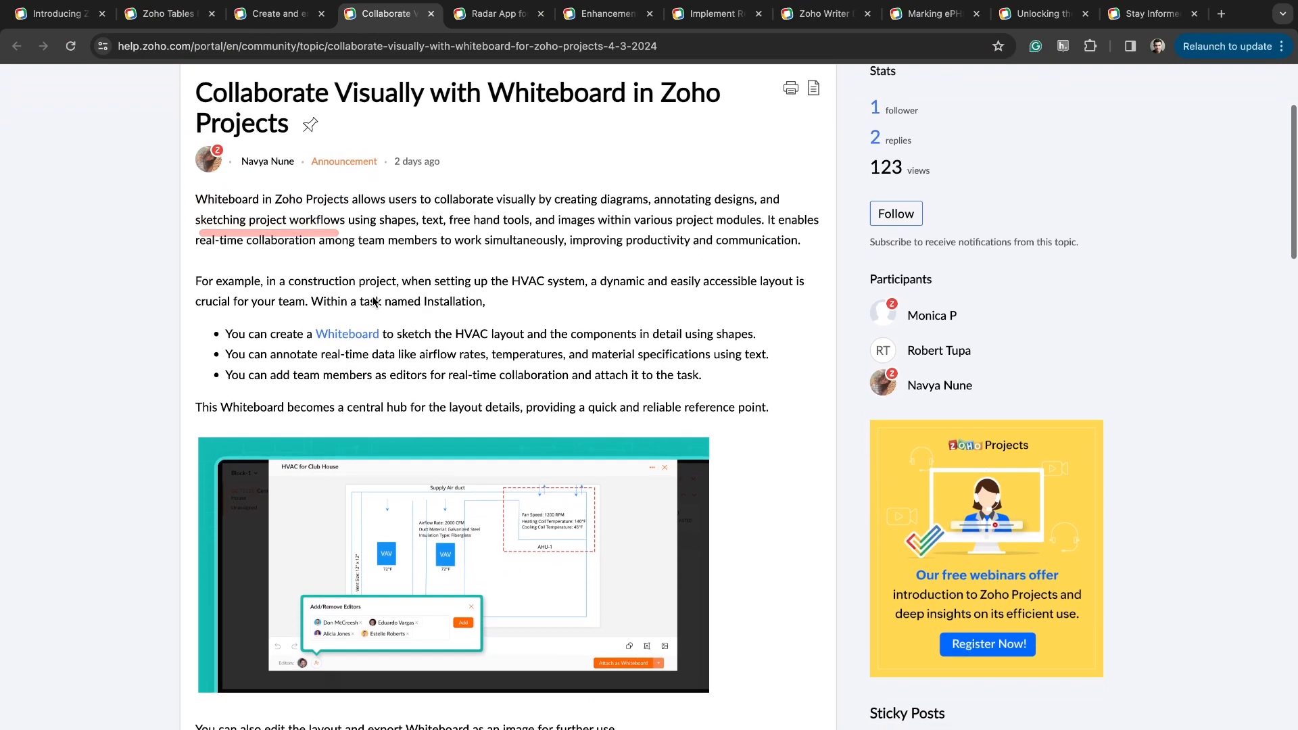
pyautogui.scroll(-3)
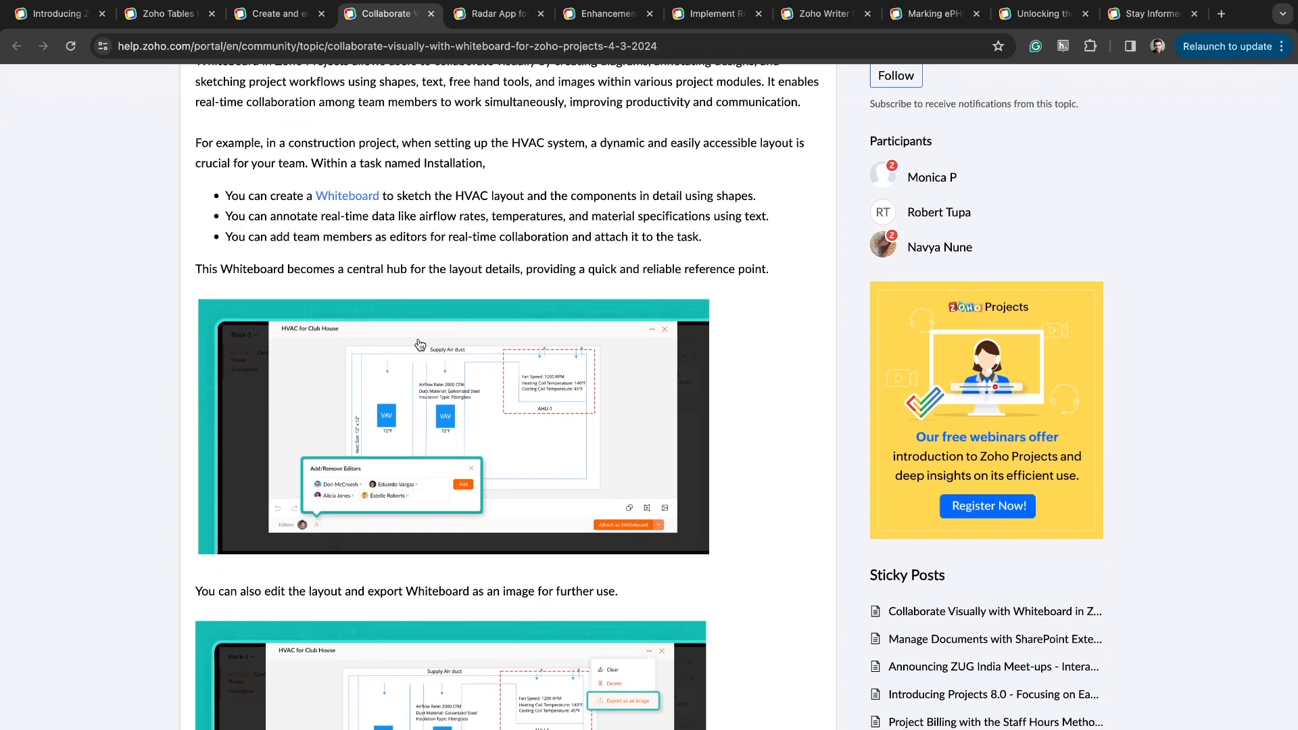
pyautogui.moveTo(470, 352)
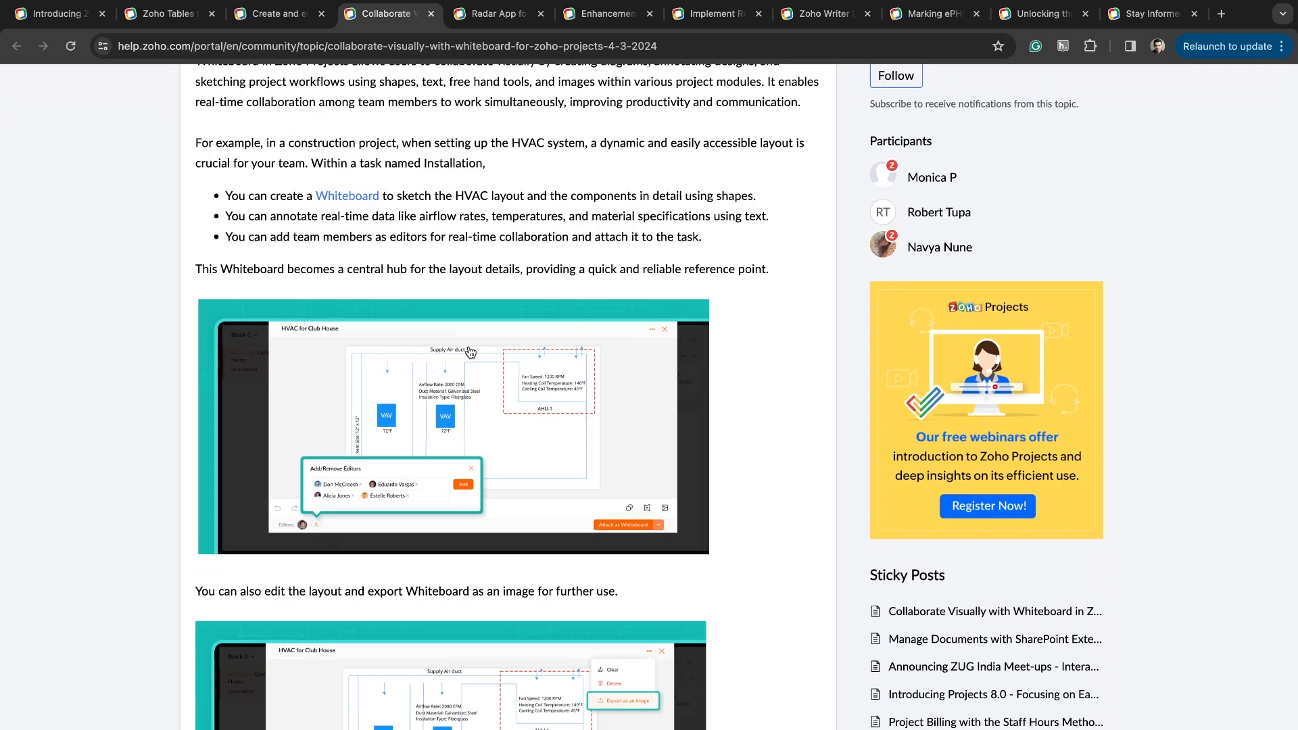
pyautogui.moveTo(498, 164)
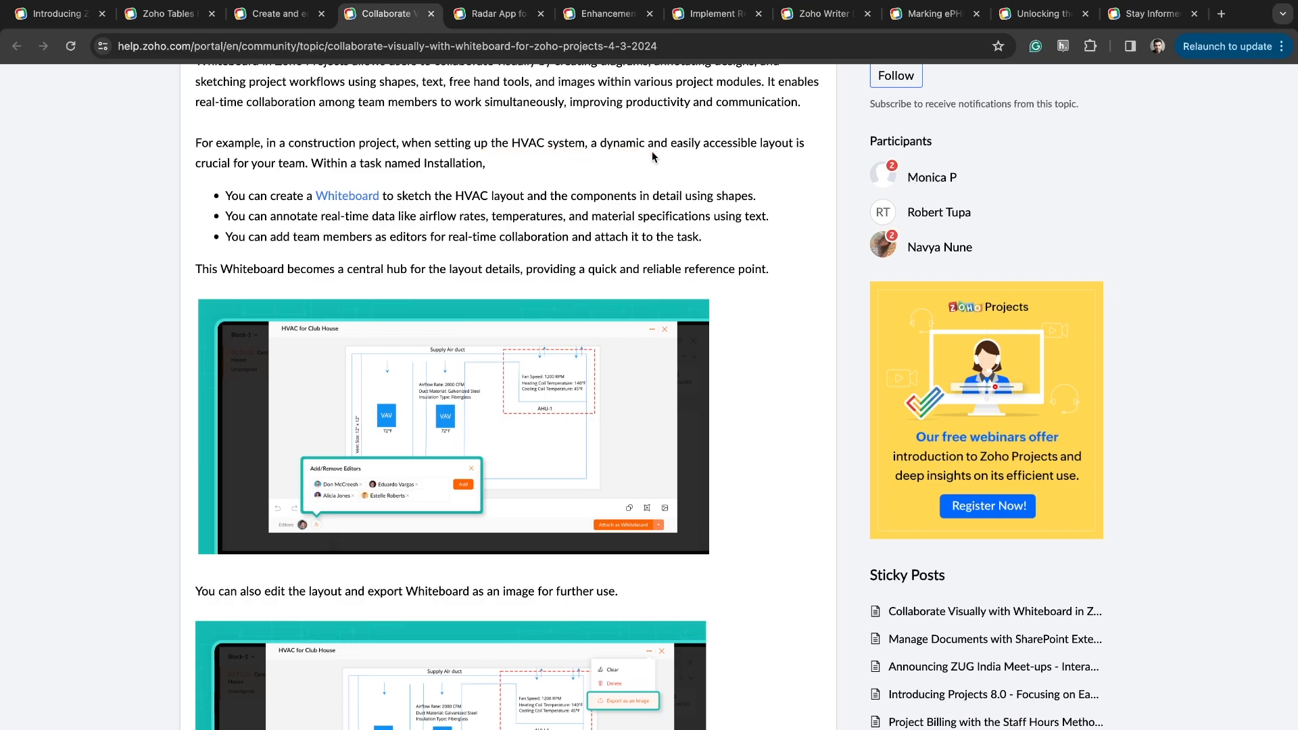
pyautogui.moveTo(429, 213)
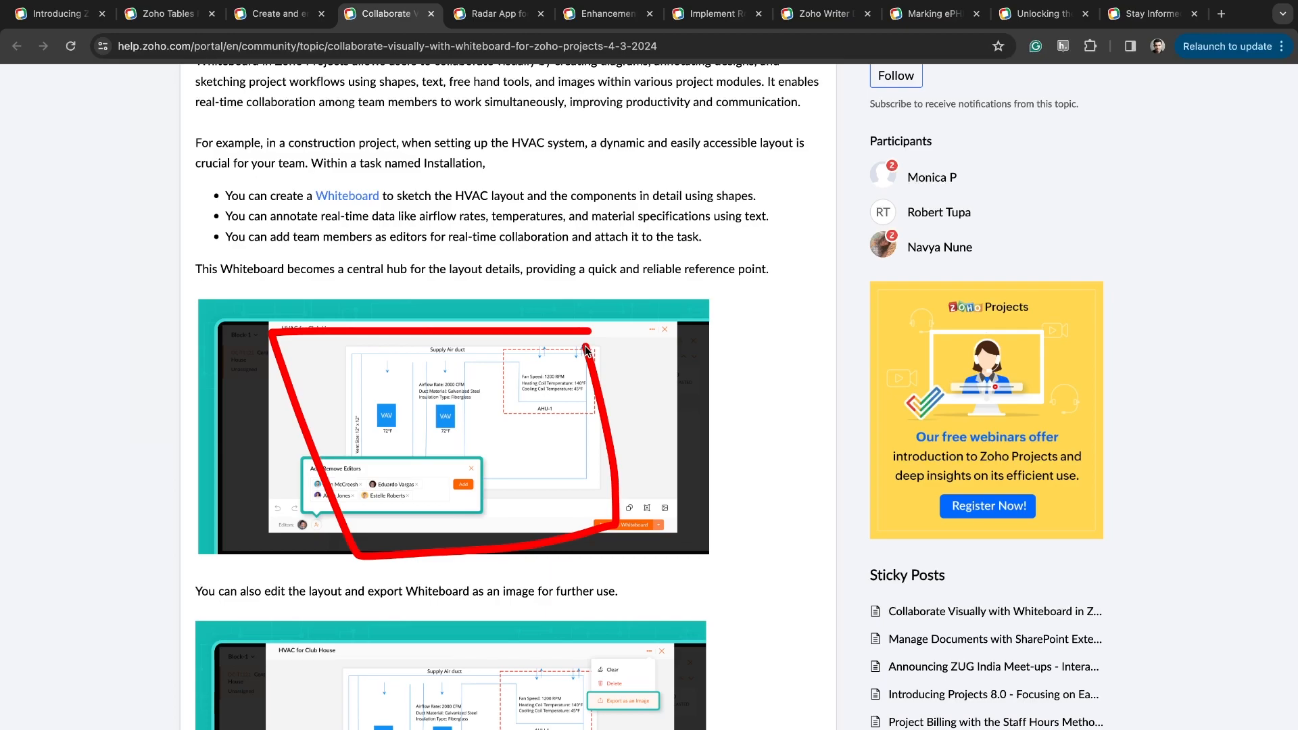
pyautogui.click(494, 14)
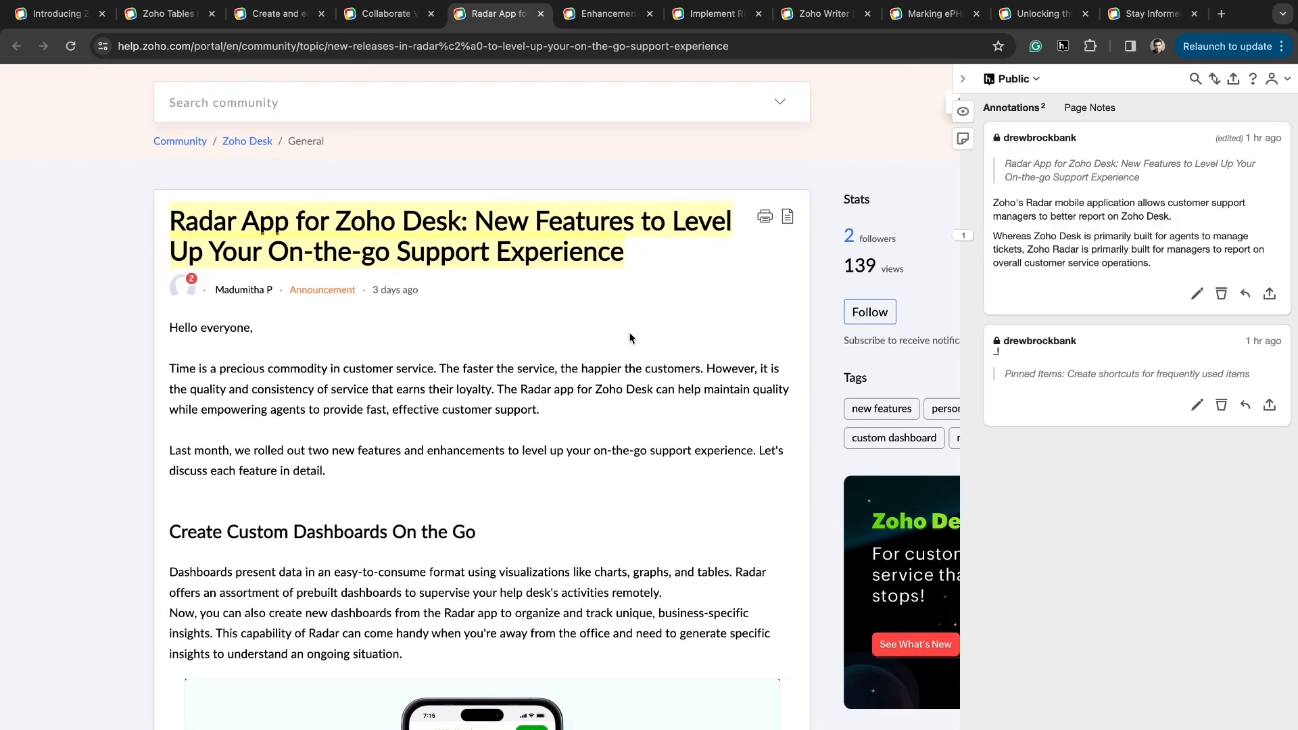
# Read the Radar App post past custom dashboards down to the Pinned Items section.
pyautogui.scroll(-3)
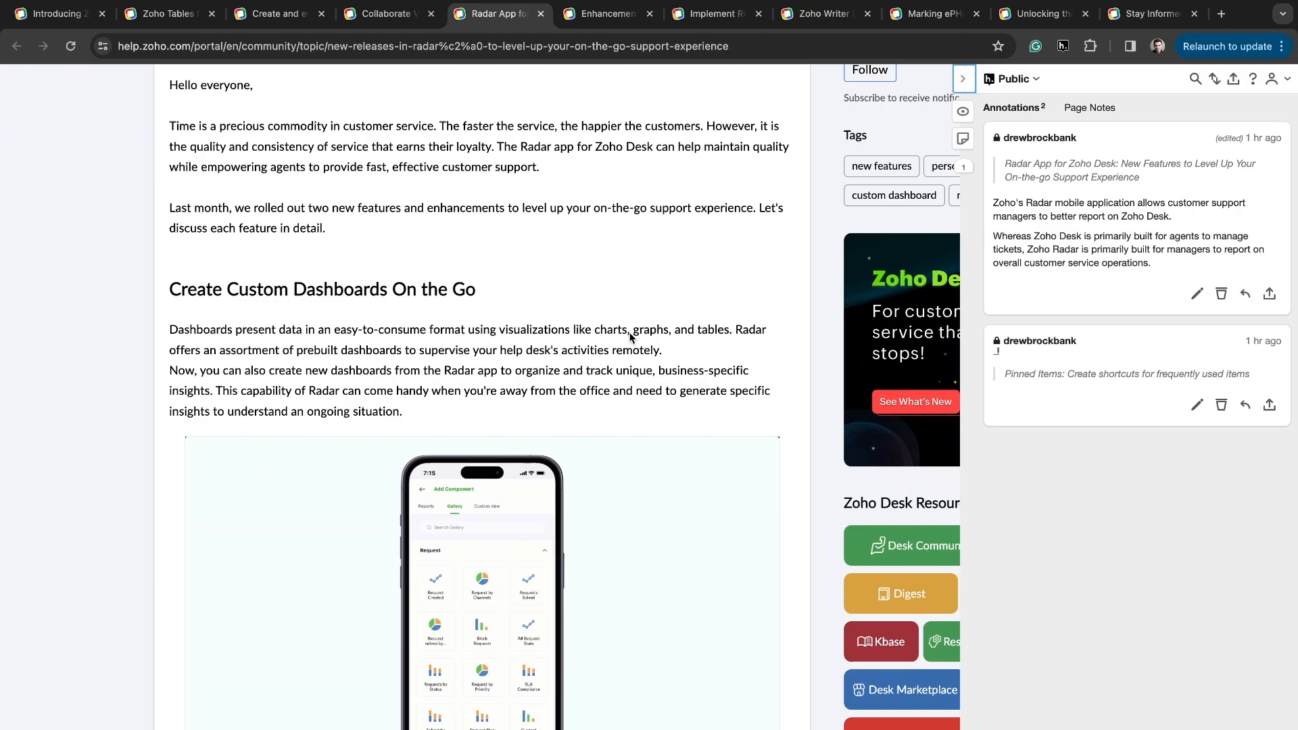
pyautogui.scroll(-3)
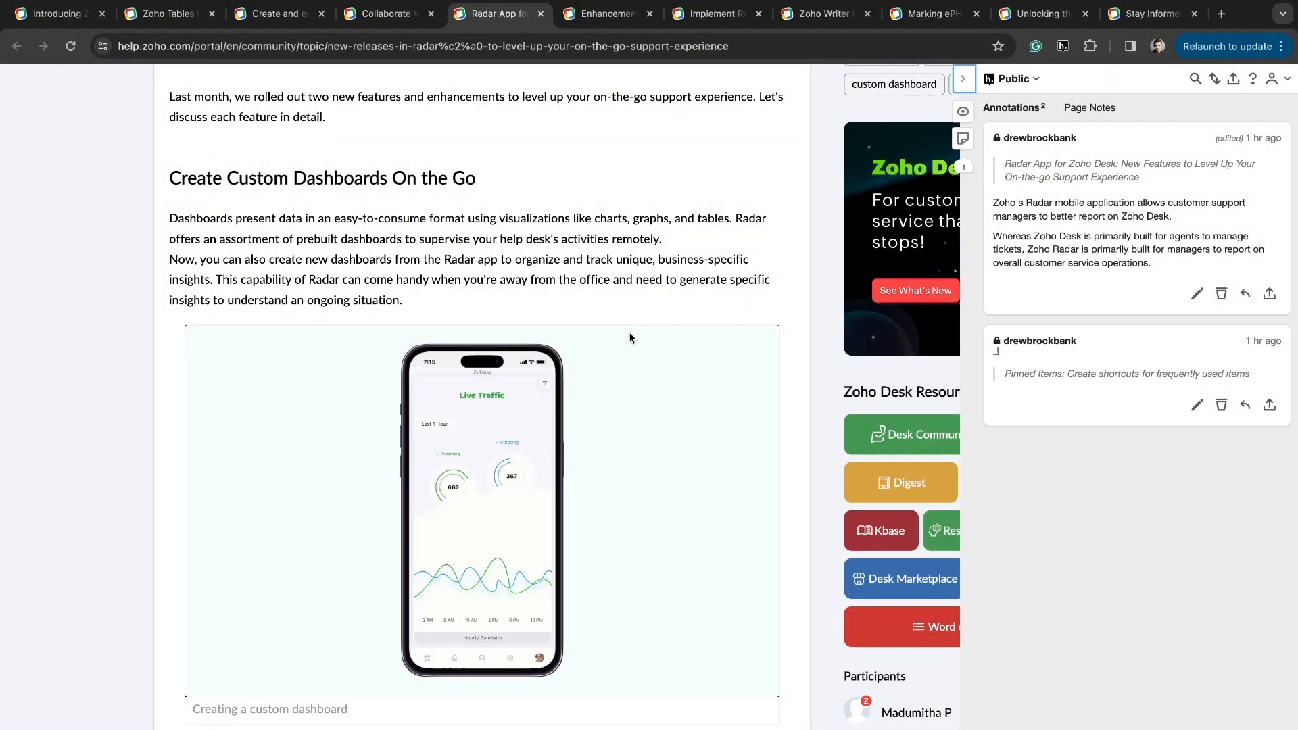
pyautogui.scroll(-3)
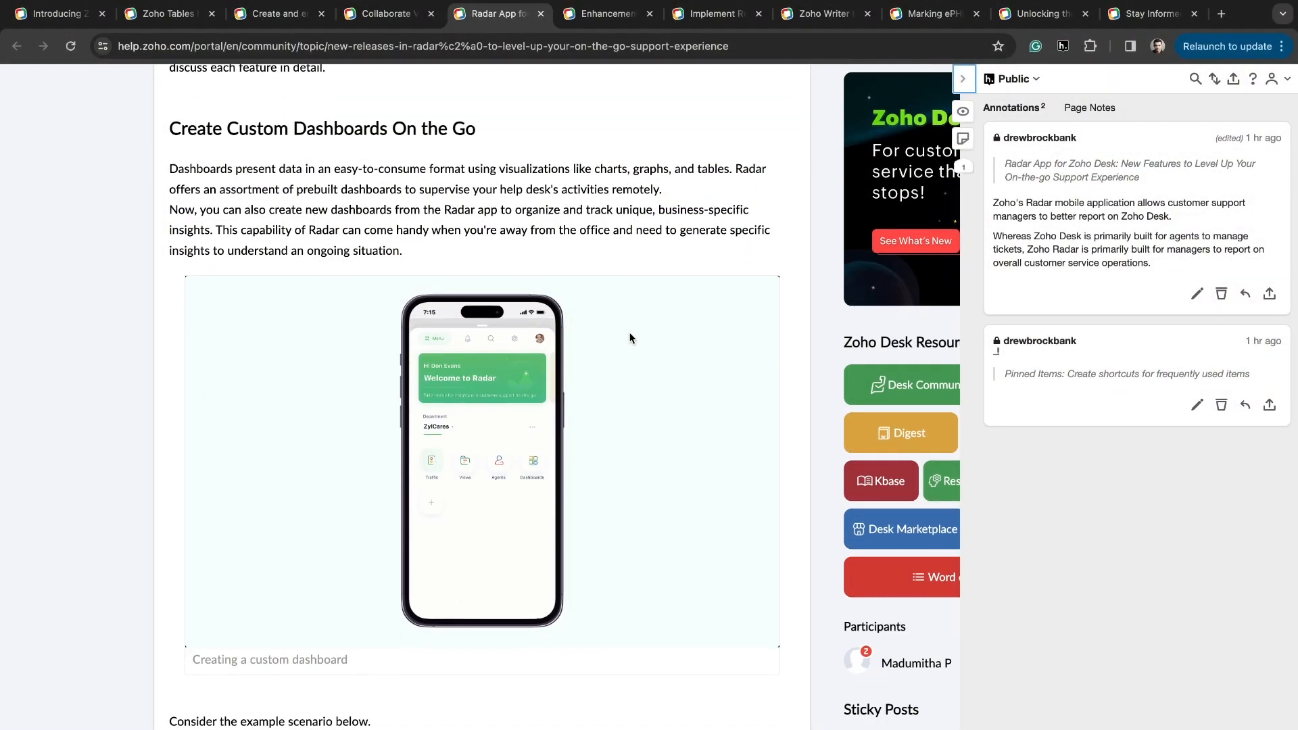
pyautogui.scroll(-3)
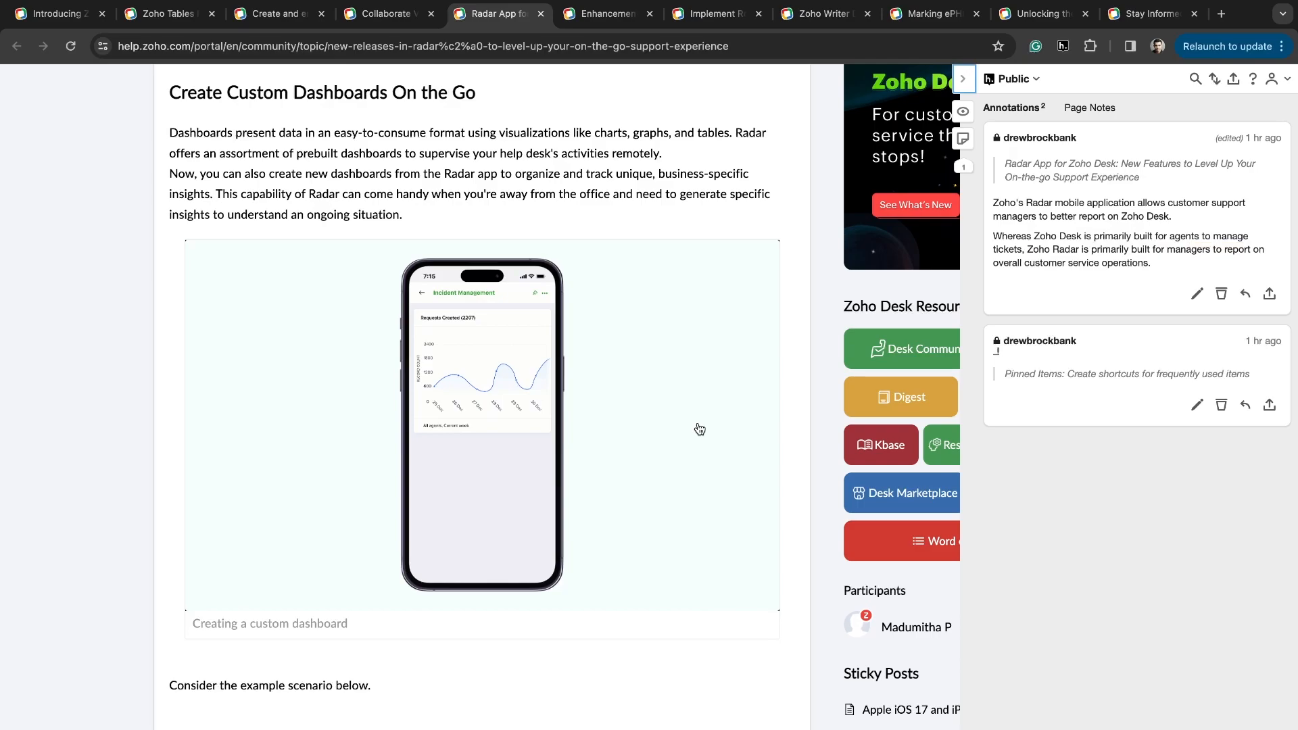
pyautogui.scroll(-3)
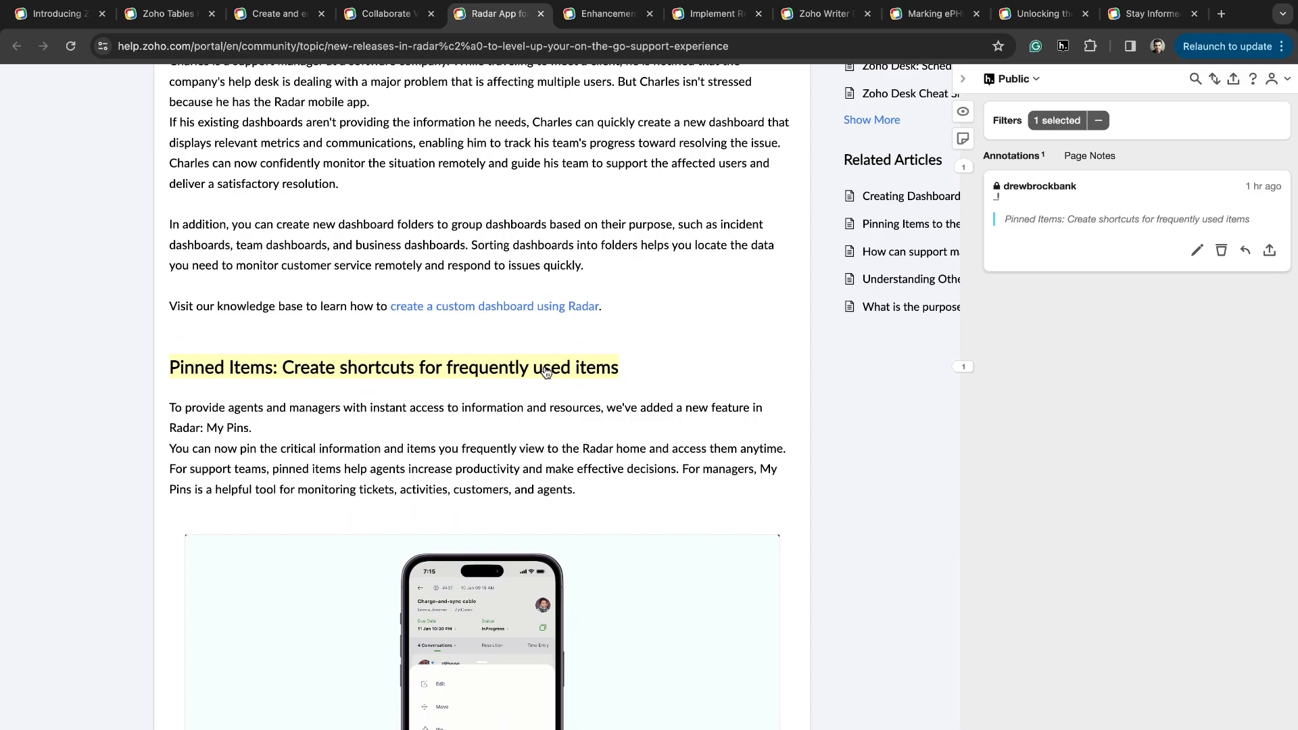
pyautogui.scroll(-3)
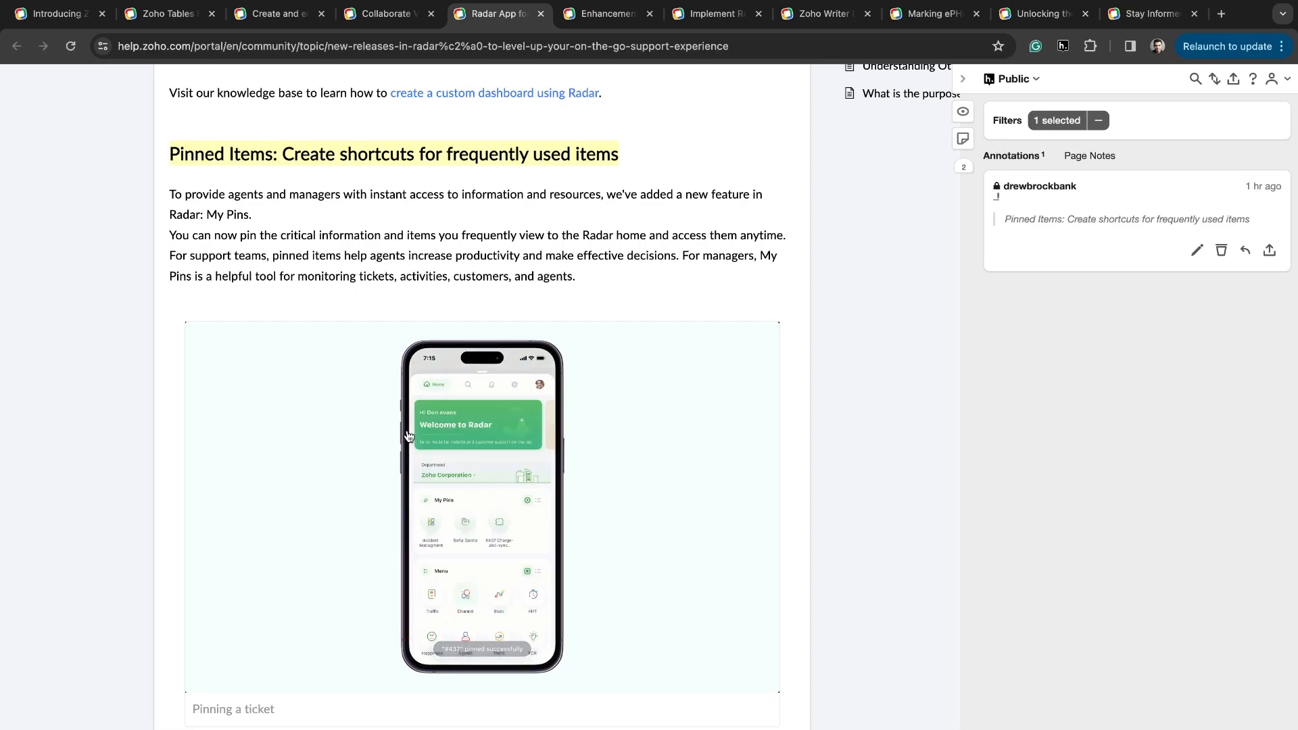
pyautogui.scroll(-3)
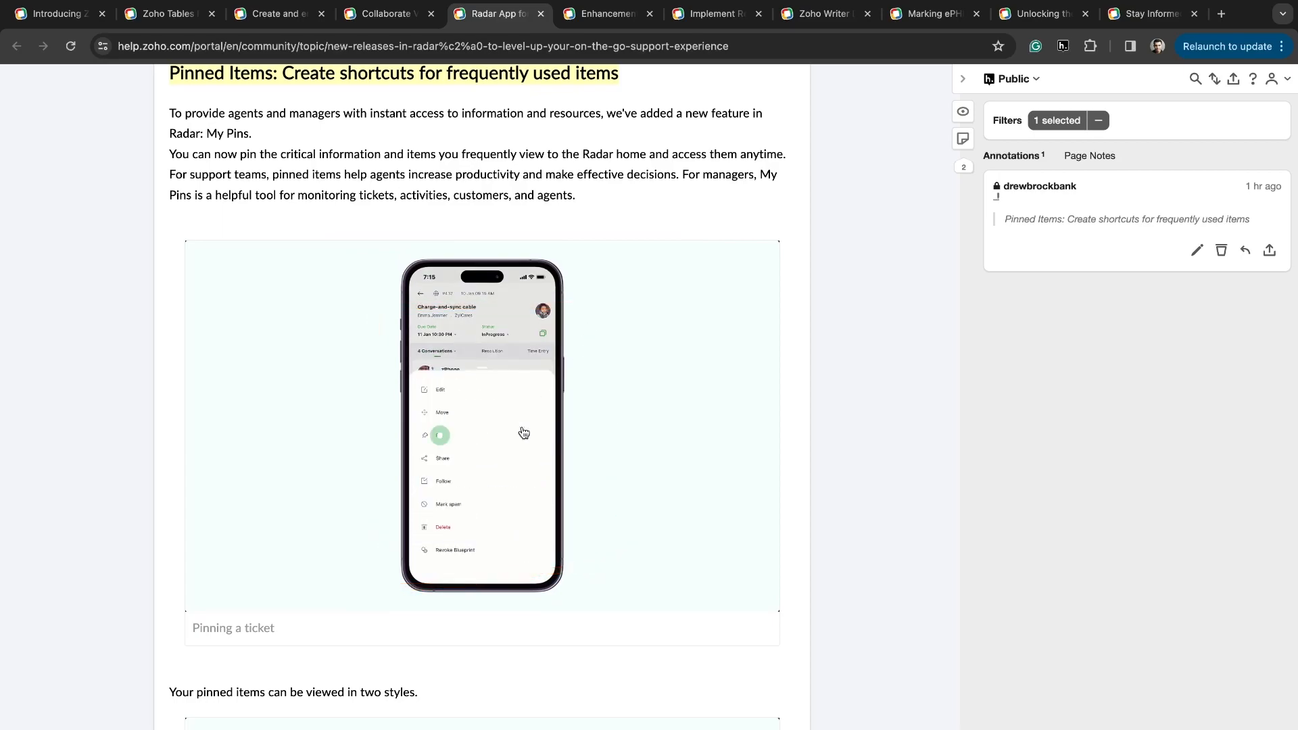
pyautogui.scroll(-3)
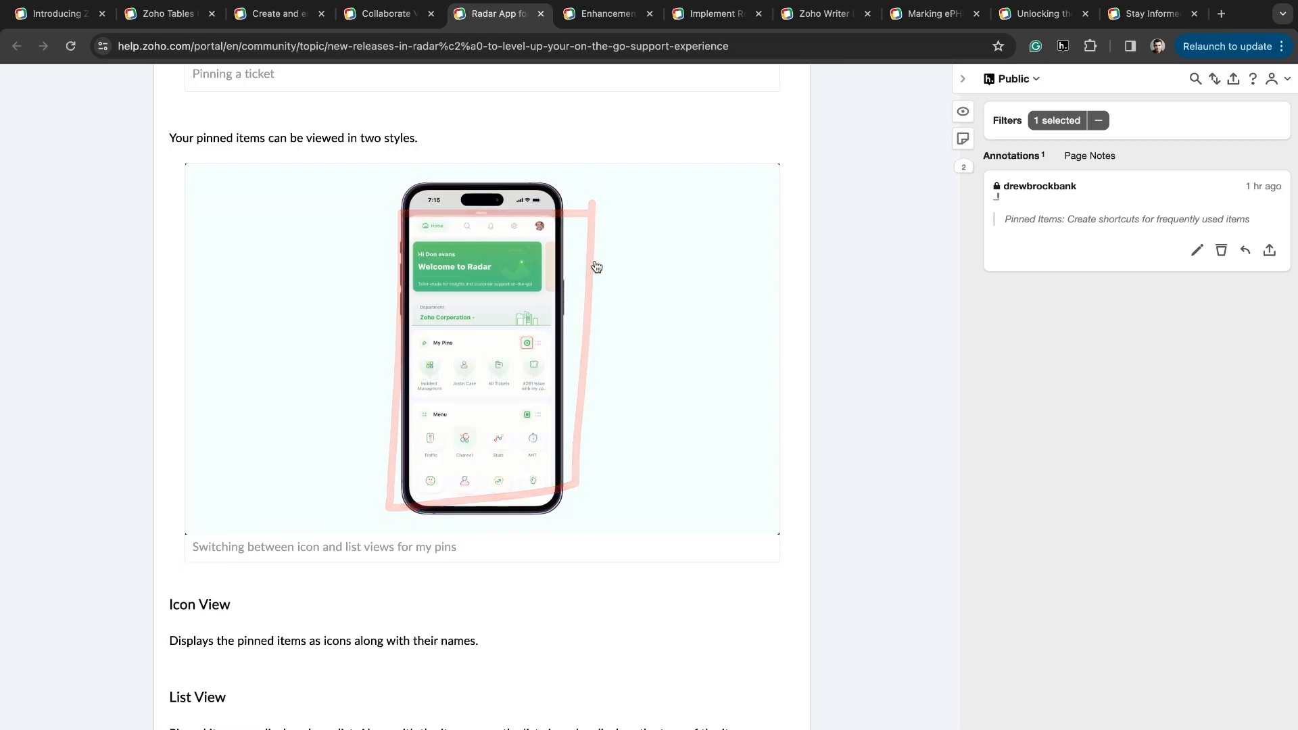
pyautogui.scroll(-3)
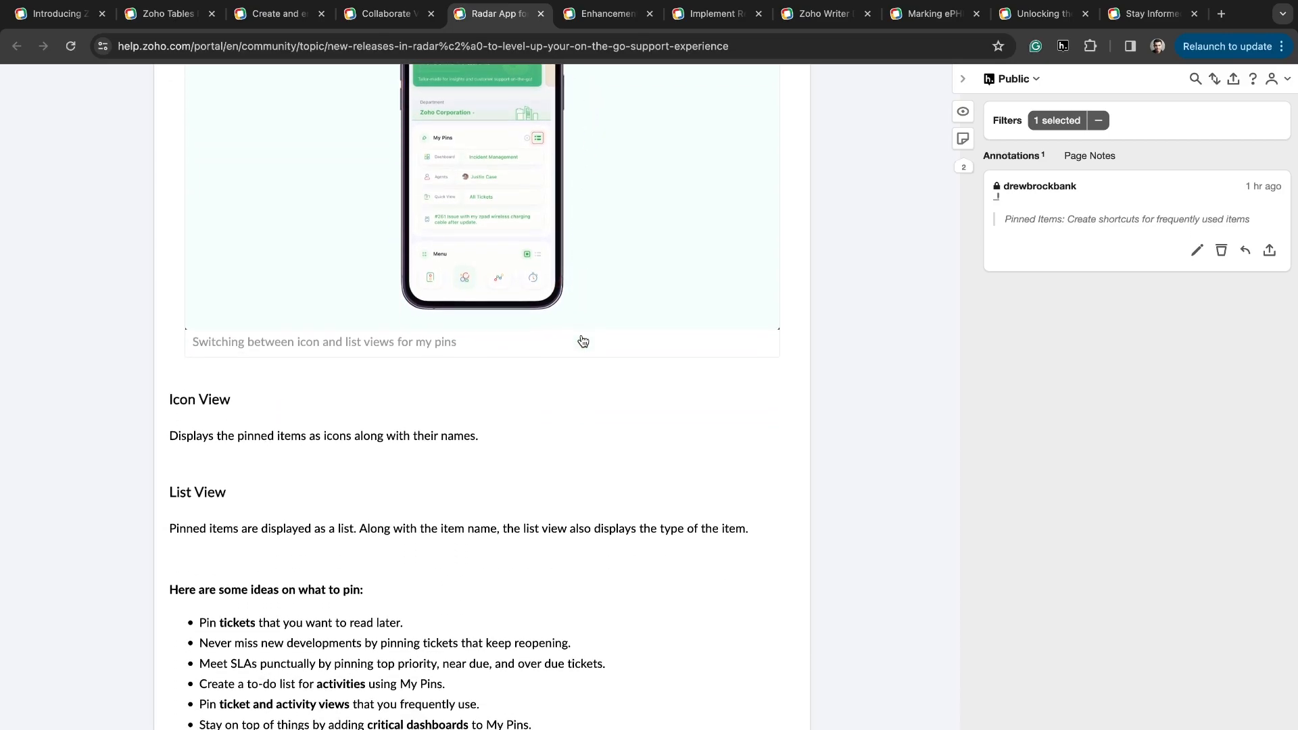
pyautogui.scroll(3)
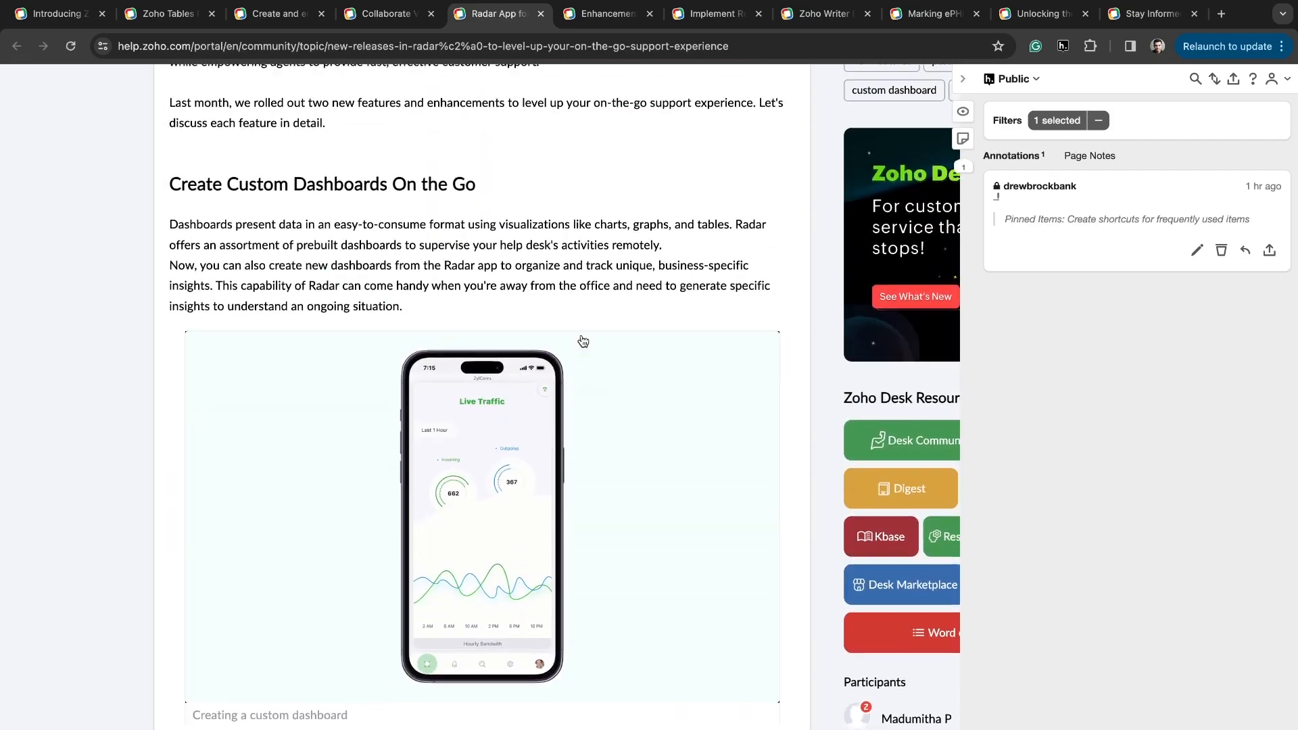
pyautogui.click(600, 14)
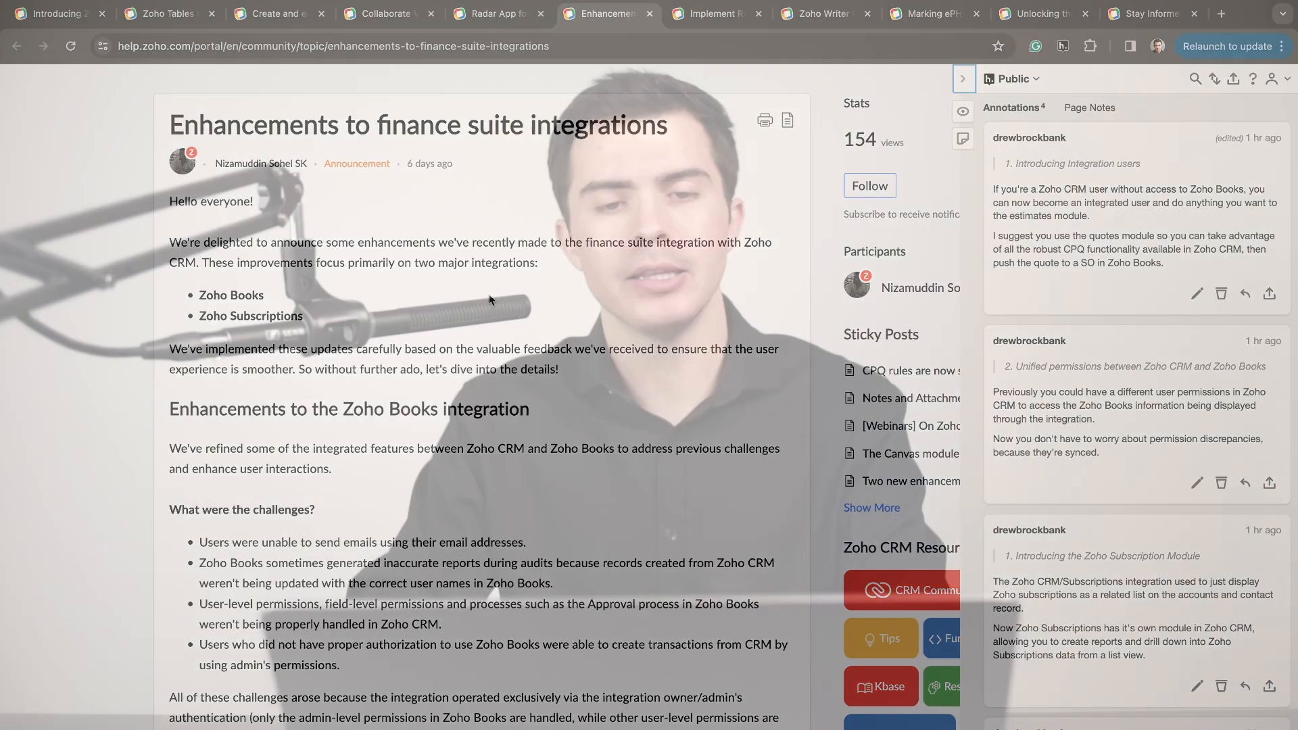
pyautogui.scroll(-3)
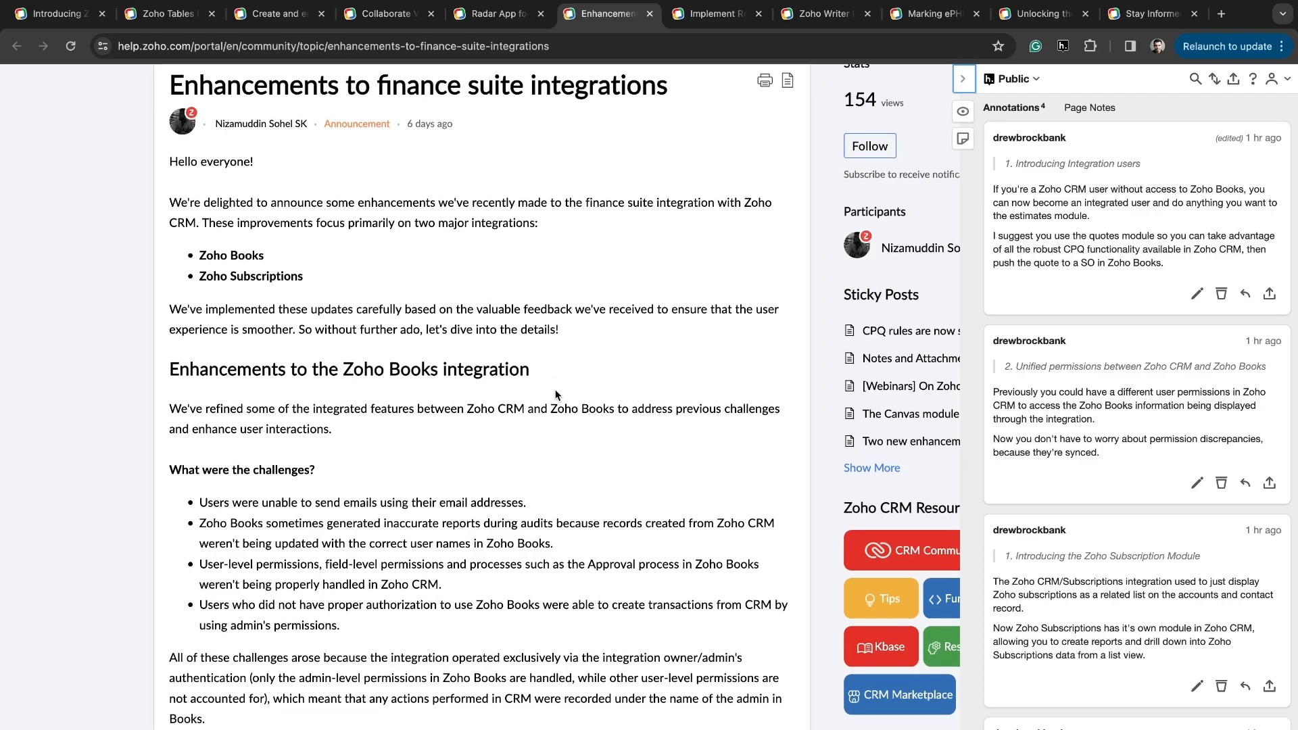
pyautogui.scroll(-3)
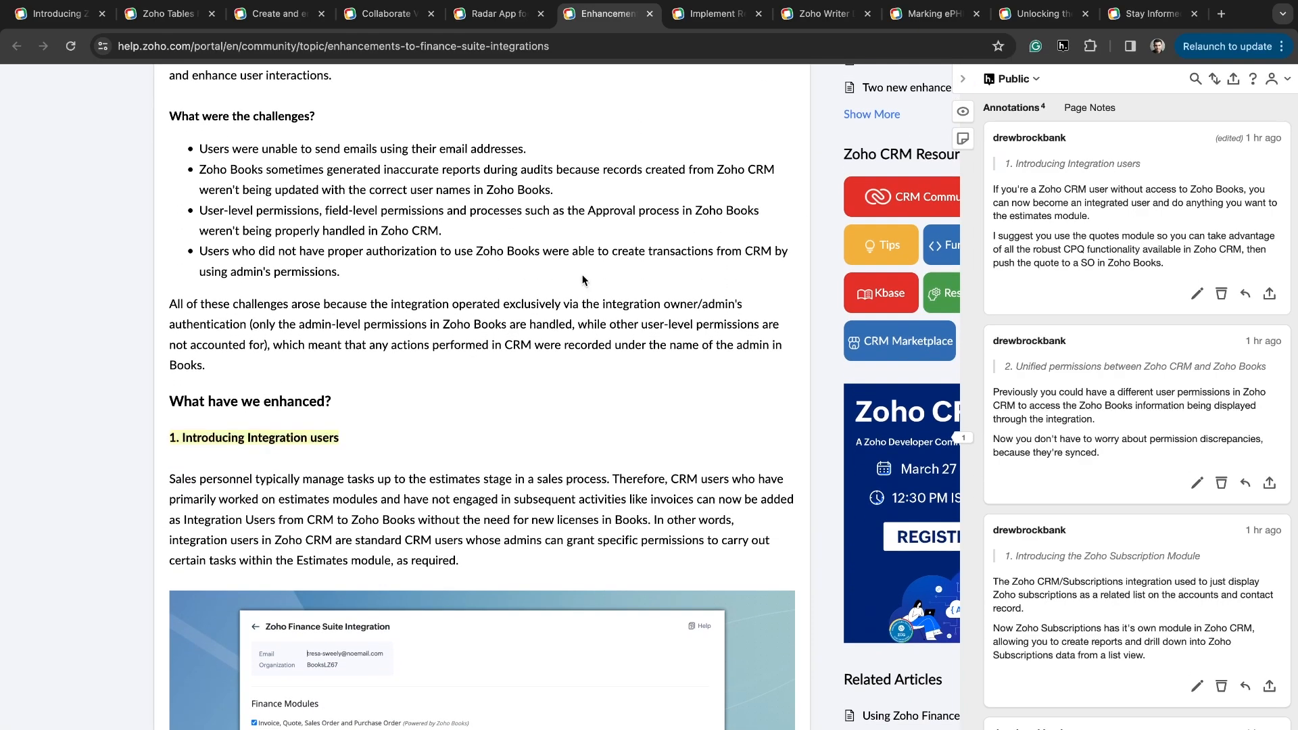
pyautogui.scroll(-3)
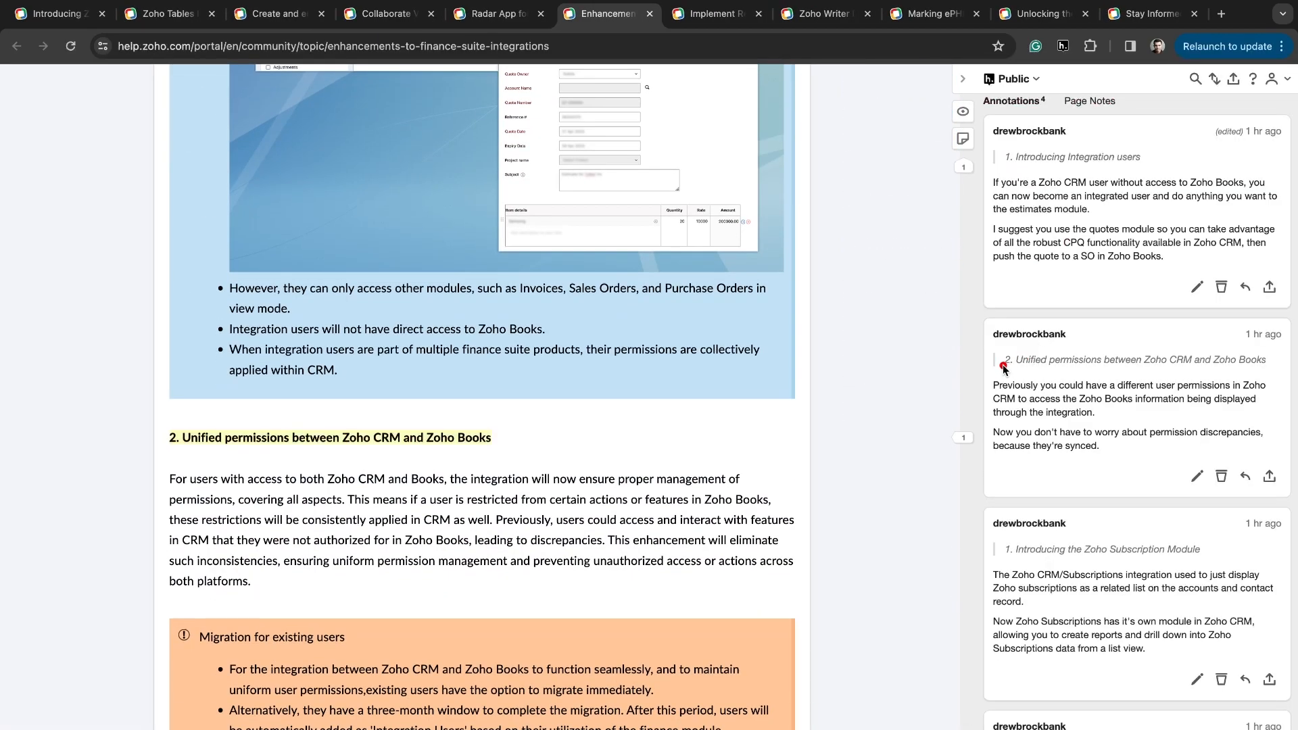
pyautogui.moveTo(434, 478)
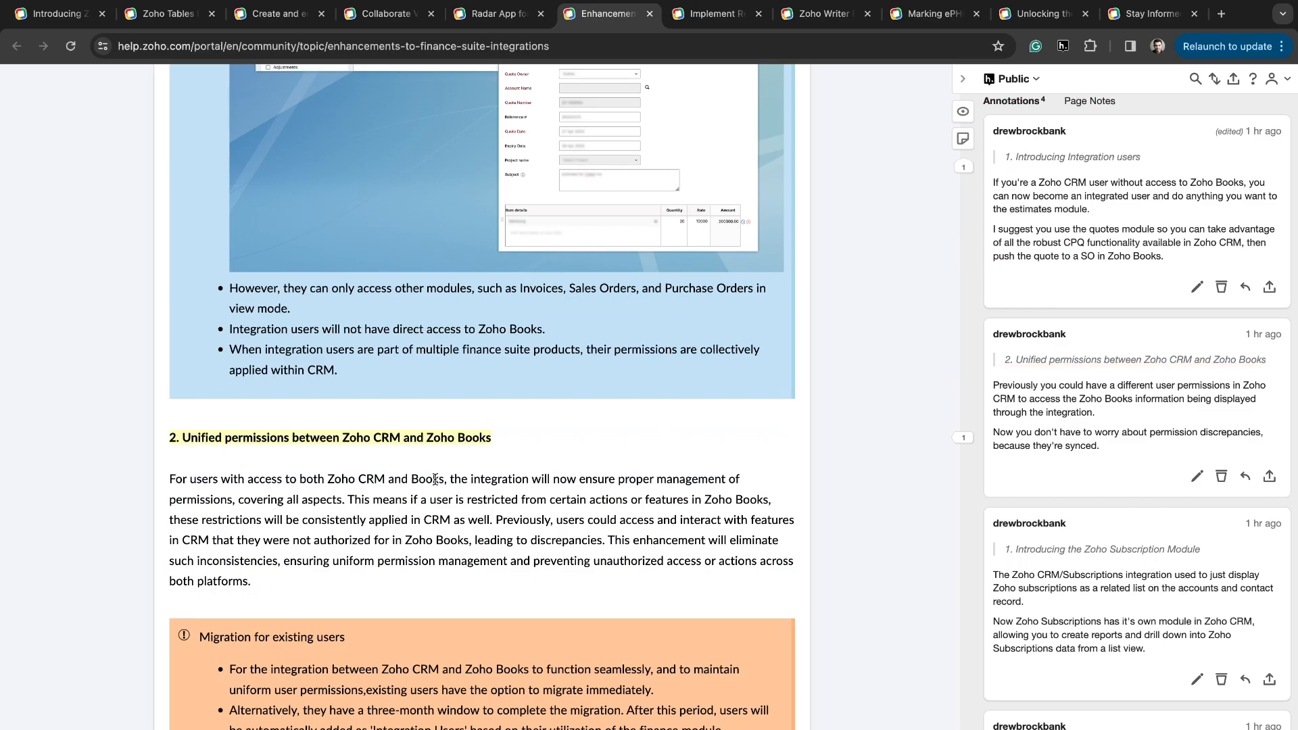
pyautogui.scroll(-3)
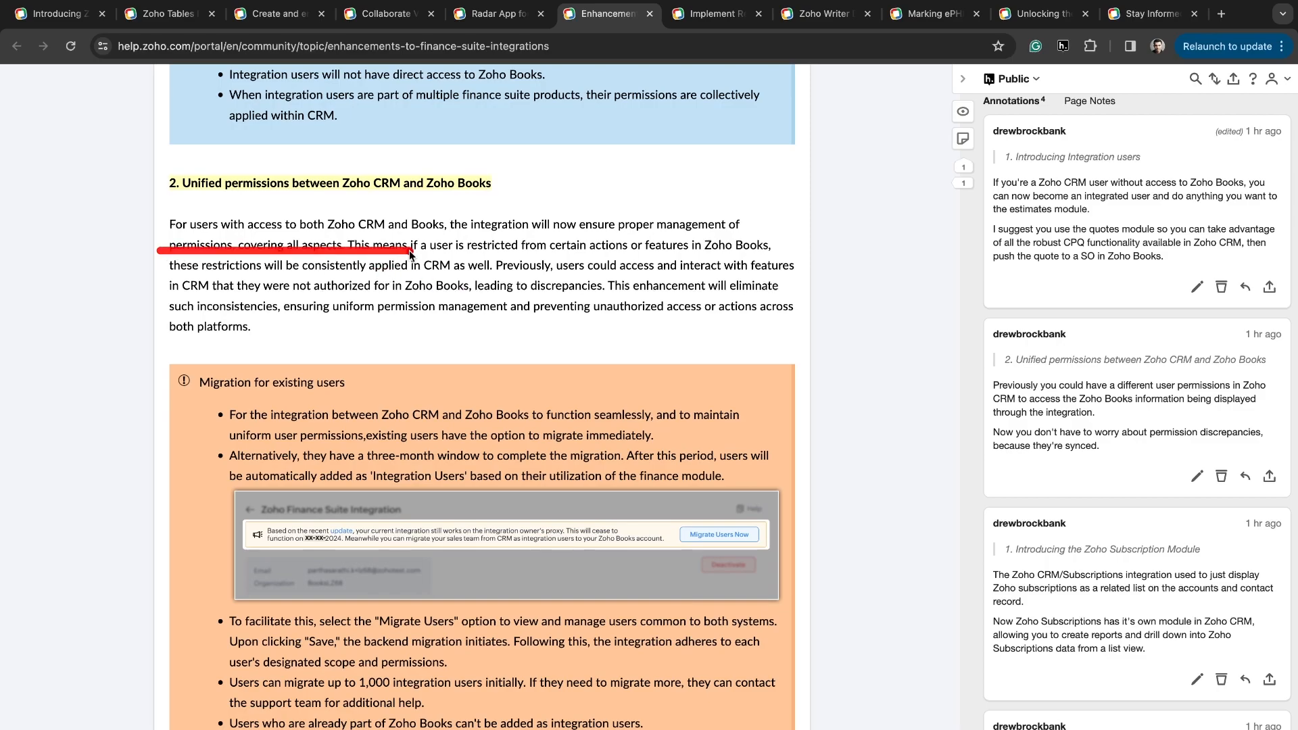
pyautogui.scroll(-3)
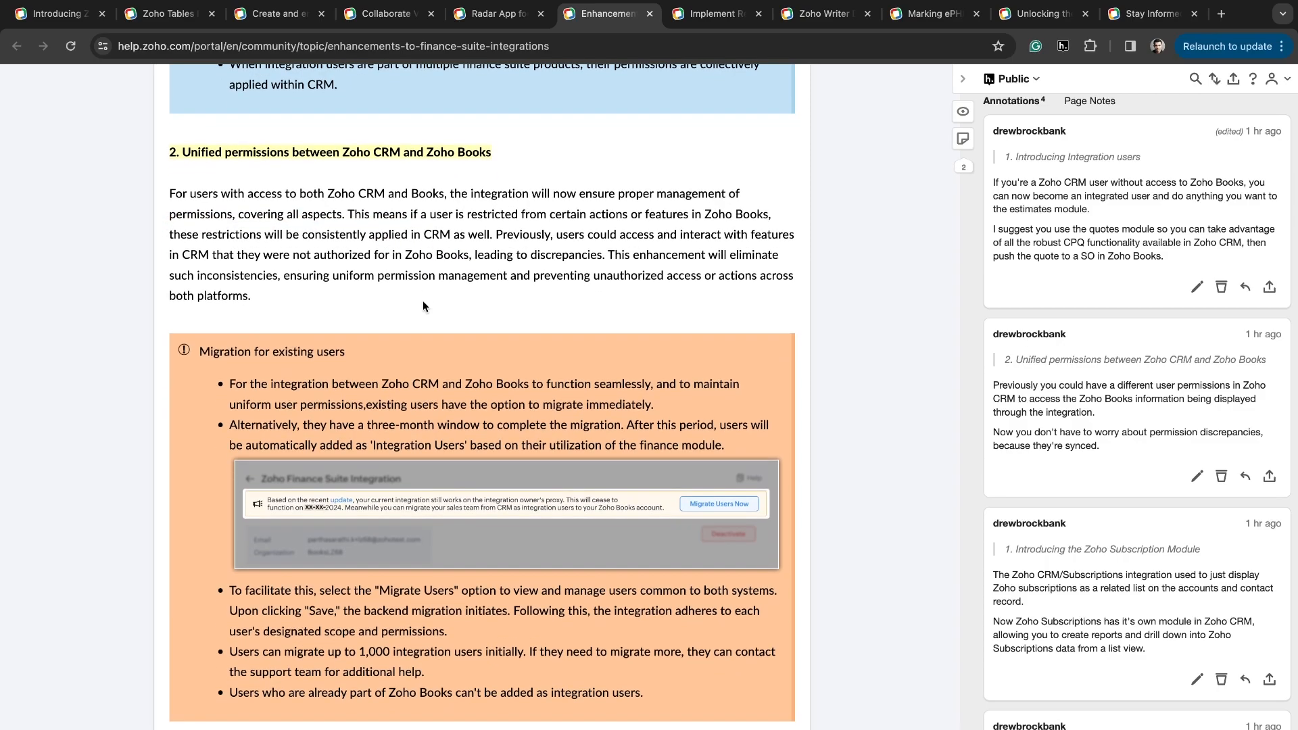
pyautogui.click(1134, 406)
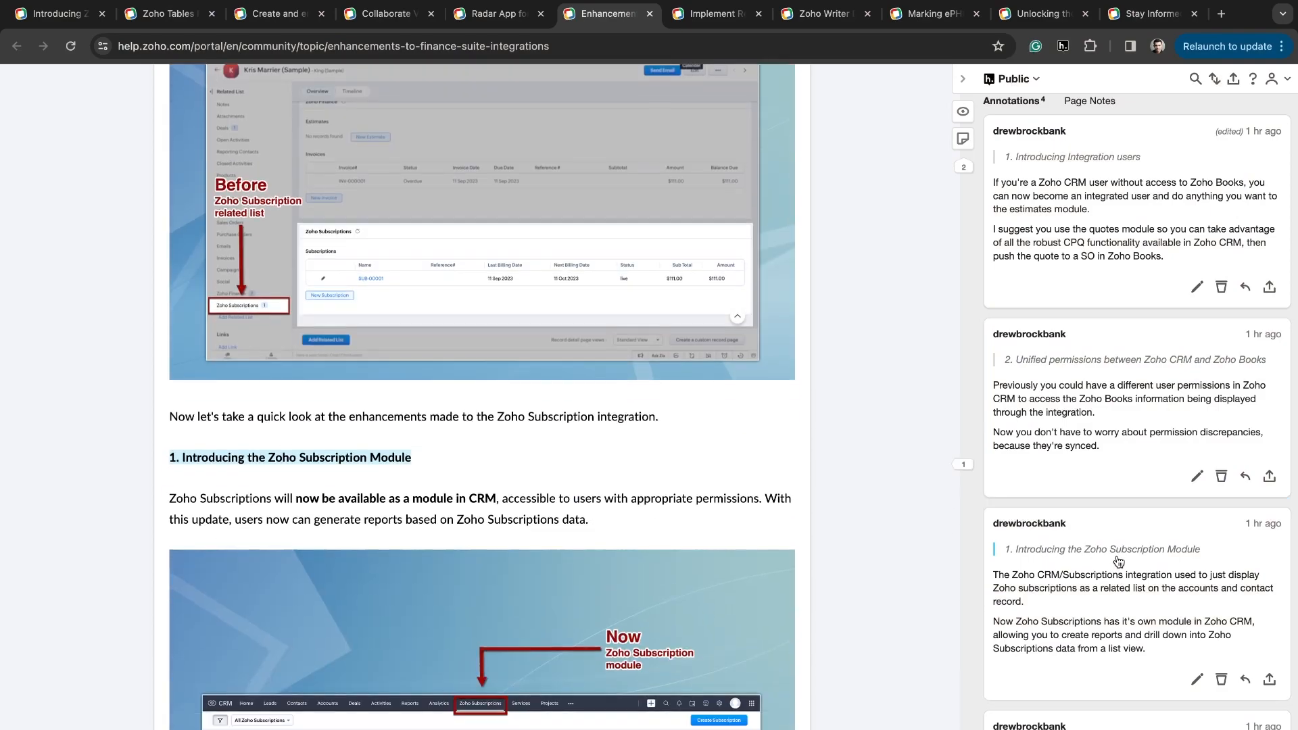
pyautogui.scroll(-3)
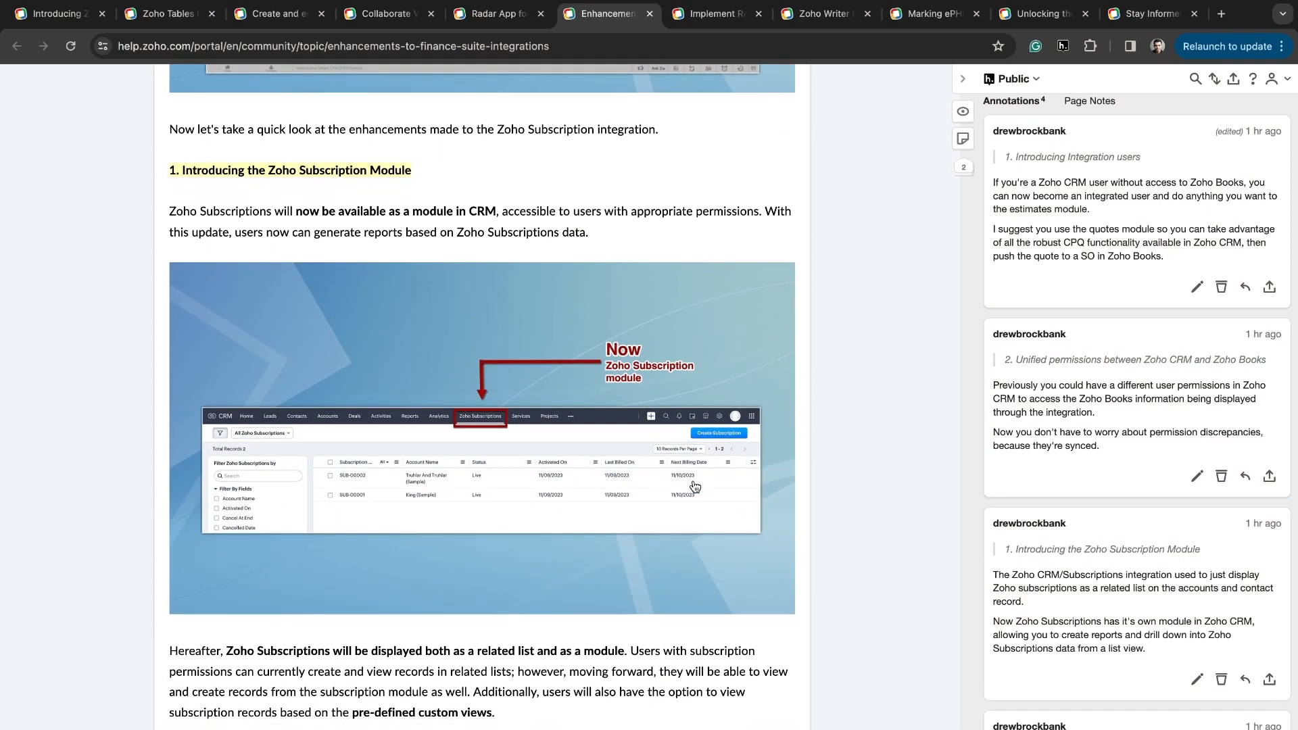
pyautogui.scroll(-3)
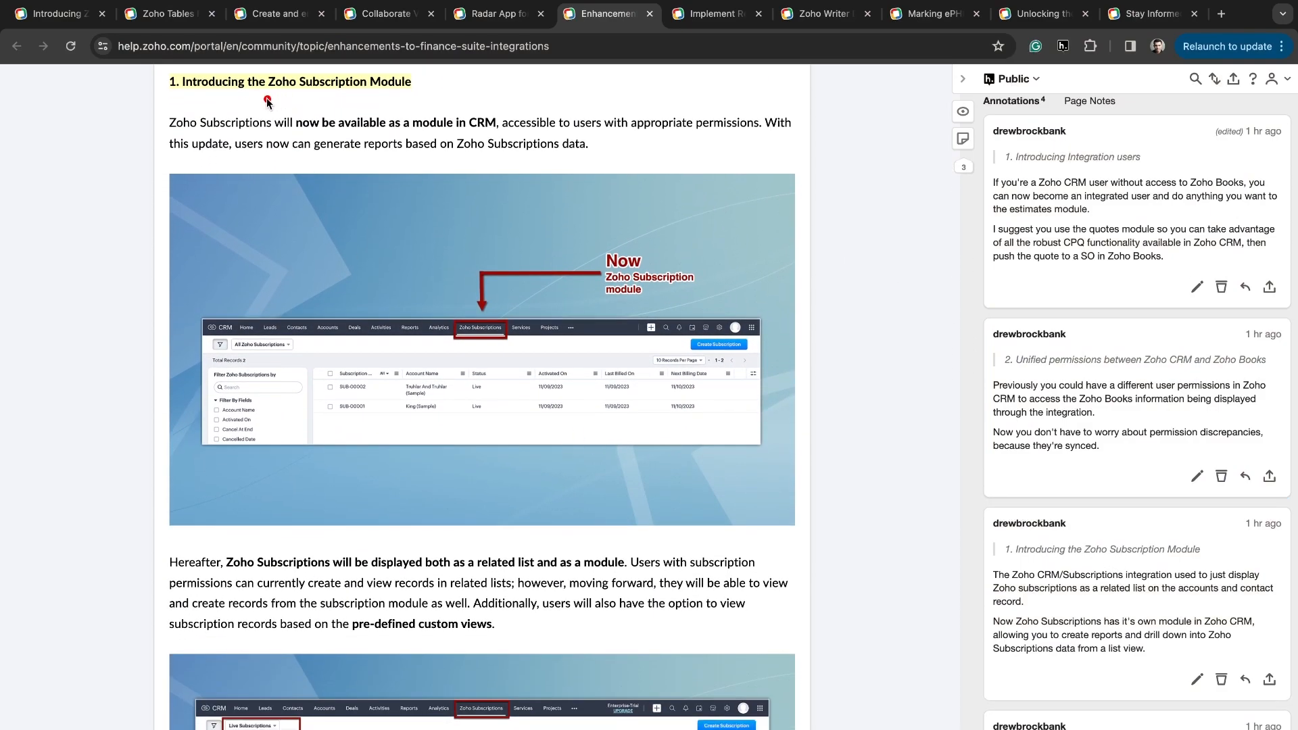
pyautogui.moveTo(457, 104)
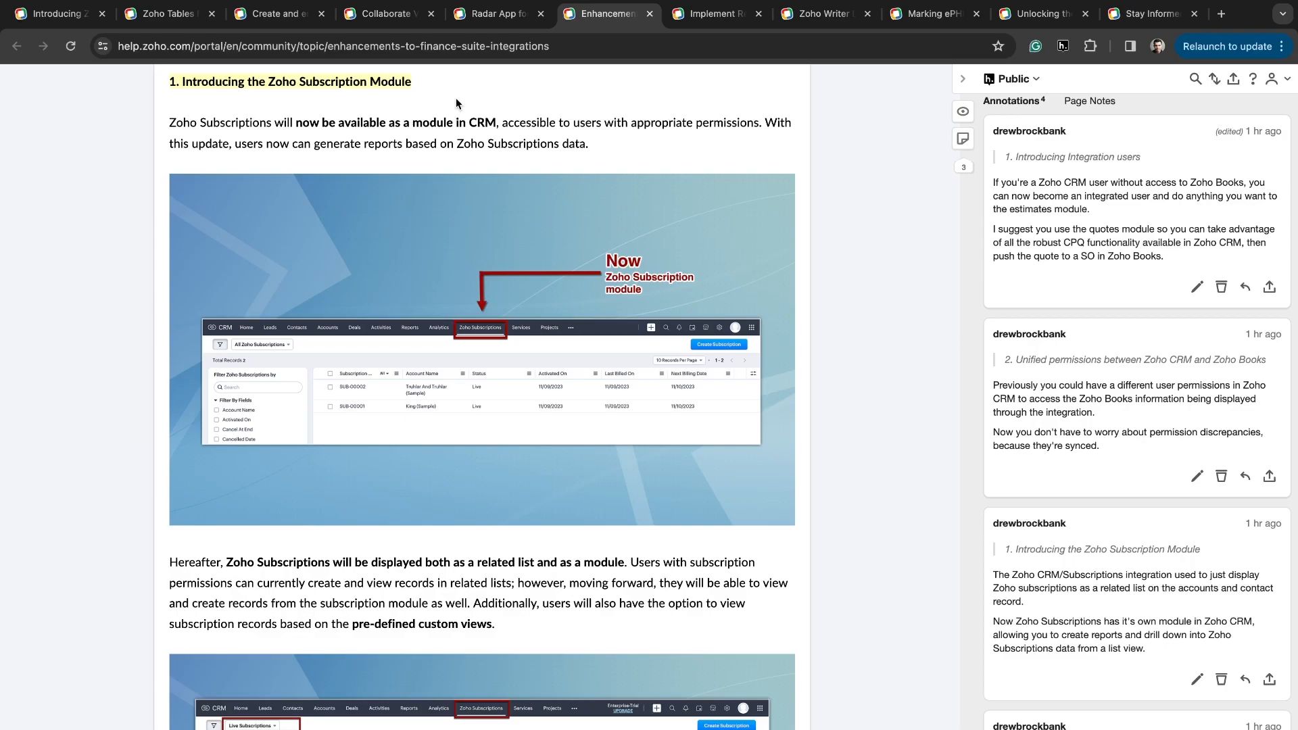
pyautogui.scroll(-3)
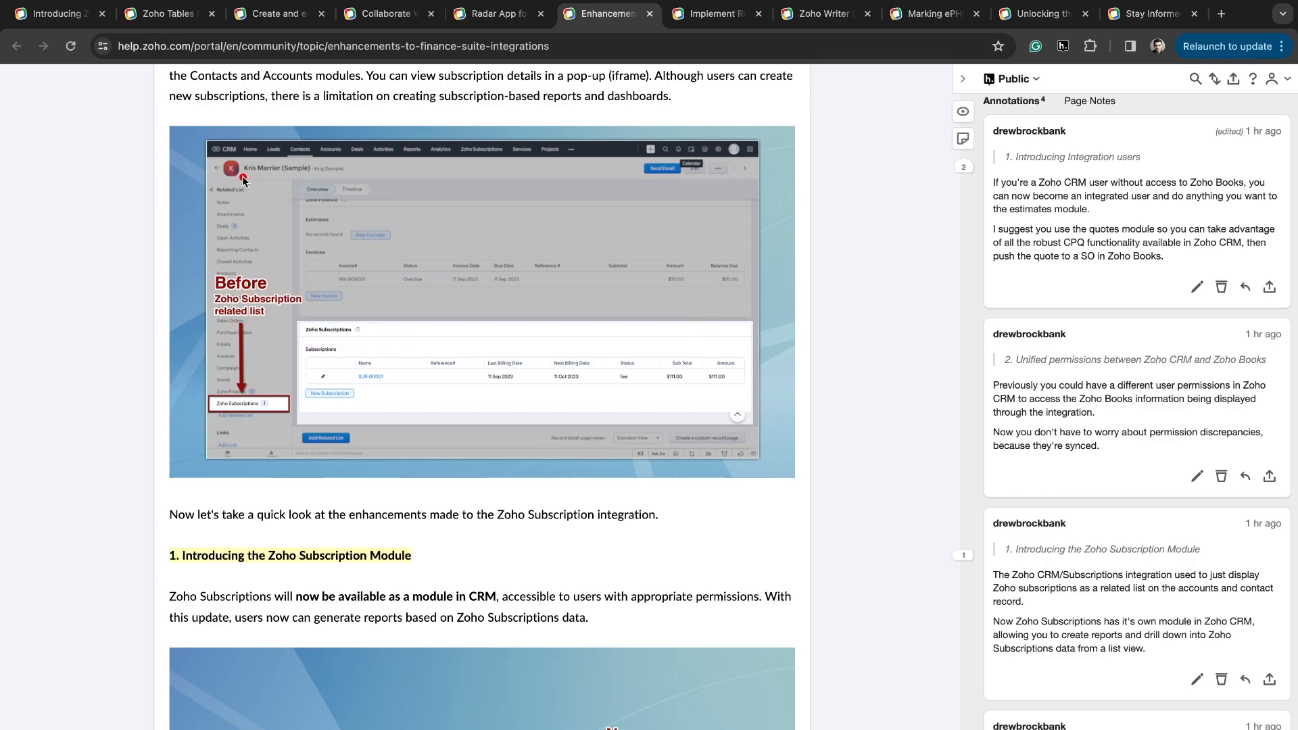
pyautogui.scroll(-3)
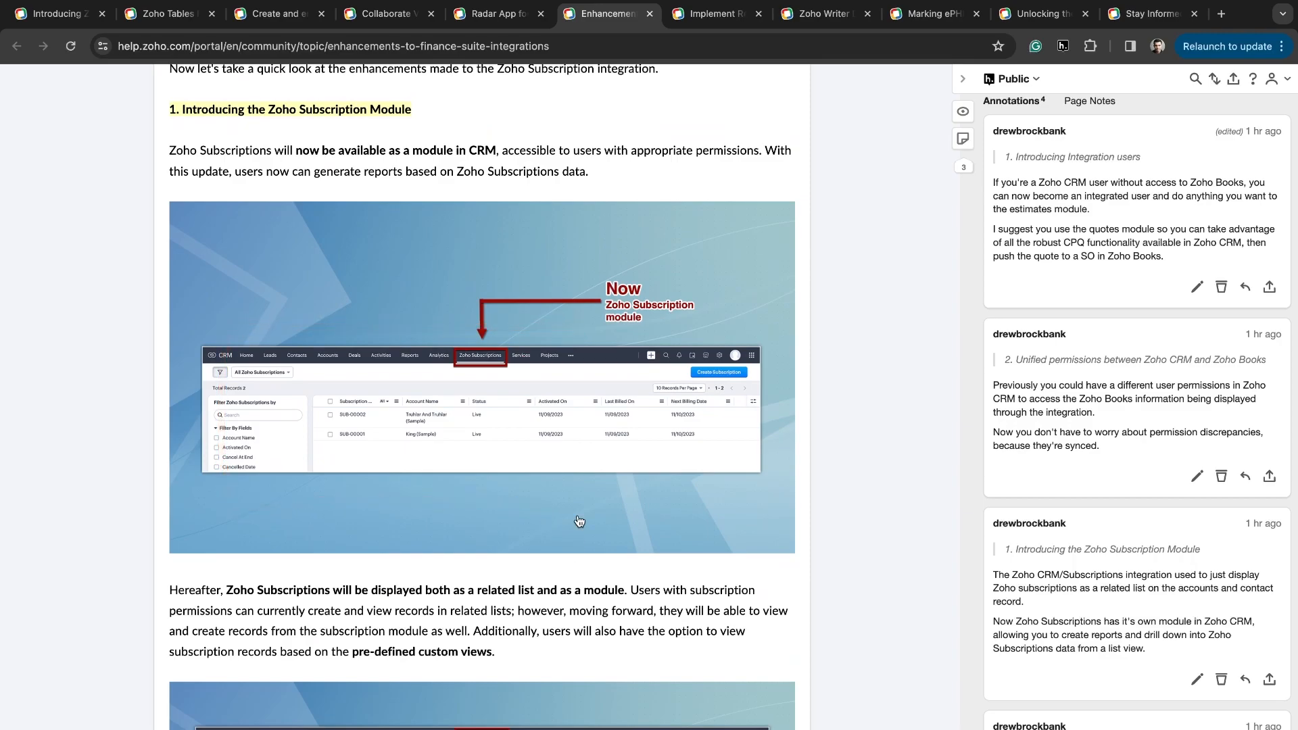
pyautogui.scroll(3)
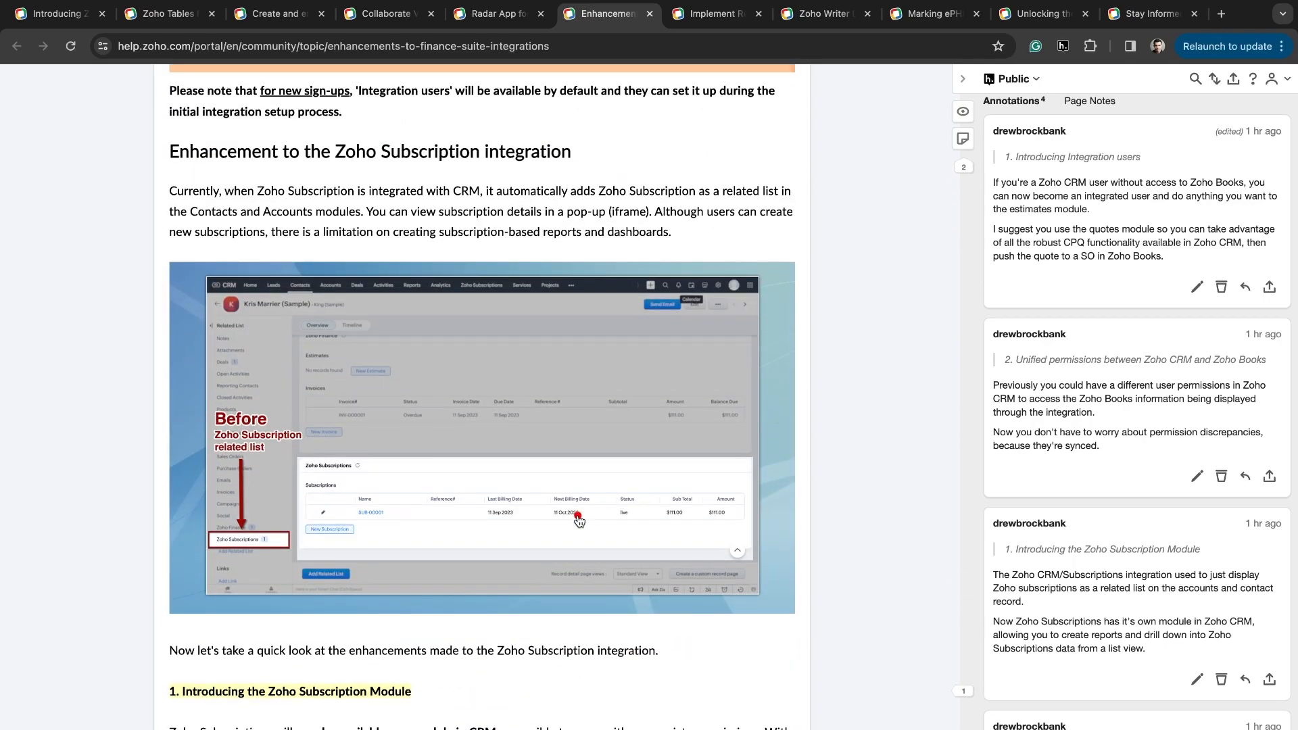
pyautogui.scroll(-3)
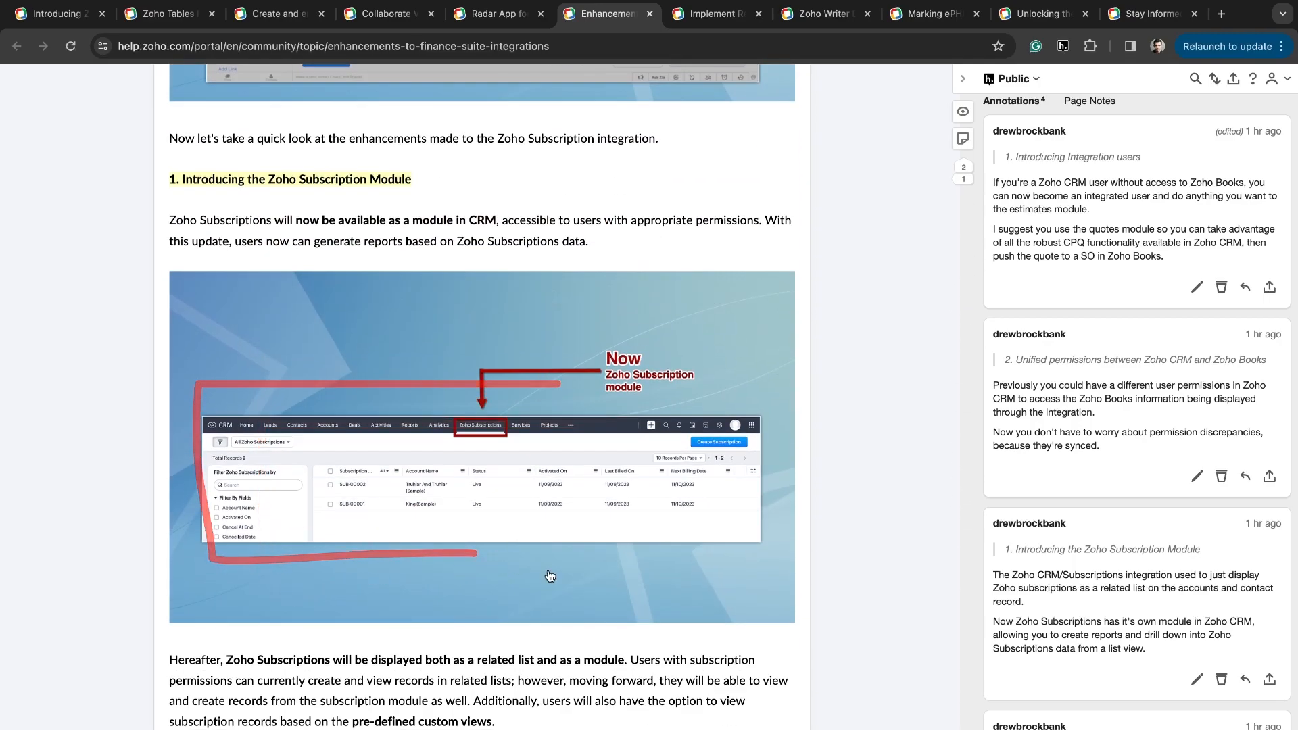
pyautogui.scroll(-3)
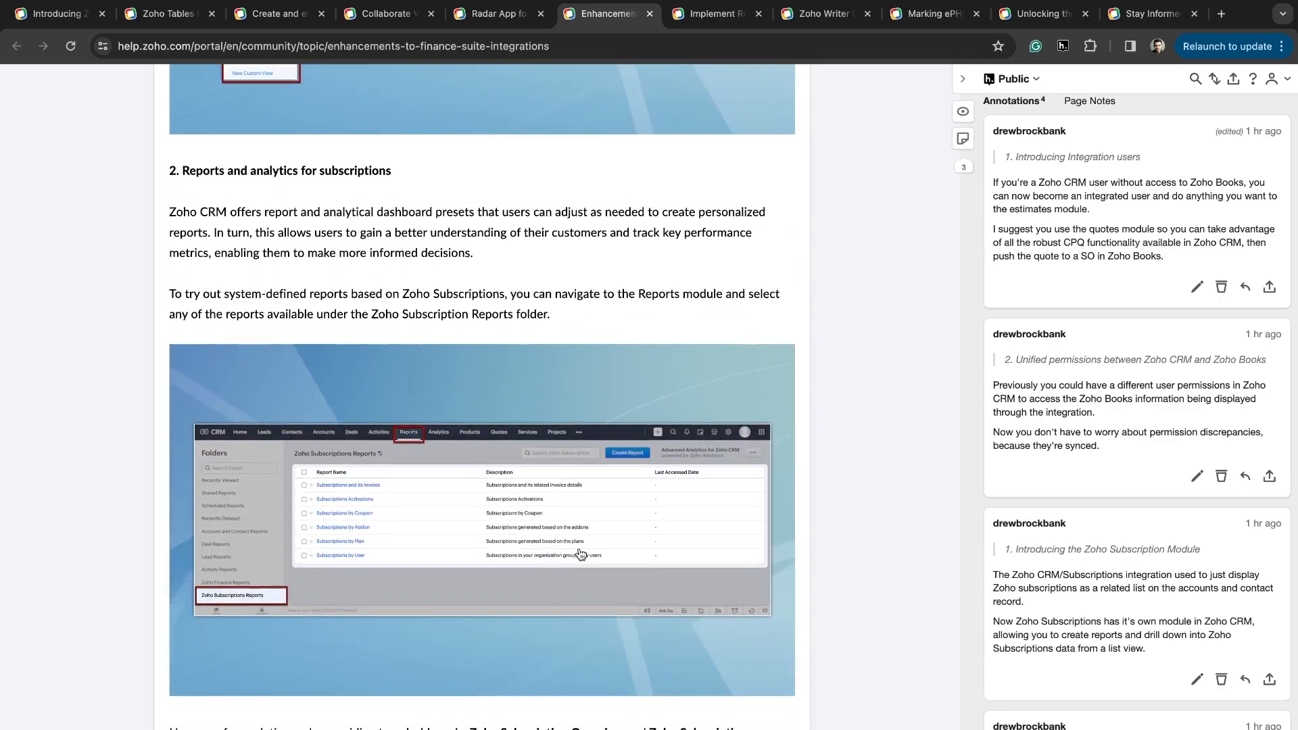
pyautogui.click(1219, 13)
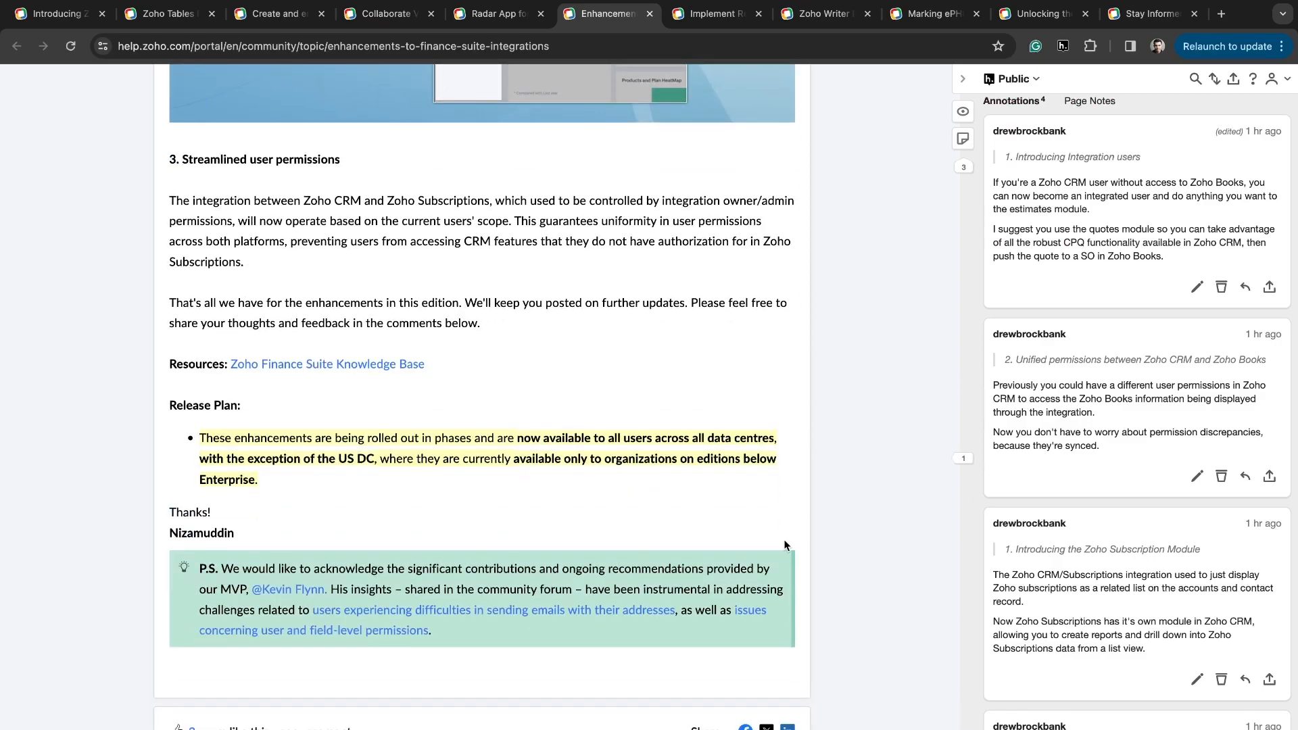
pyautogui.scroll(-3)
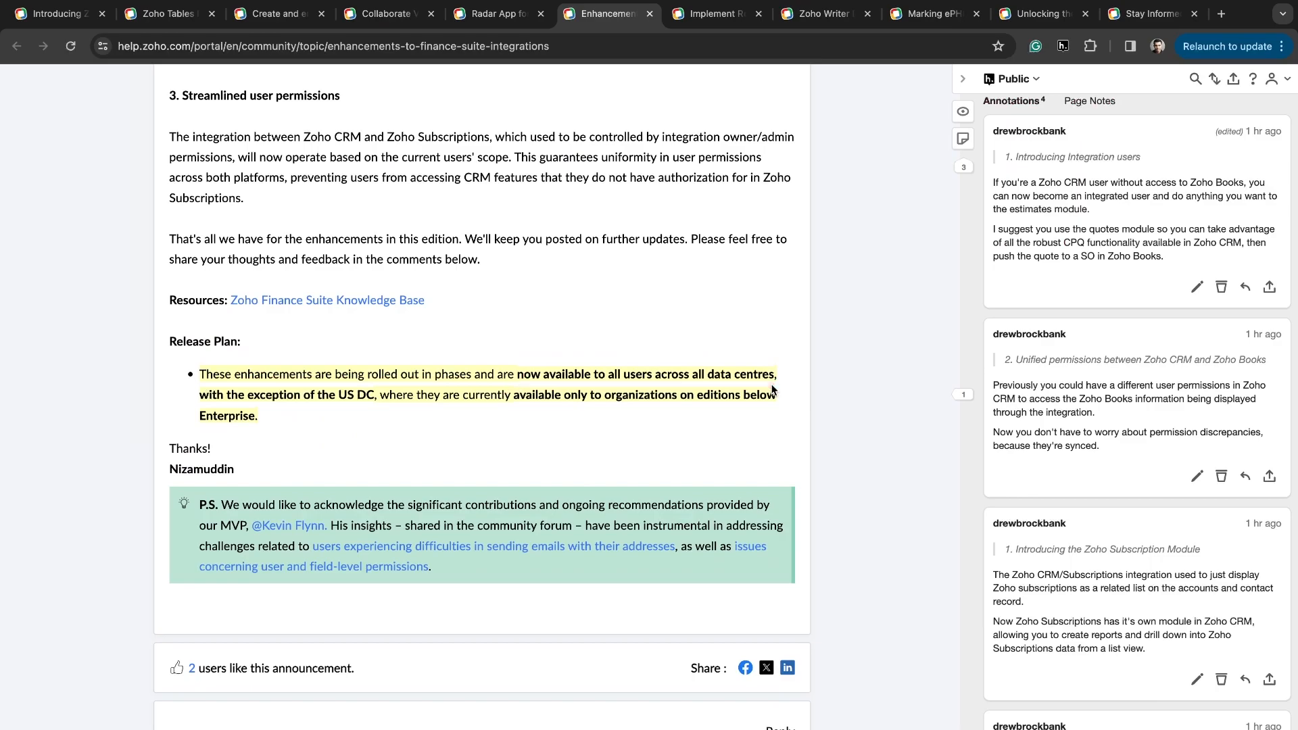
pyautogui.moveTo(288, 407)
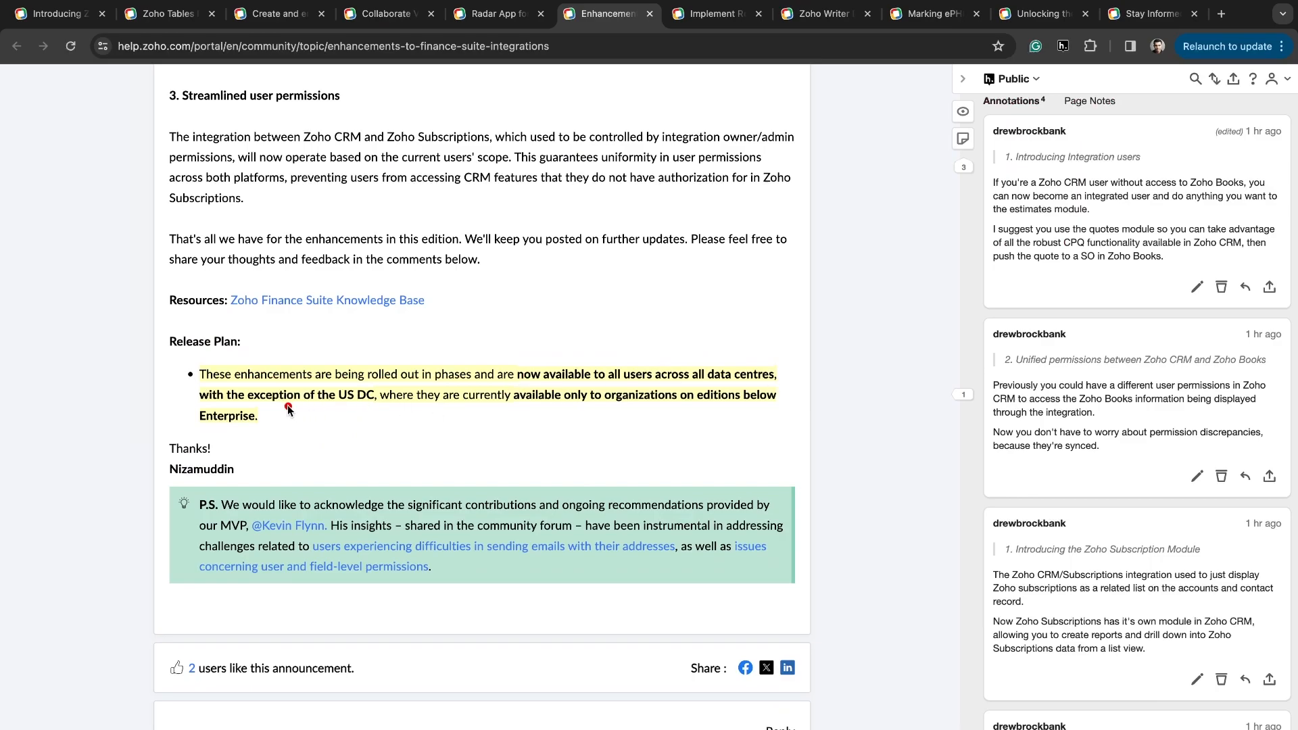
pyautogui.moveTo(474, 419)
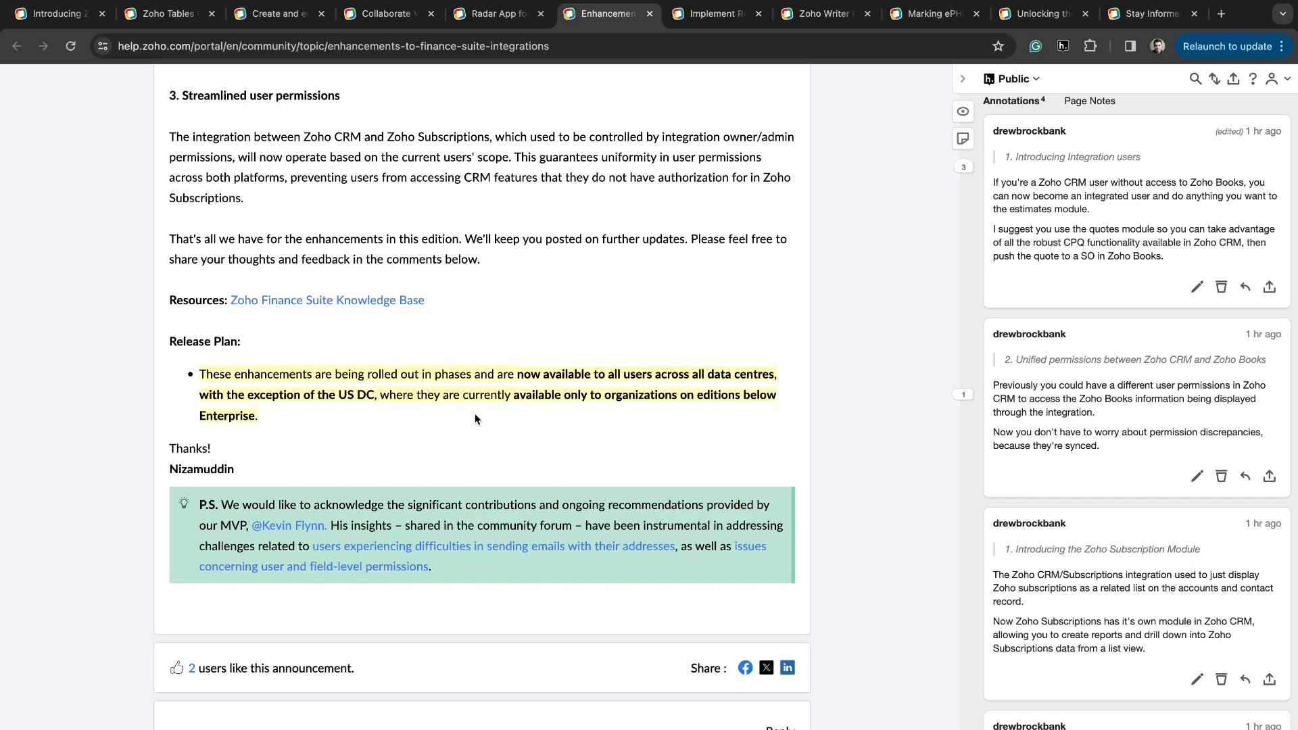
pyautogui.moveTo(338, 403)
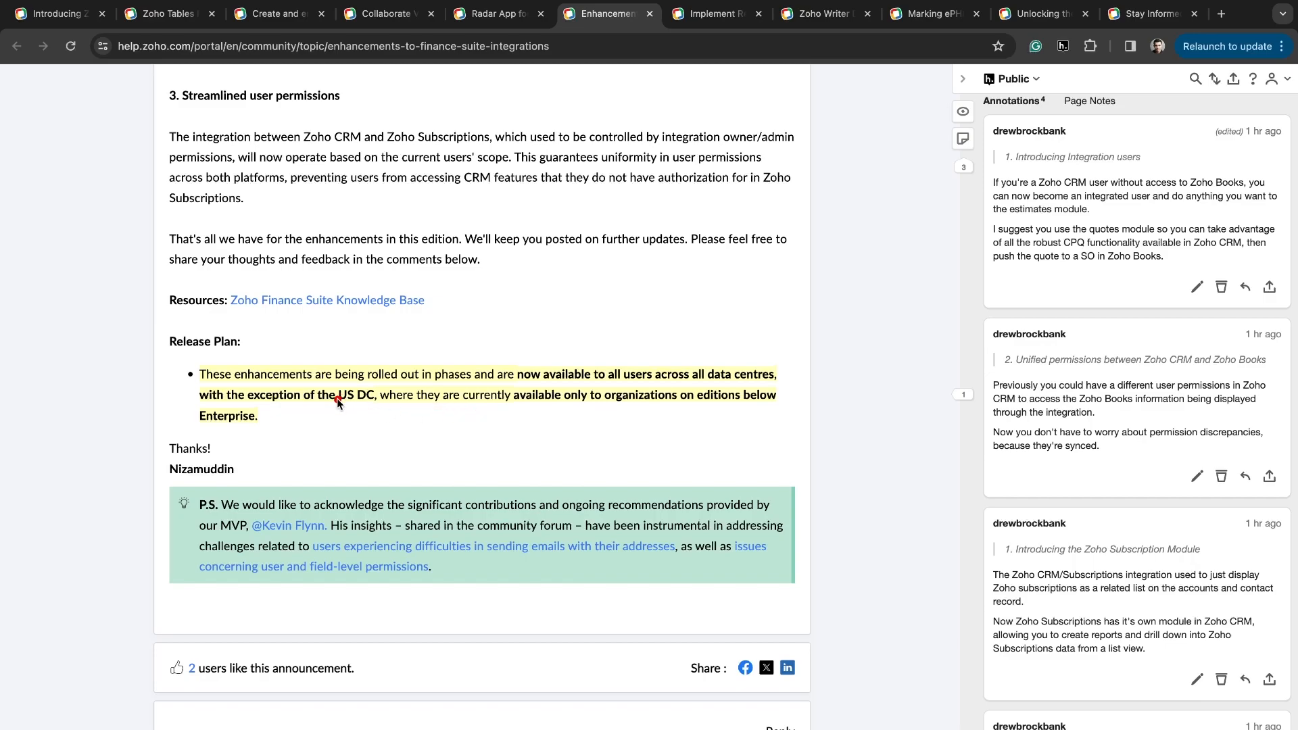
pyautogui.moveTo(519, 412)
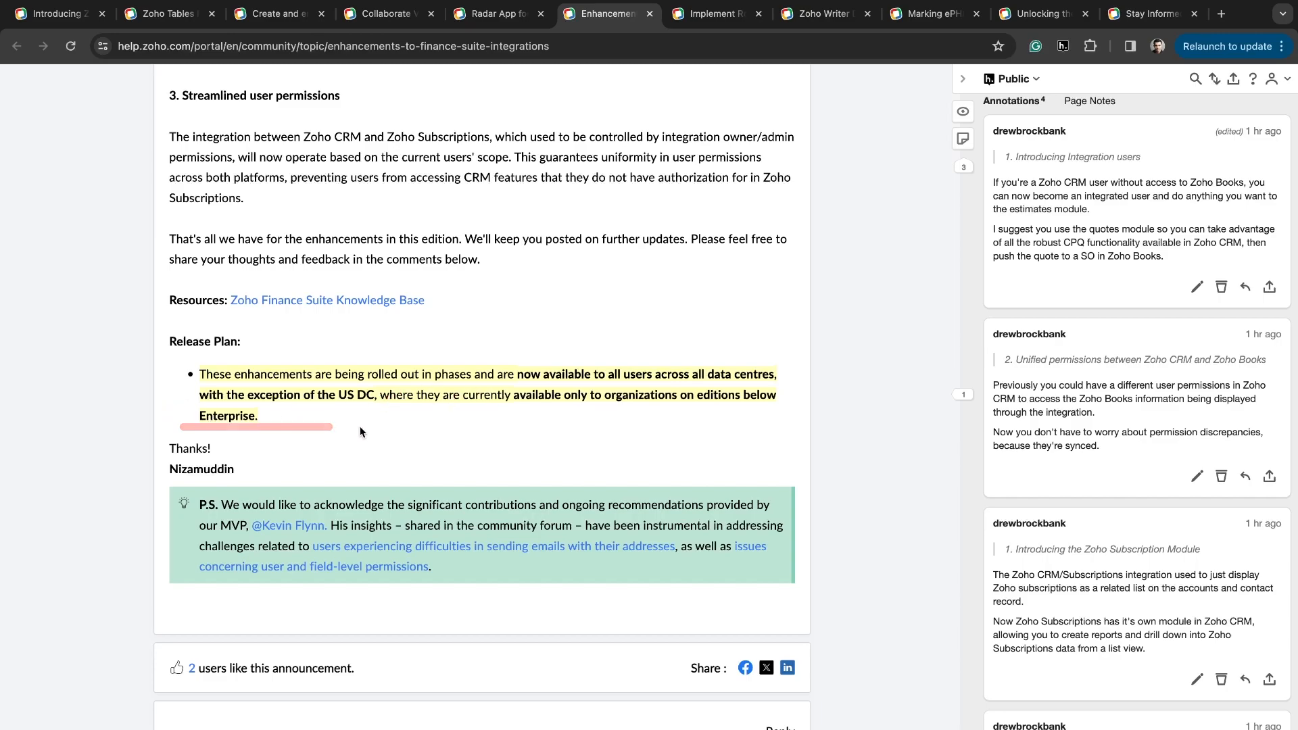
# Switch to the Implement Regex post and read its layout and email validation rule examples.
pyautogui.click(713, 14)
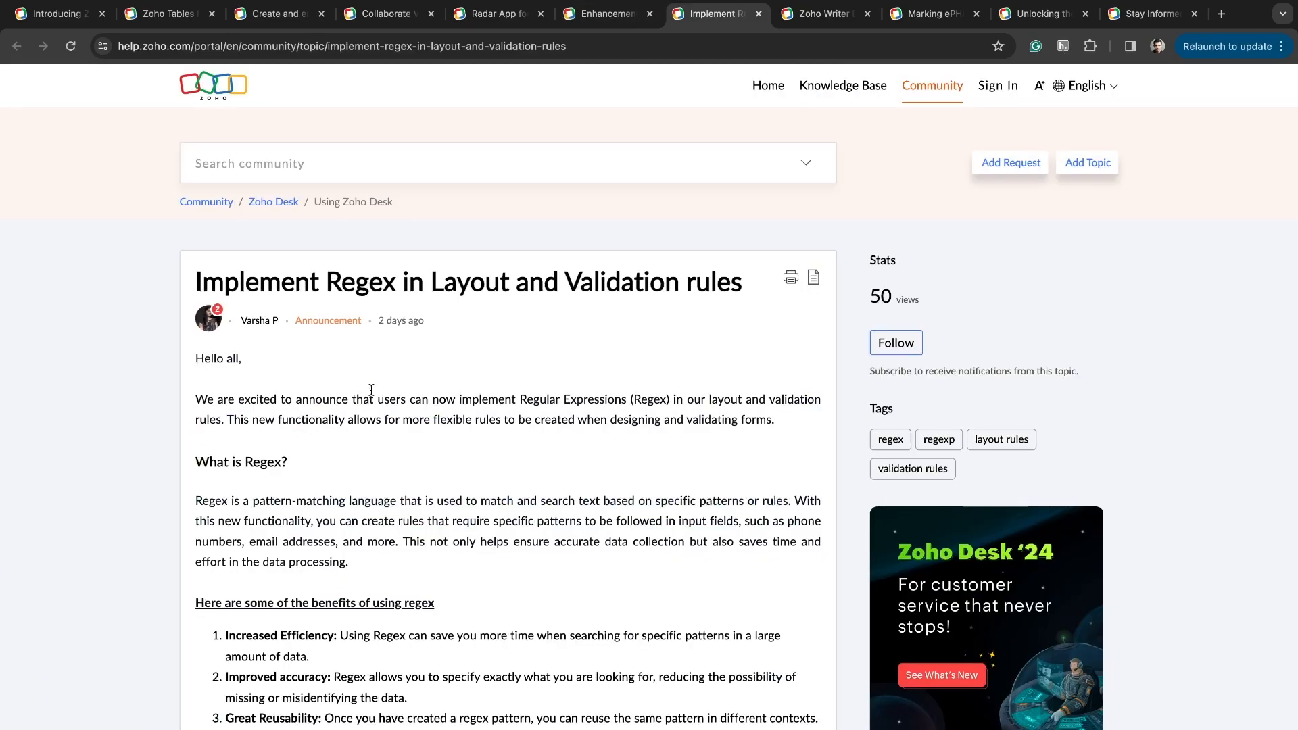
pyautogui.scroll(-3)
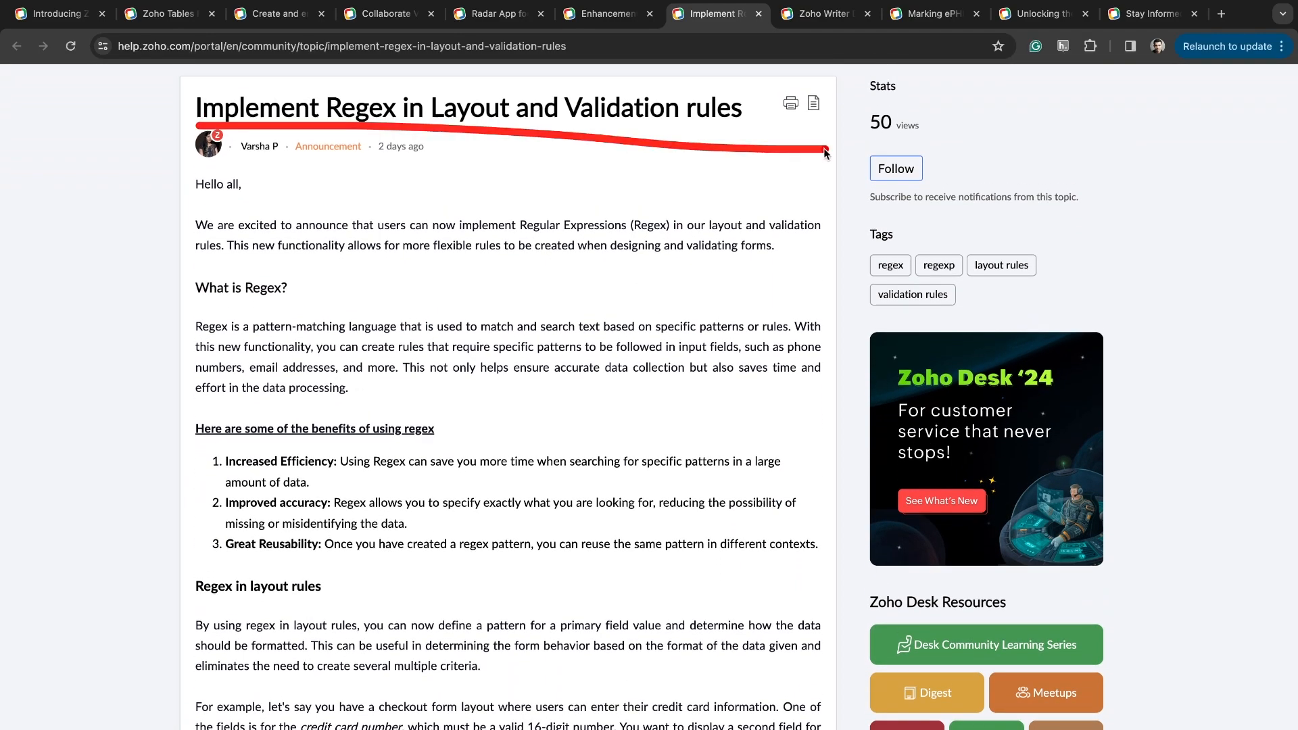
pyautogui.scroll(-3)
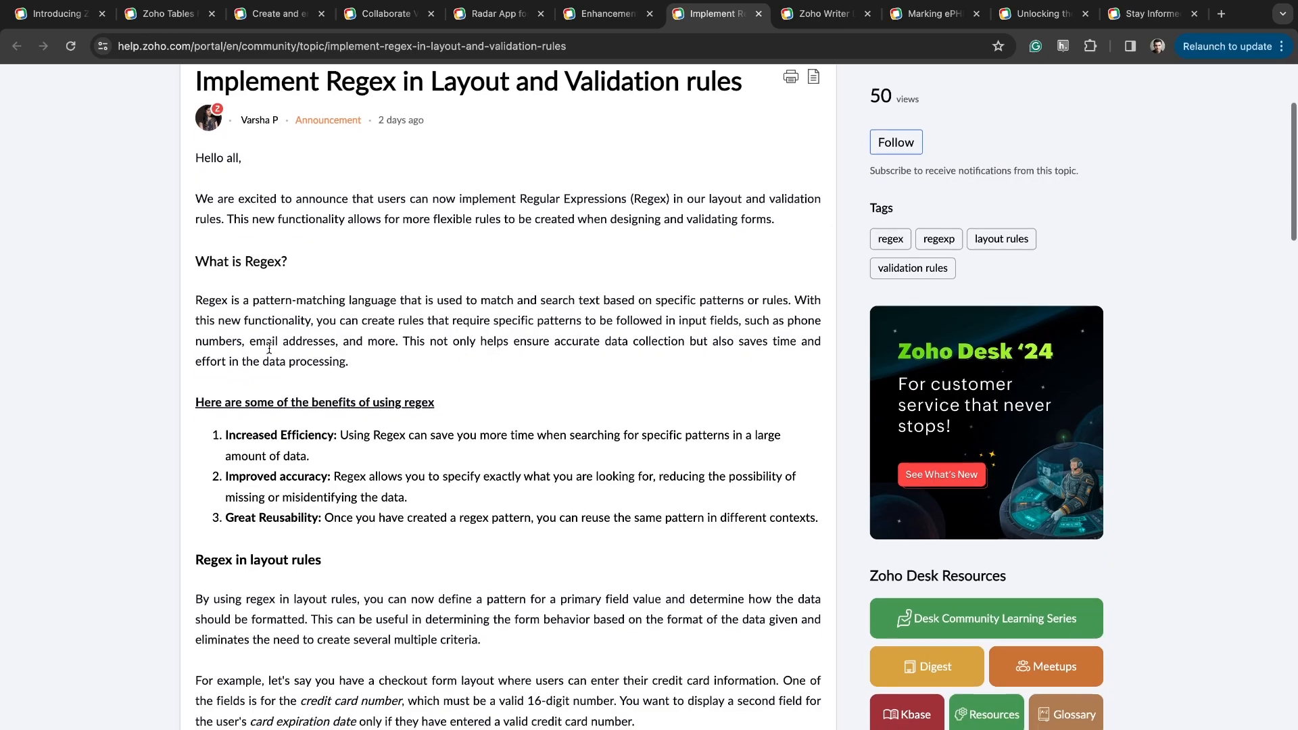
pyautogui.scroll(-3)
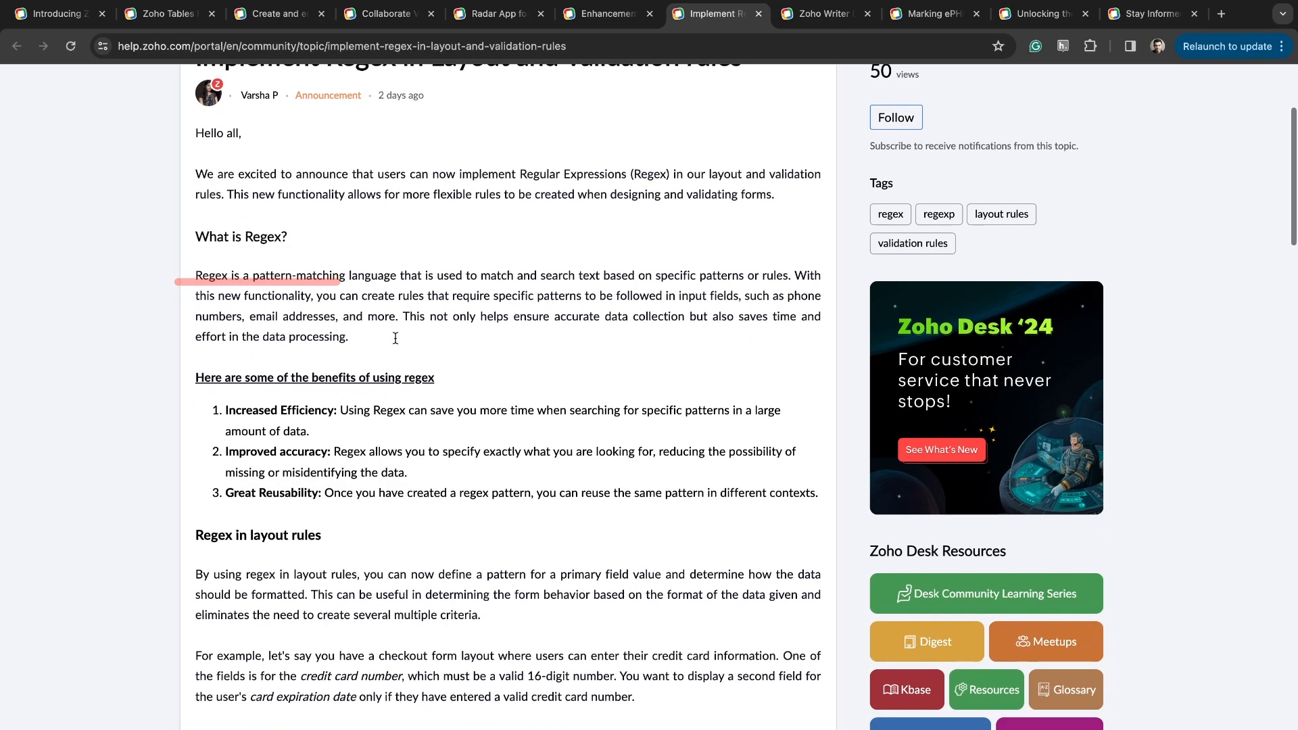
pyautogui.scroll(-3)
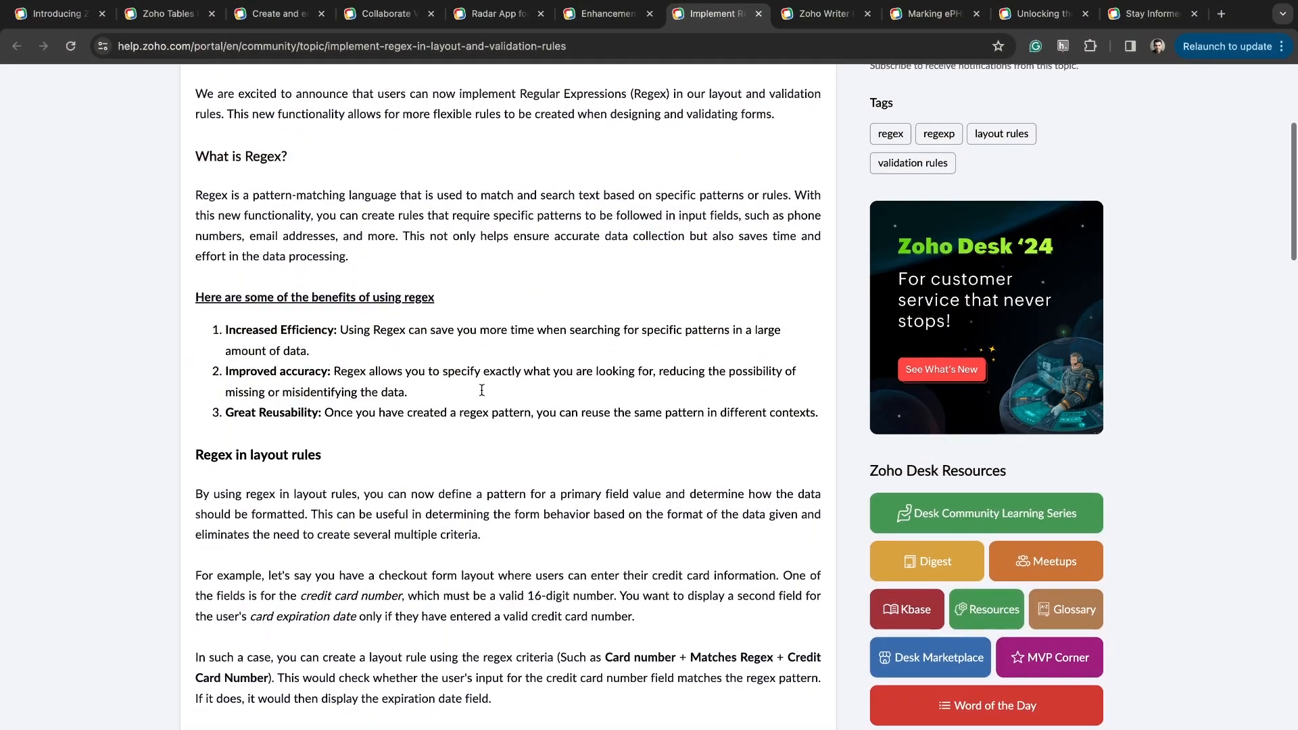
pyautogui.scroll(-3)
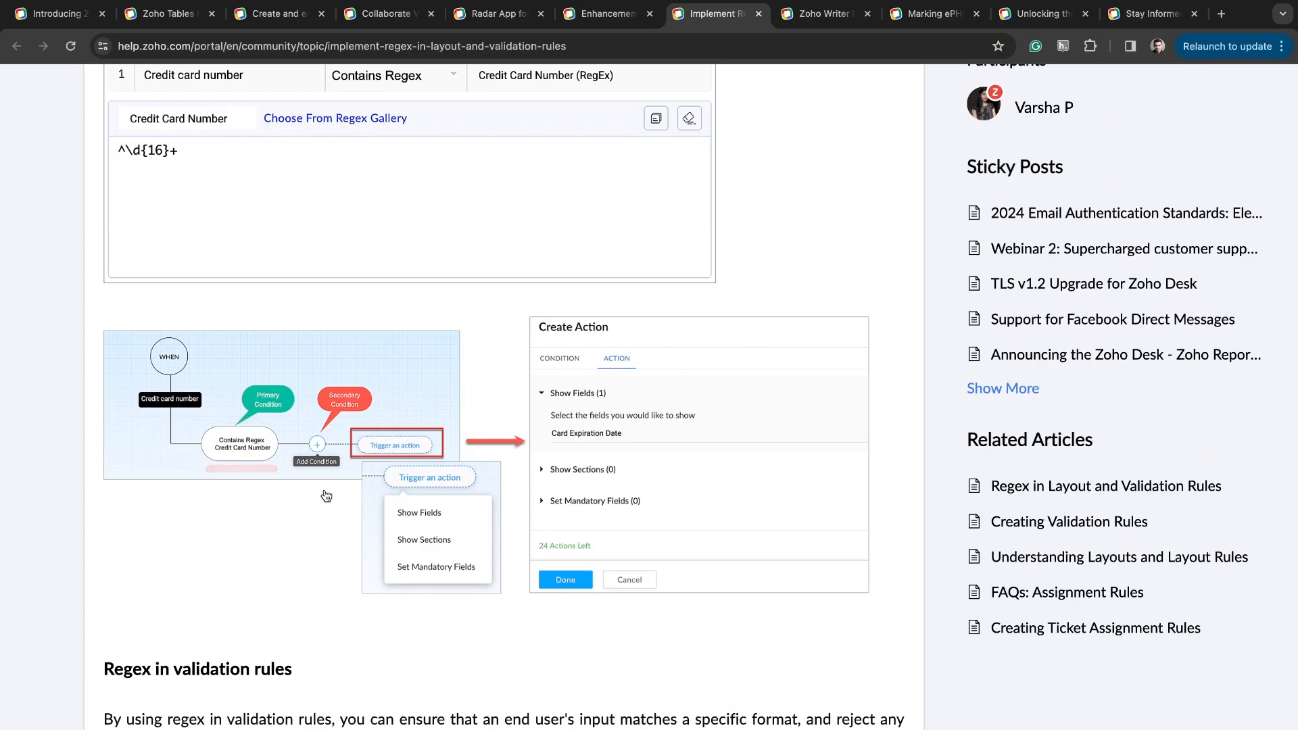
pyautogui.scroll(-3)
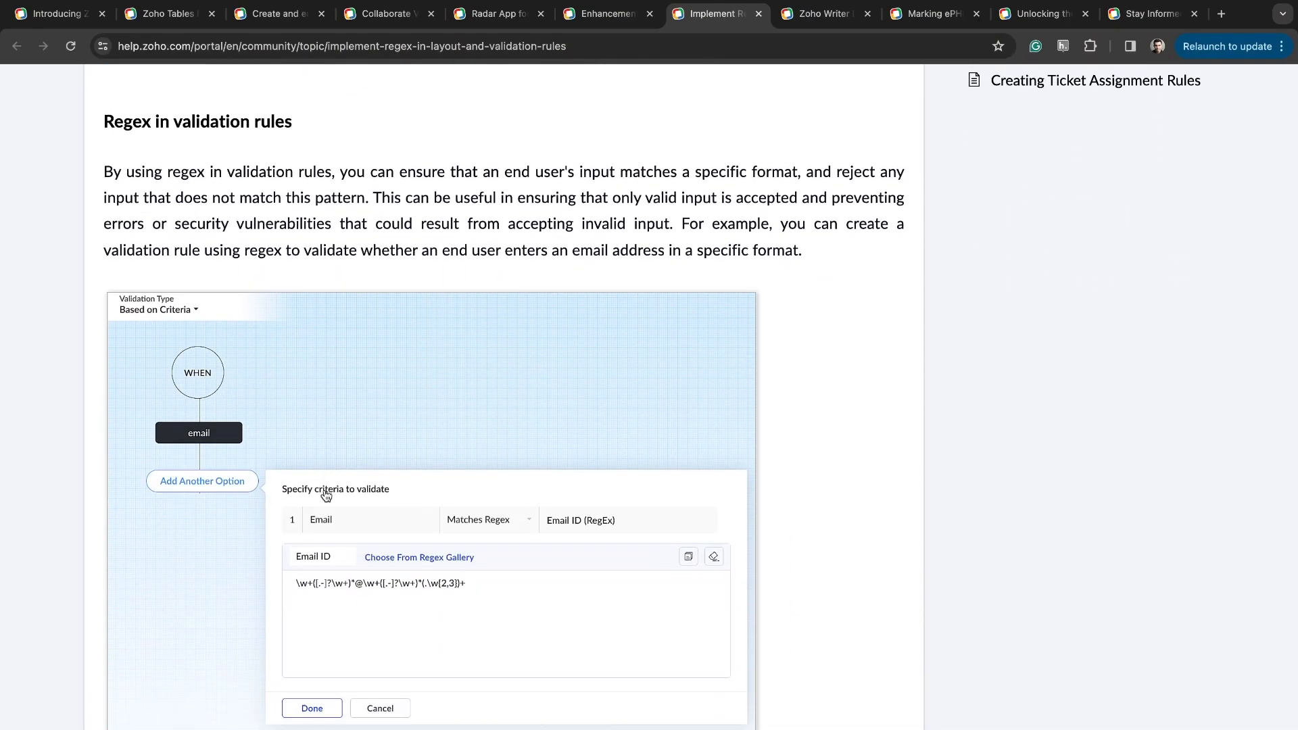
pyautogui.scroll(-3)
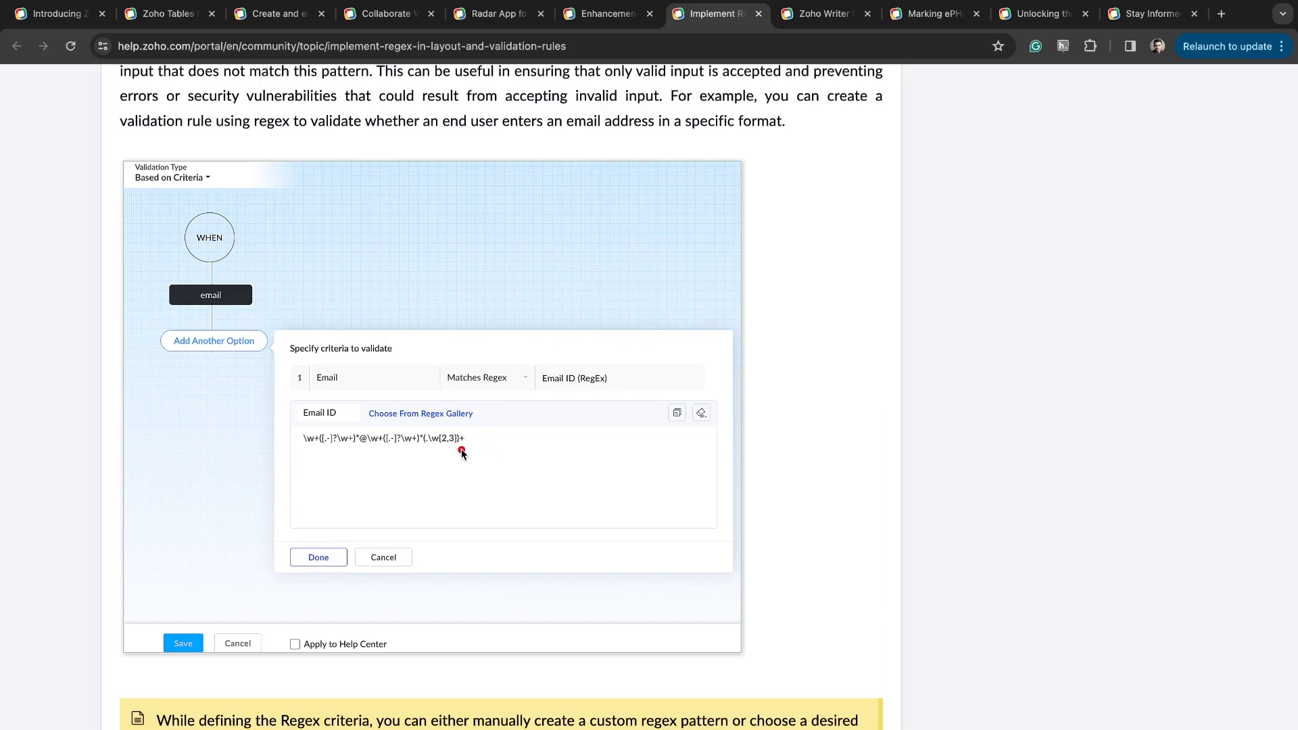
pyautogui.scroll(3)
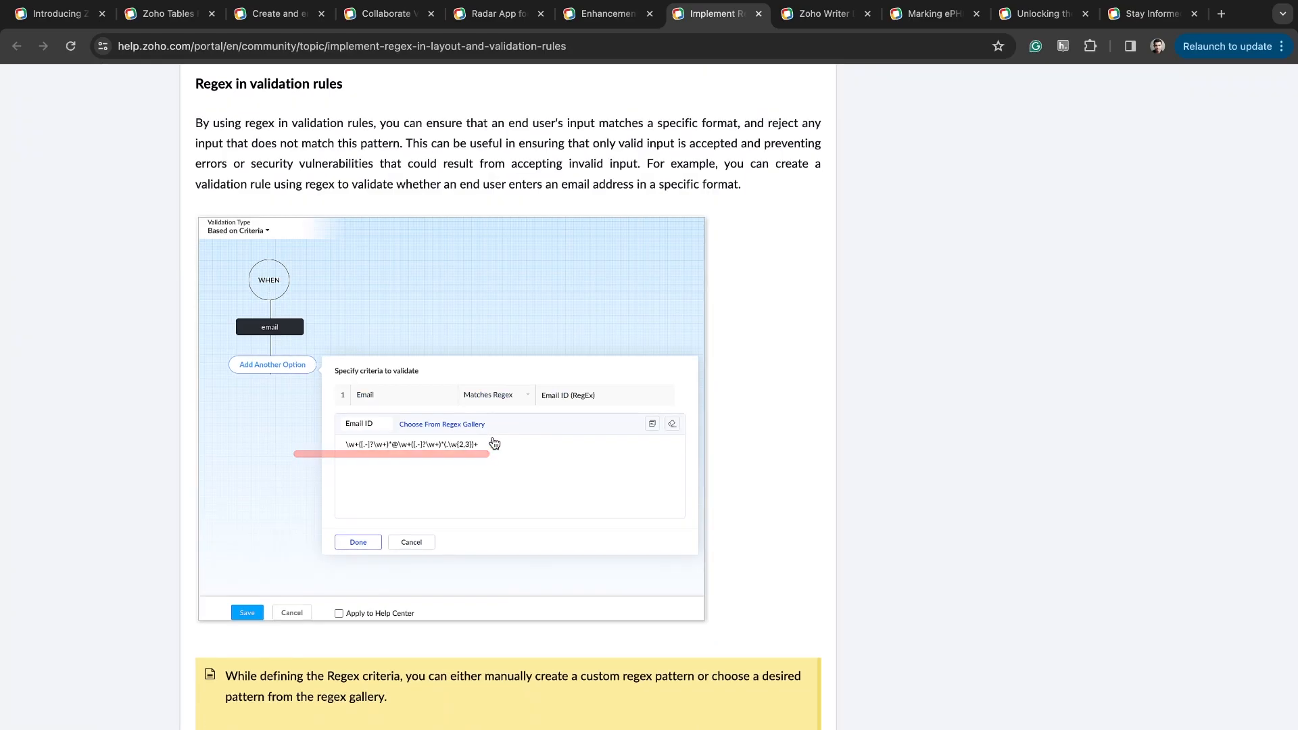
pyautogui.scroll(-3)
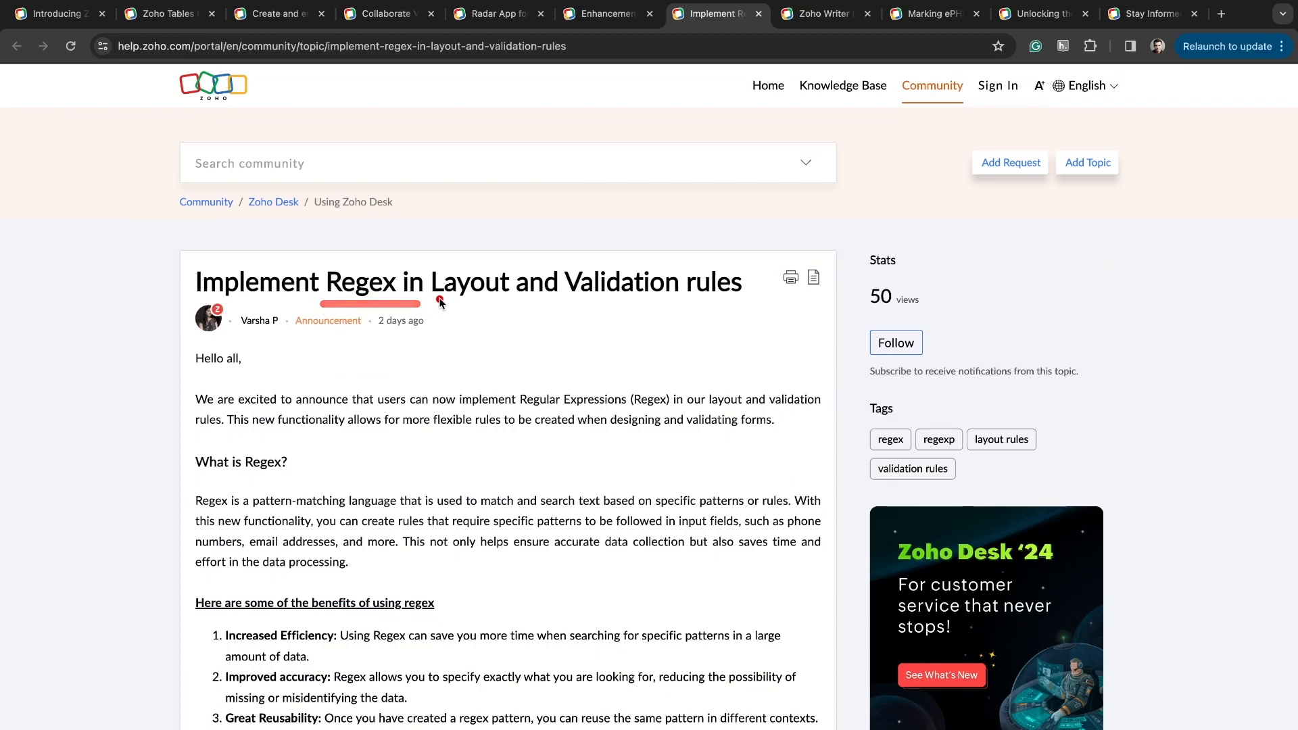
# Switch to the Zoho Writer Desktop App post and read through its highlights list.
pyautogui.click(819, 13)
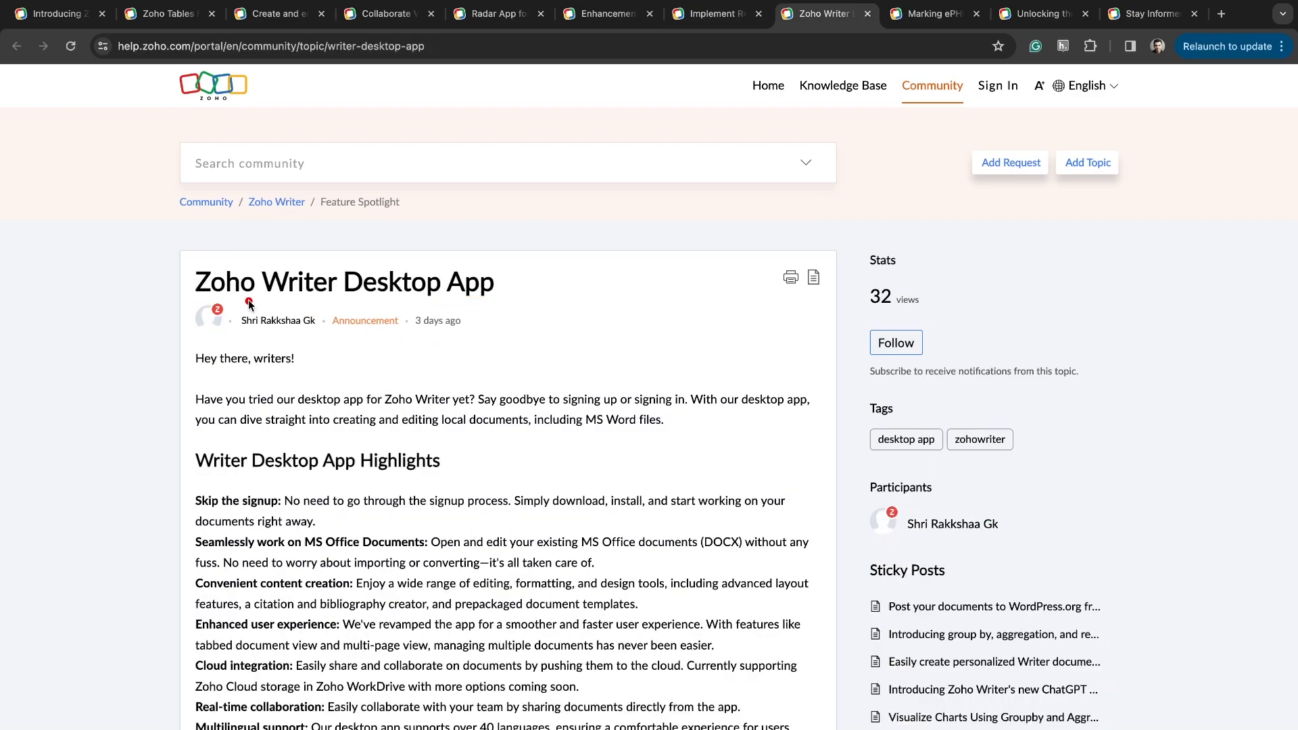
pyautogui.scroll(-3)
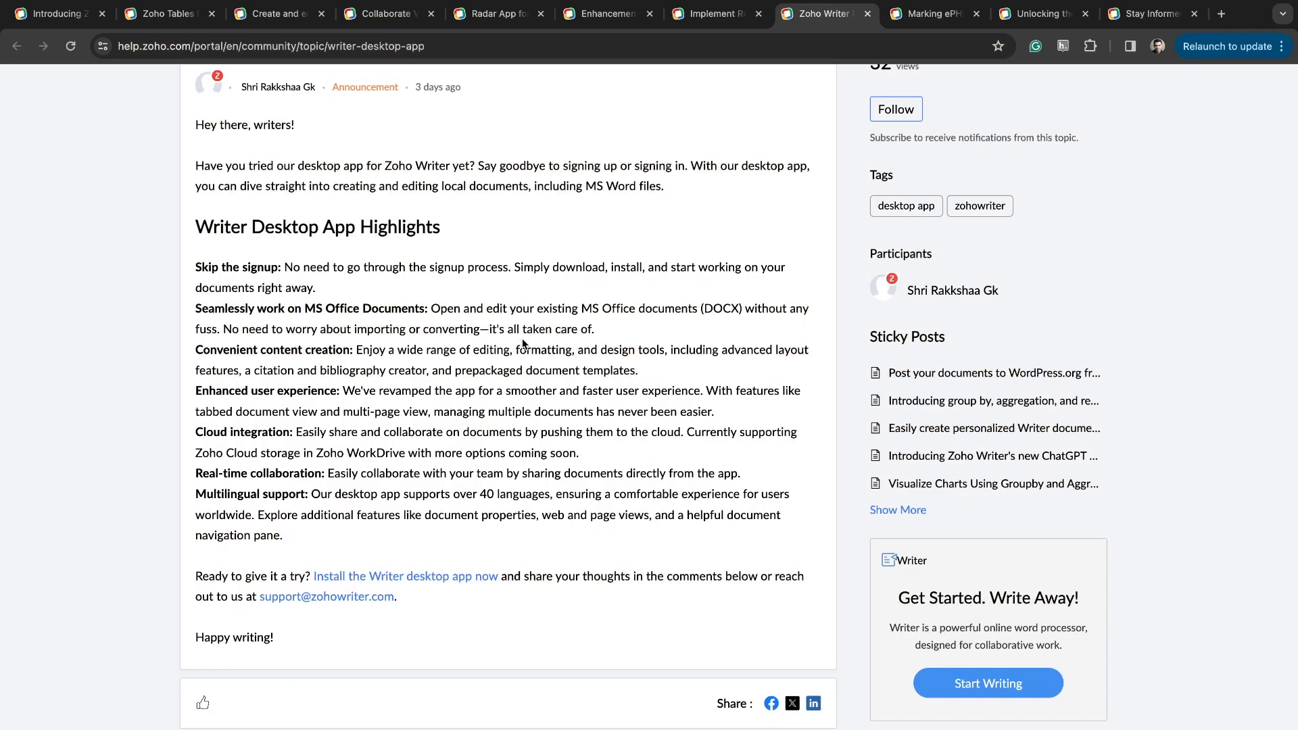
pyautogui.scroll(3)
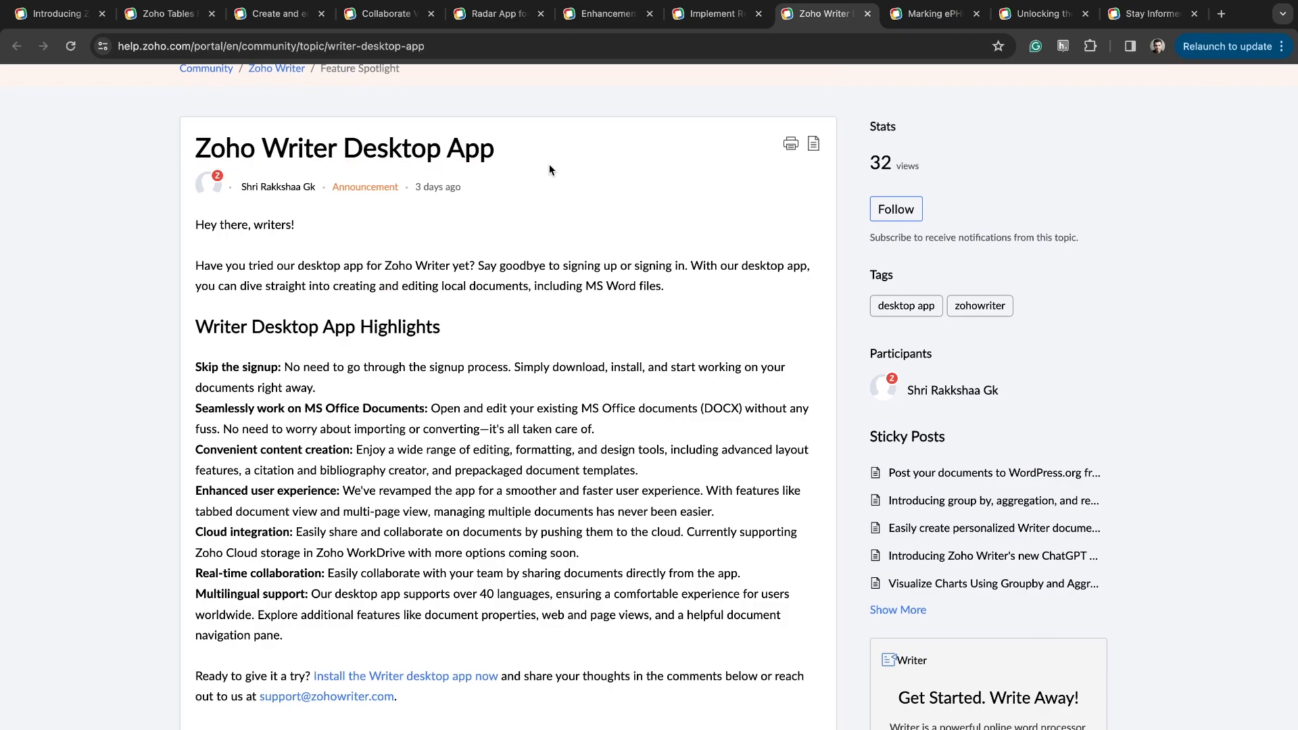
# Switch to the DataPrep ePHI HIPAA compliance post and read its opening with the title annotation.
pyautogui.click(934, 14)
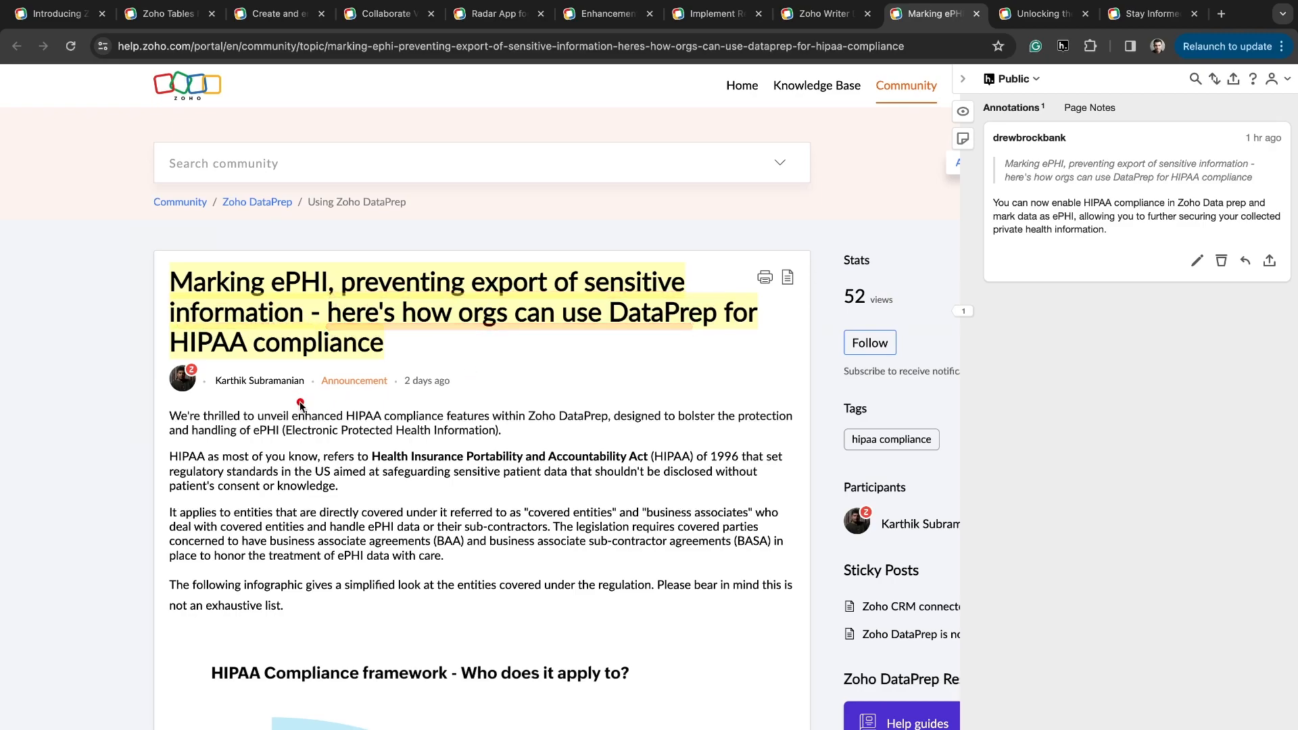
pyautogui.moveTo(529, 337)
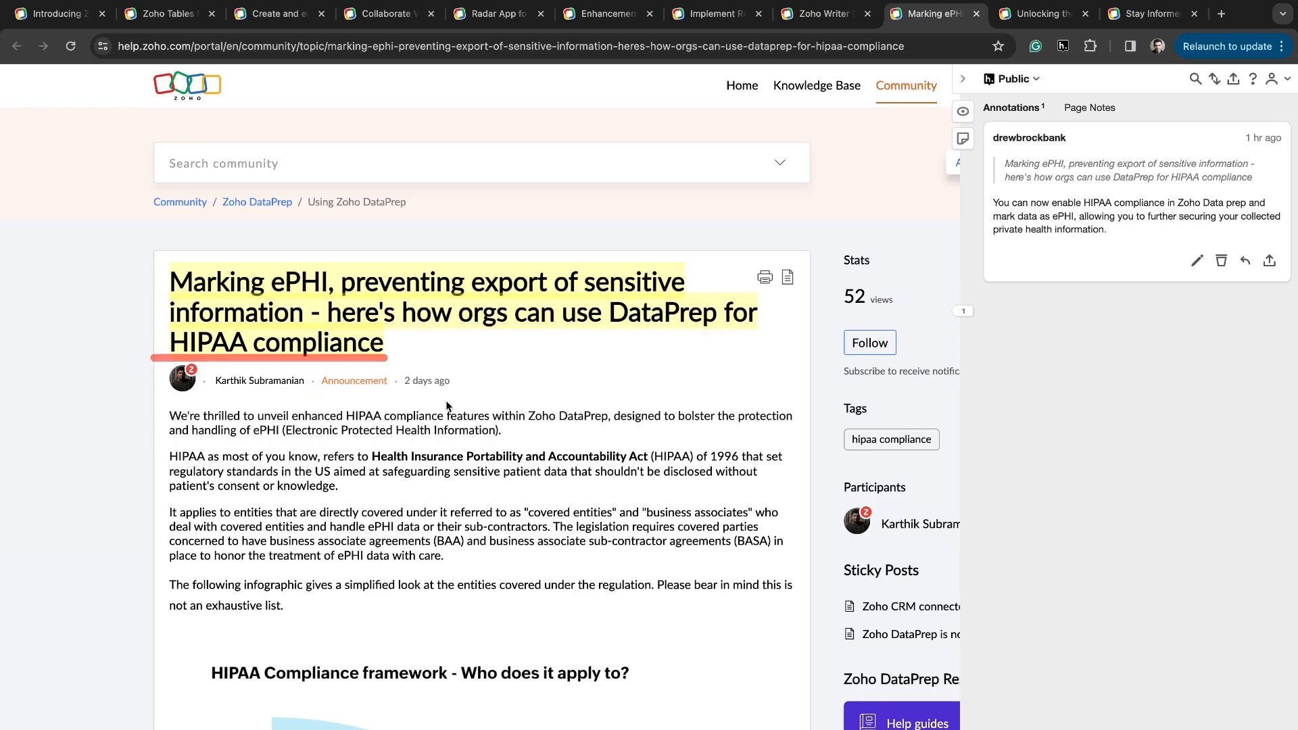
pyautogui.scroll(-3)
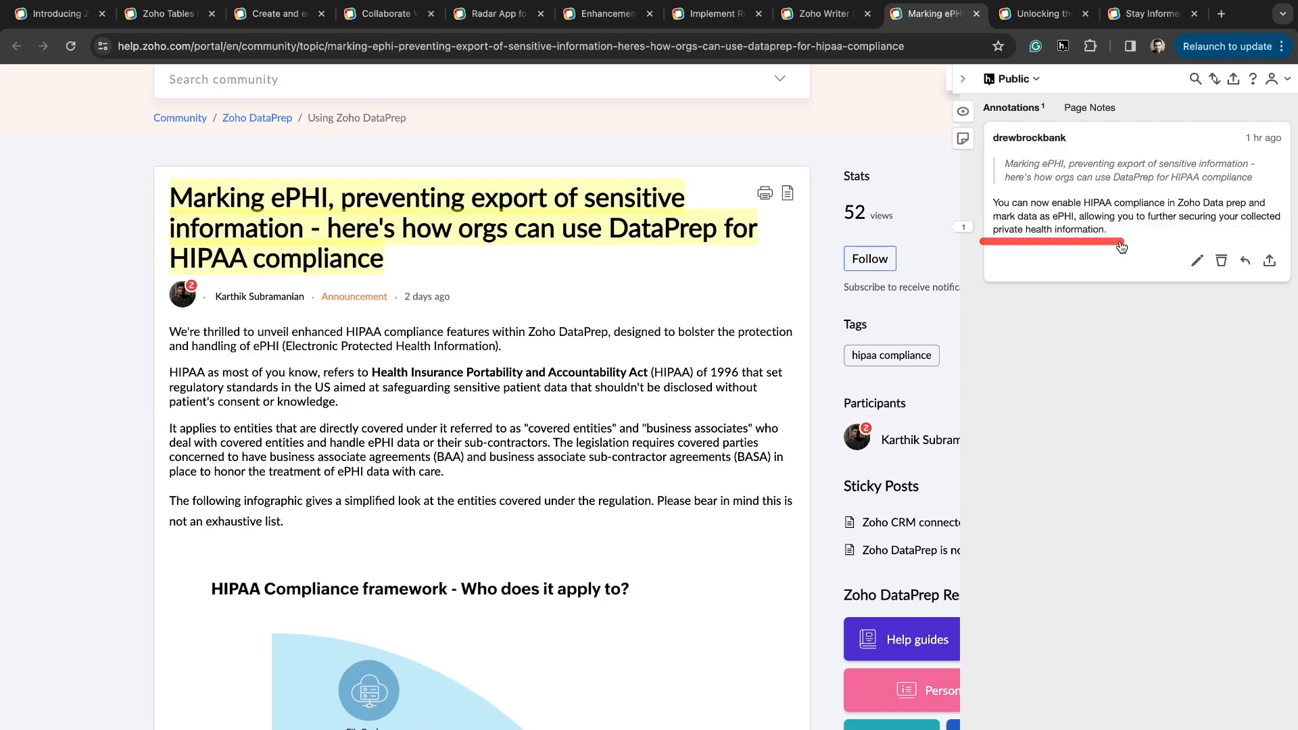
pyautogui.scroll(-3)
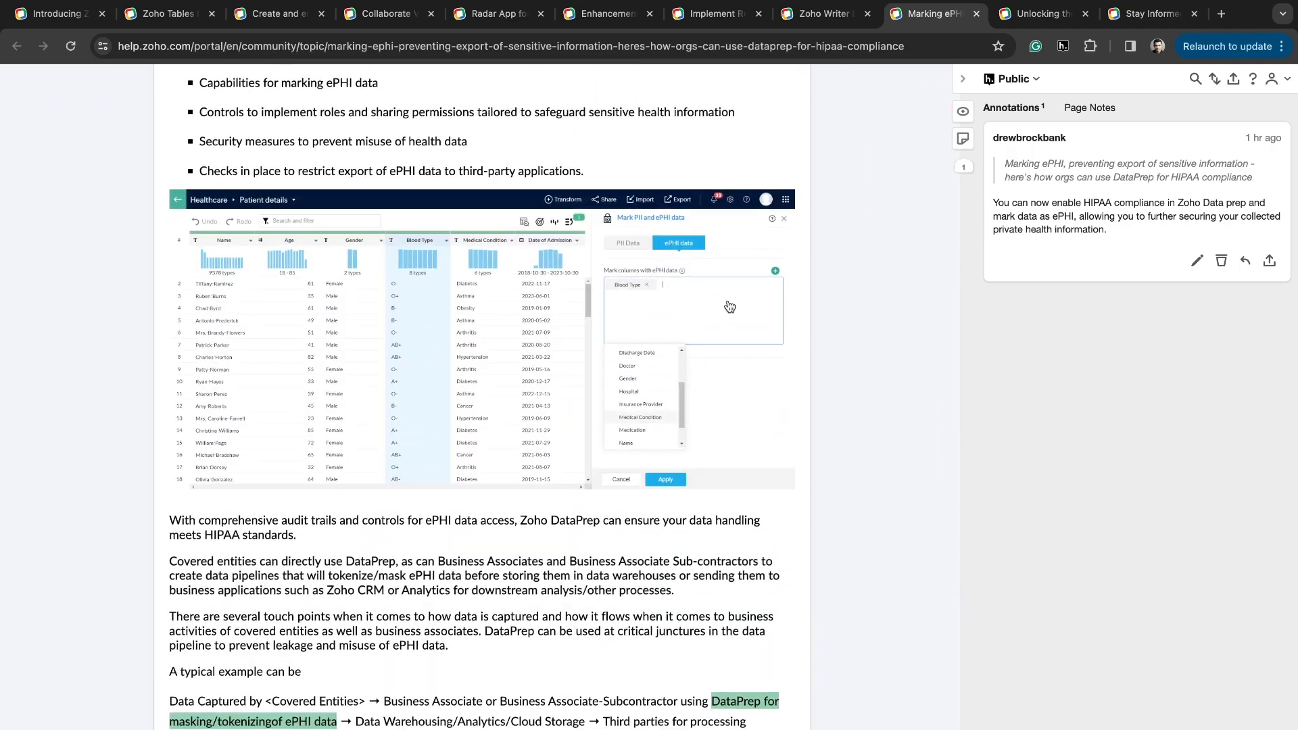
pyautogui.scroll(3)
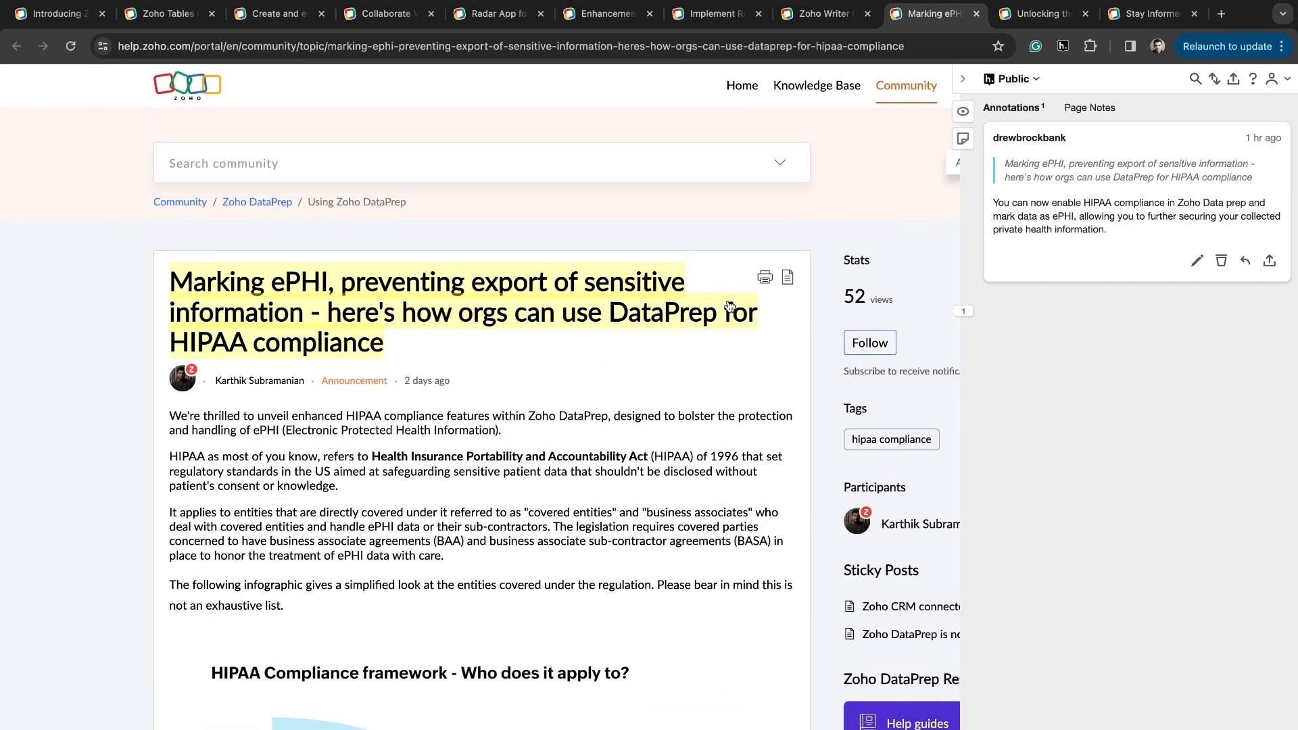
# Switch to the Qualtrics for Zoho CRM post and read its feedback-survey introduction.
pyautogui.click(1038, 14)
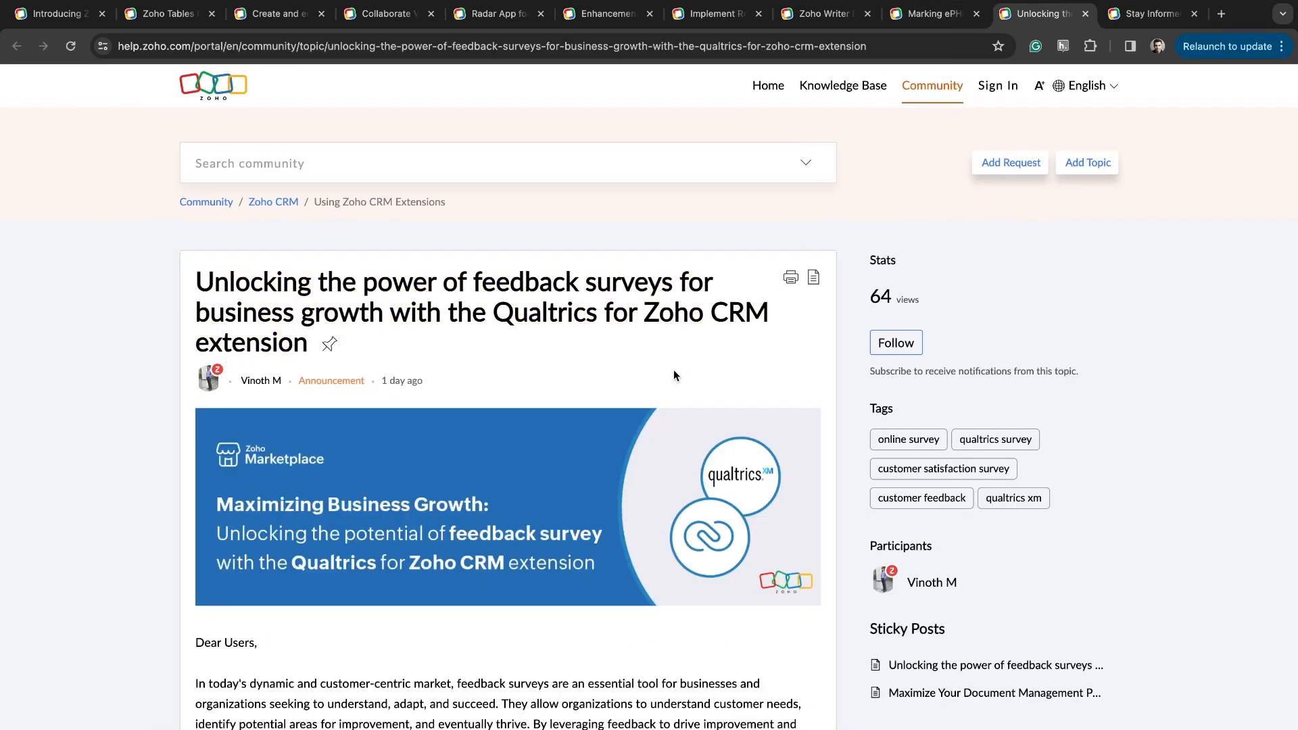
pyautogui.moveTo(368, 323)
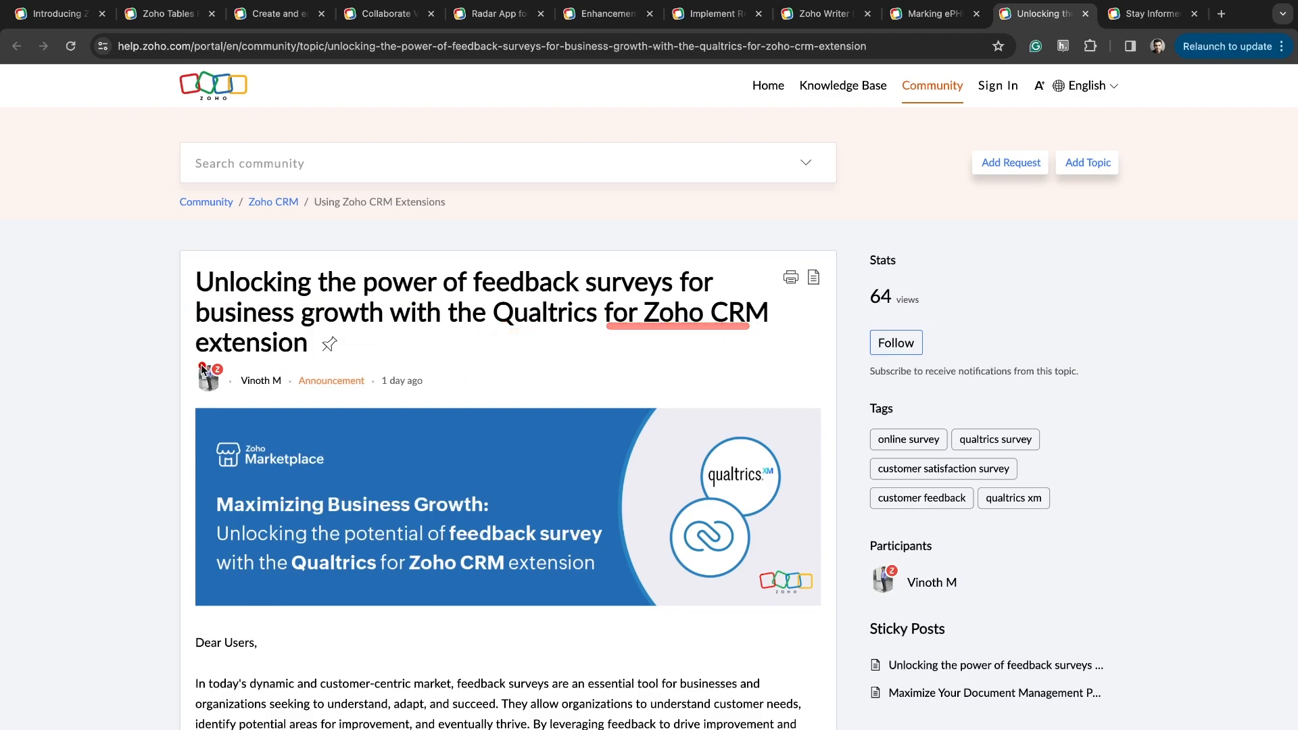
pyautogui.scroll(-3)
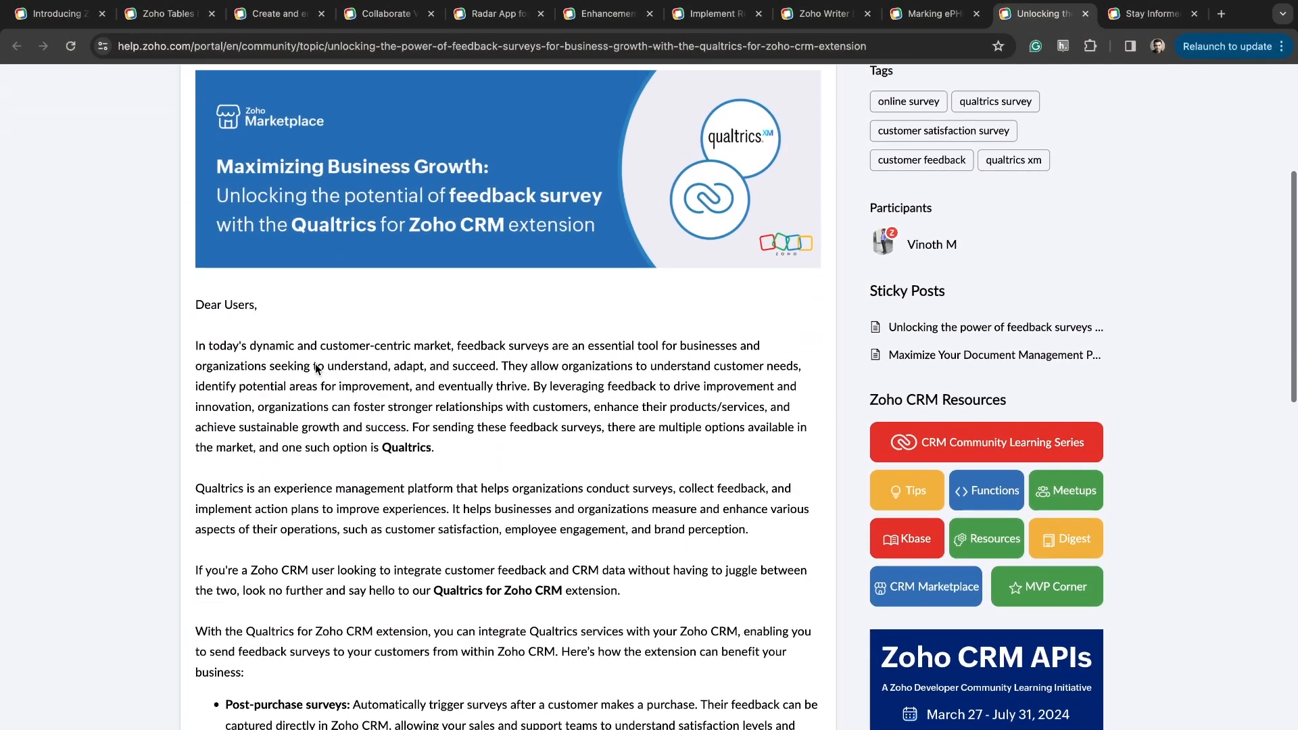
pyautogui.scroll(3)
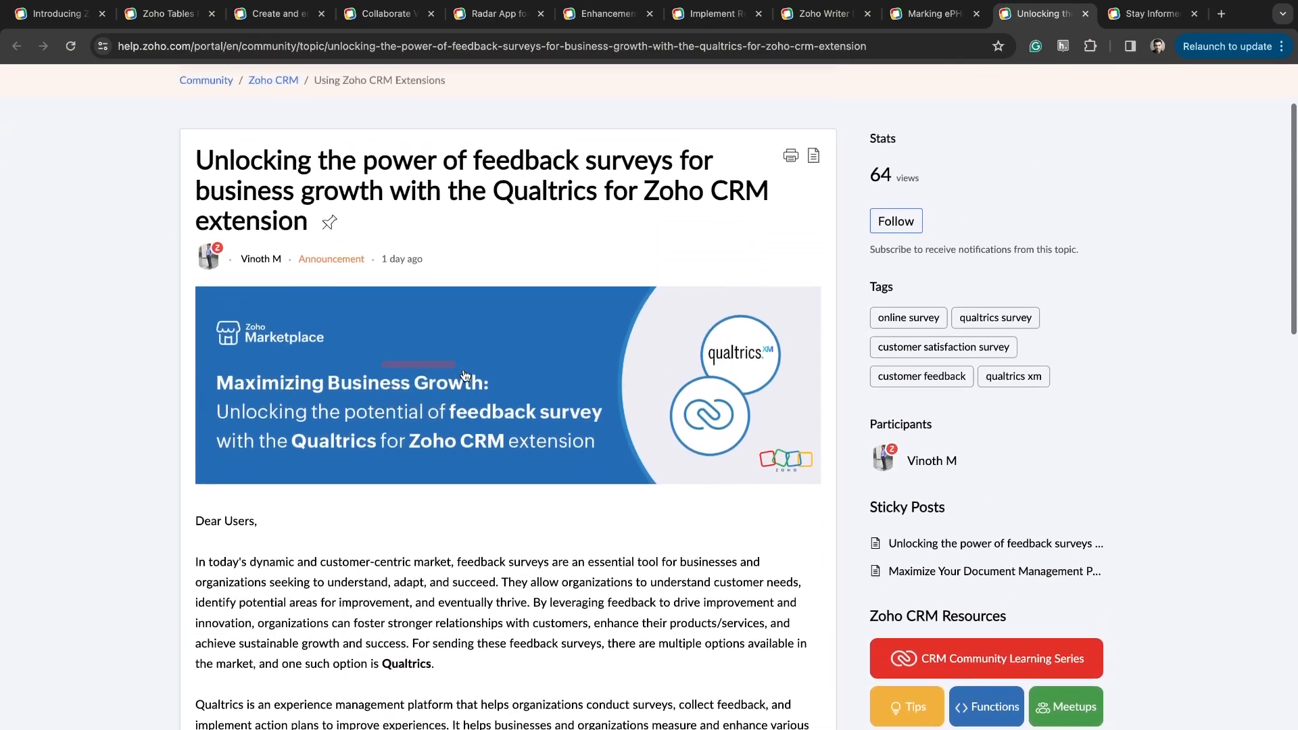
pyautogui.scroll(3)
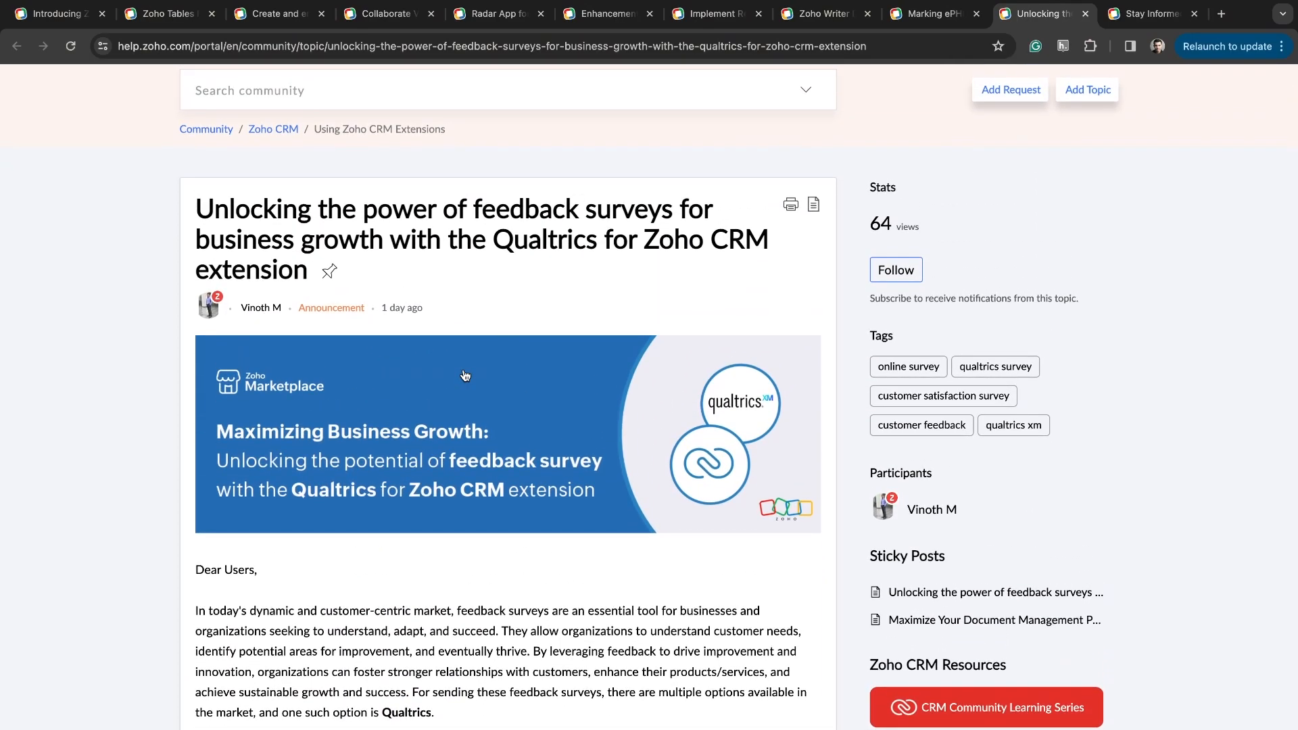
# Switch to the Zoho Cliq task notifications post and read down to the Zoho People Settings steps.
pyautogui.click(1146, 13)
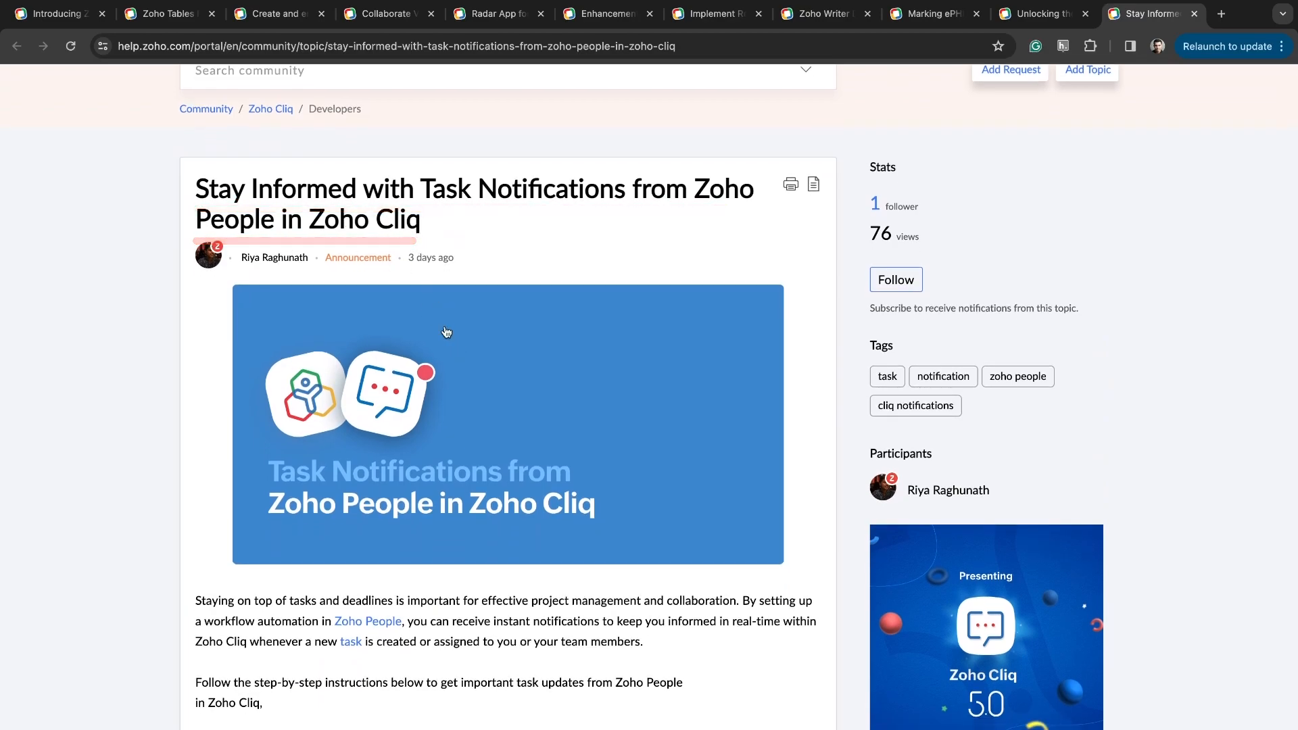
pyautogui.scroll(-3)
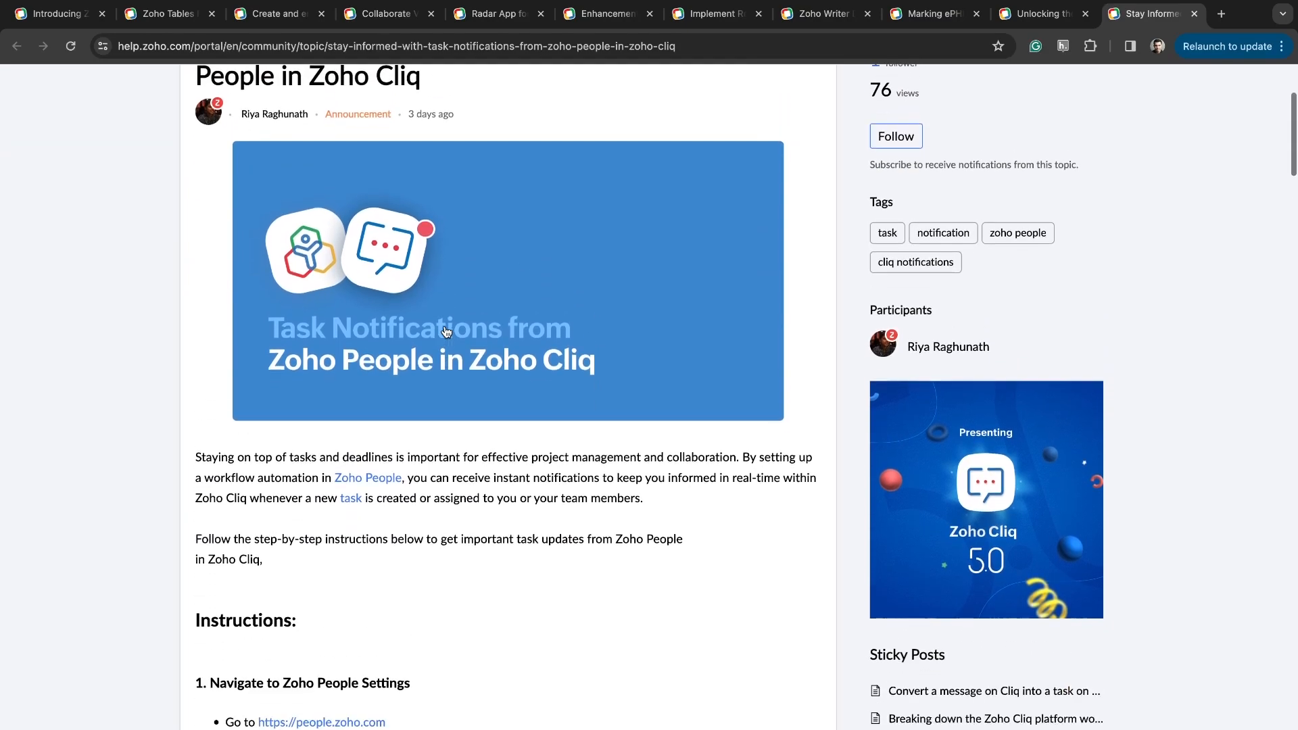
pyautogui.scroll(-3)
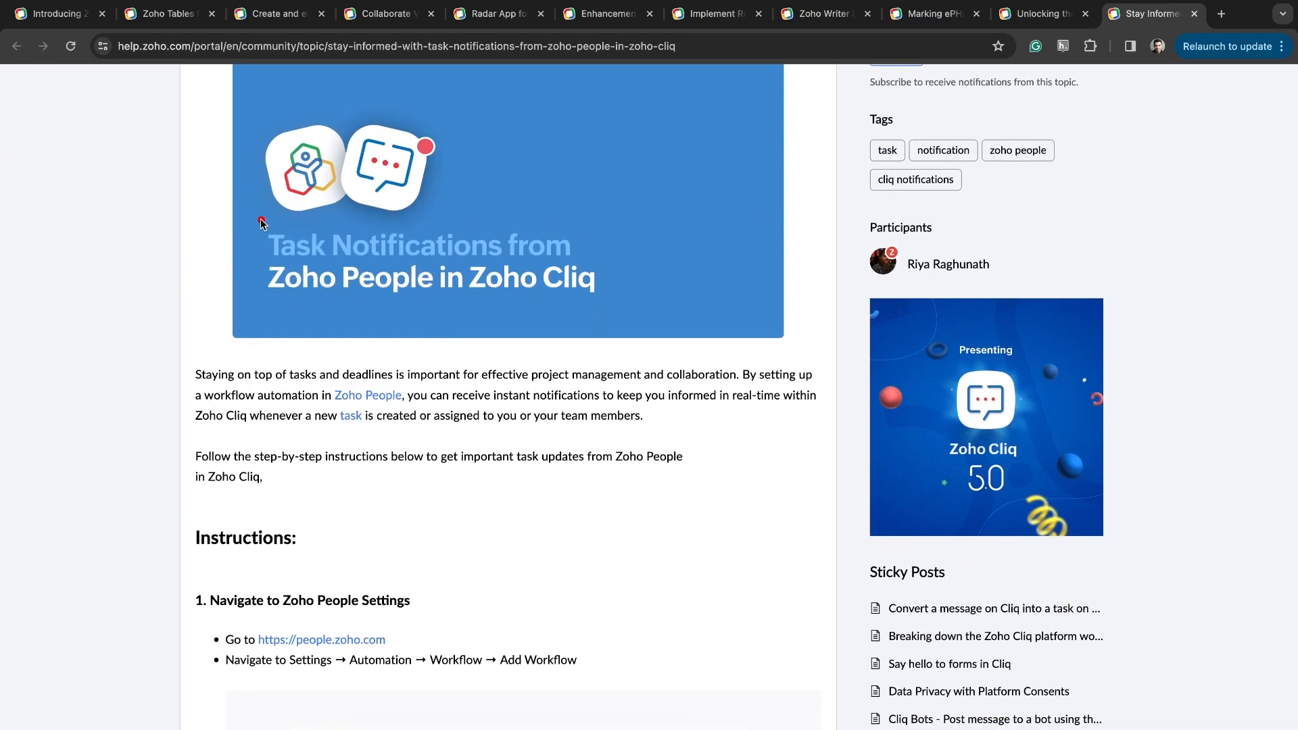
pyautogui.scroll(-3)
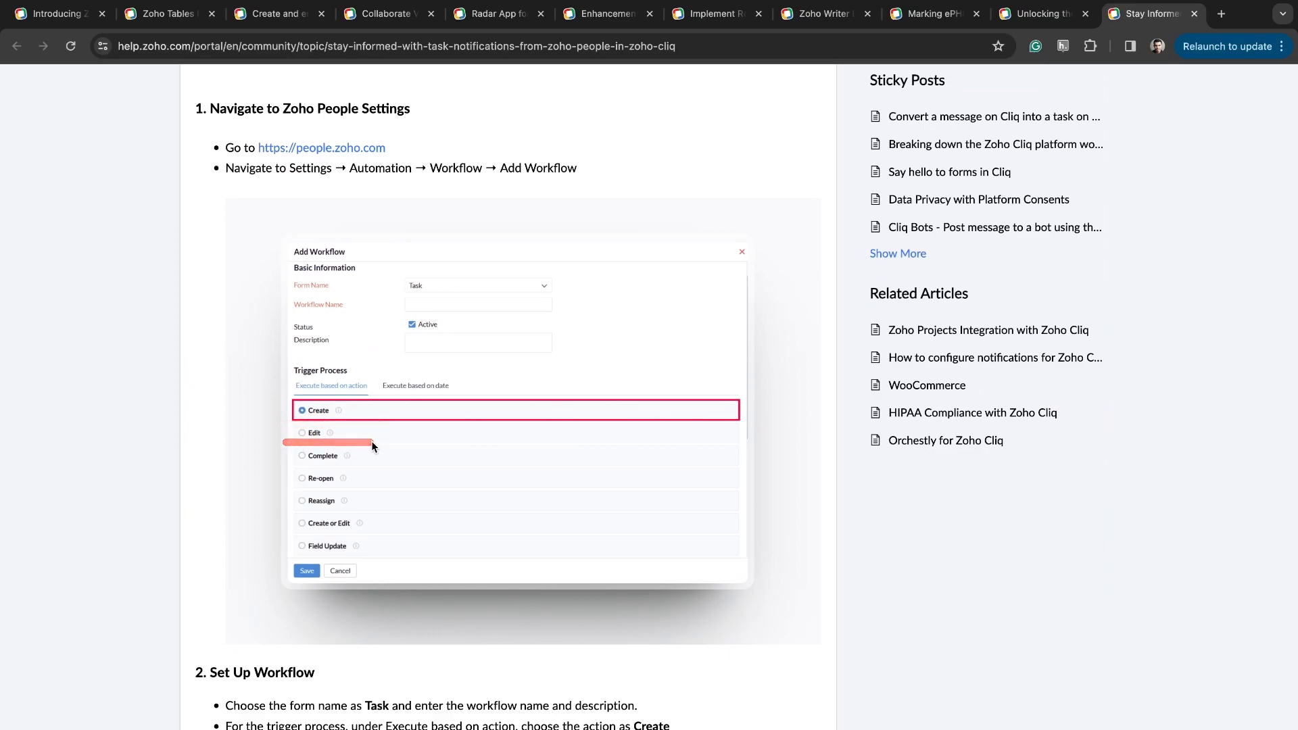
pyautogui.scroll(-3)
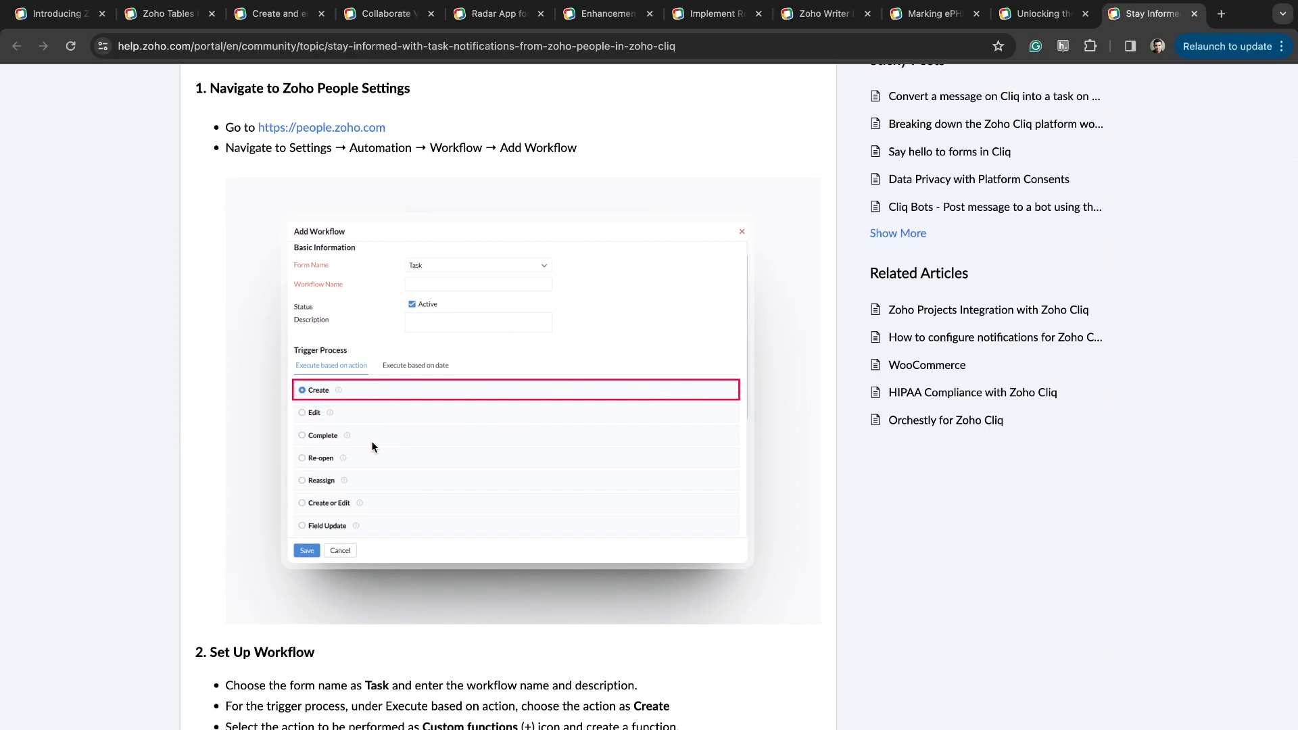